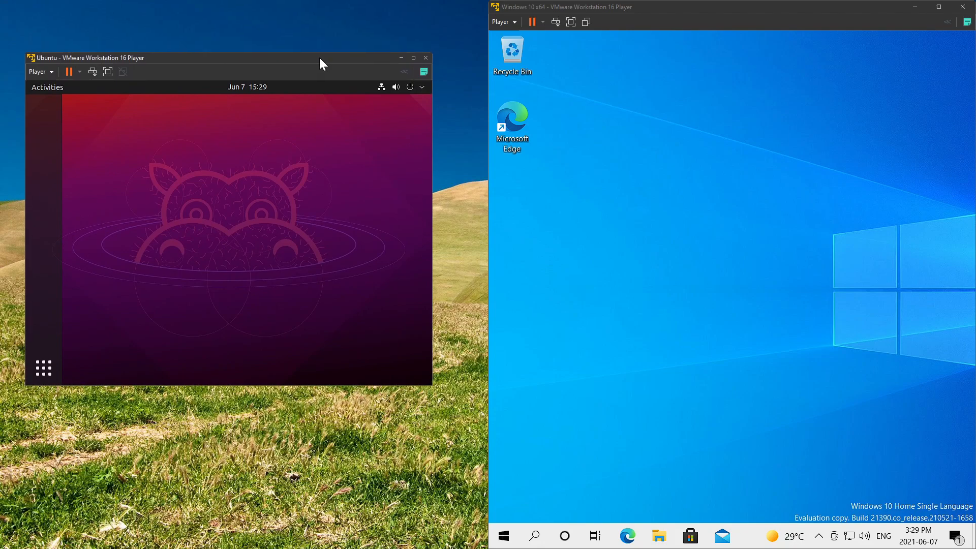
Step: Move the Ubuntu VM window to the right half so both VMs sit side by side
drag(324, 57, 323, 39)
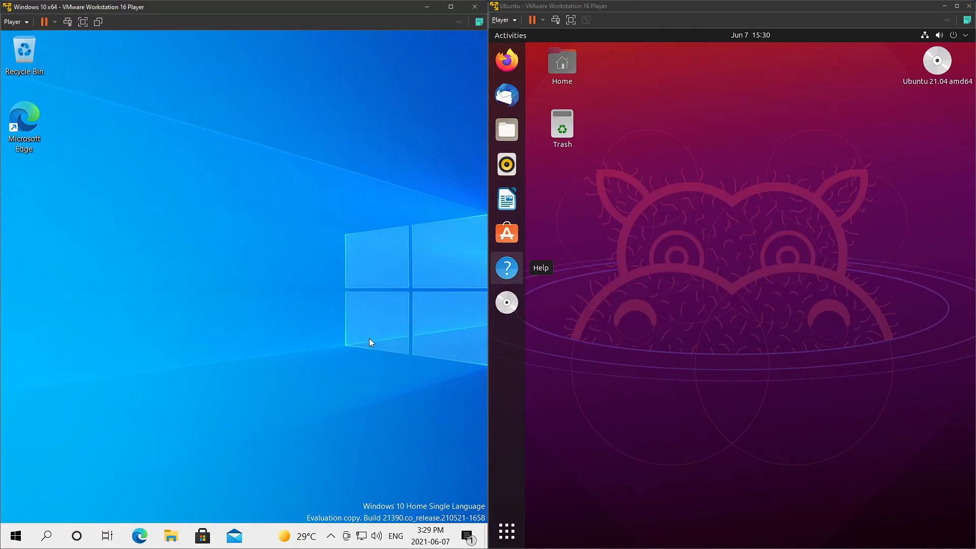
mouse_move(405, 311)
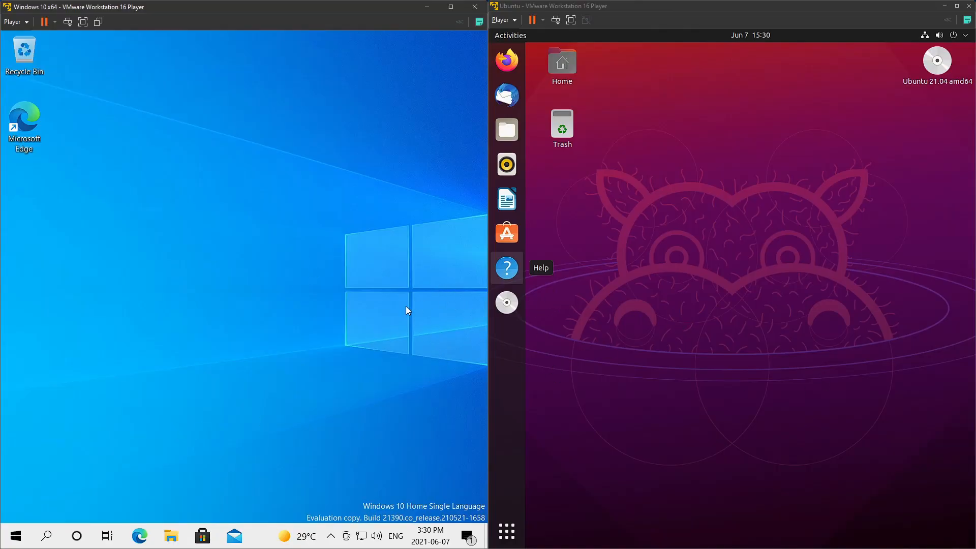
mouse_move(756, 282)
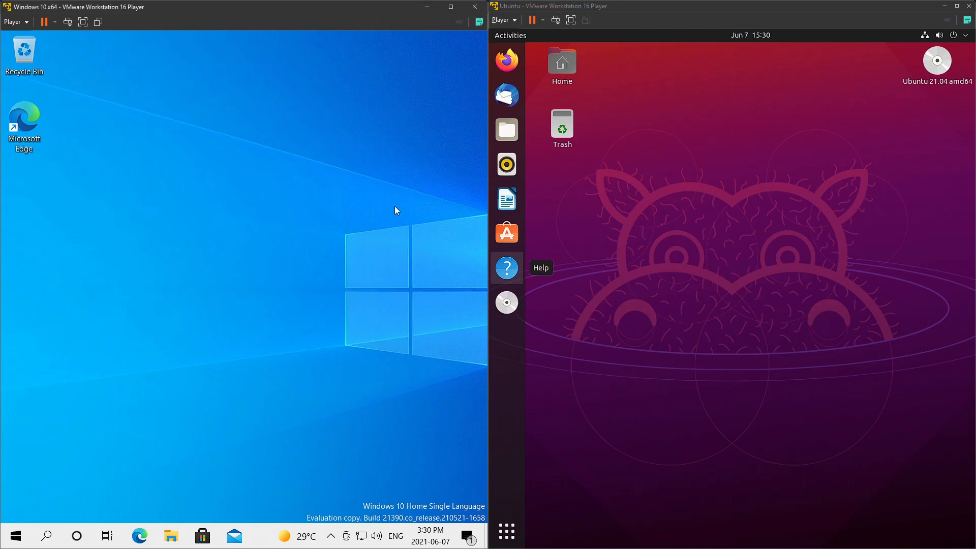
mouse_move(201, 499)
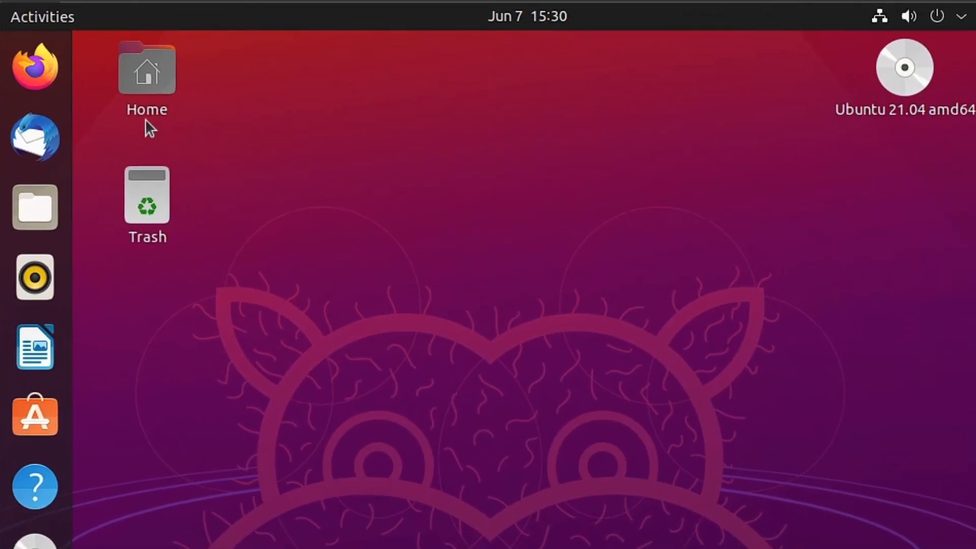
click(147, 69)
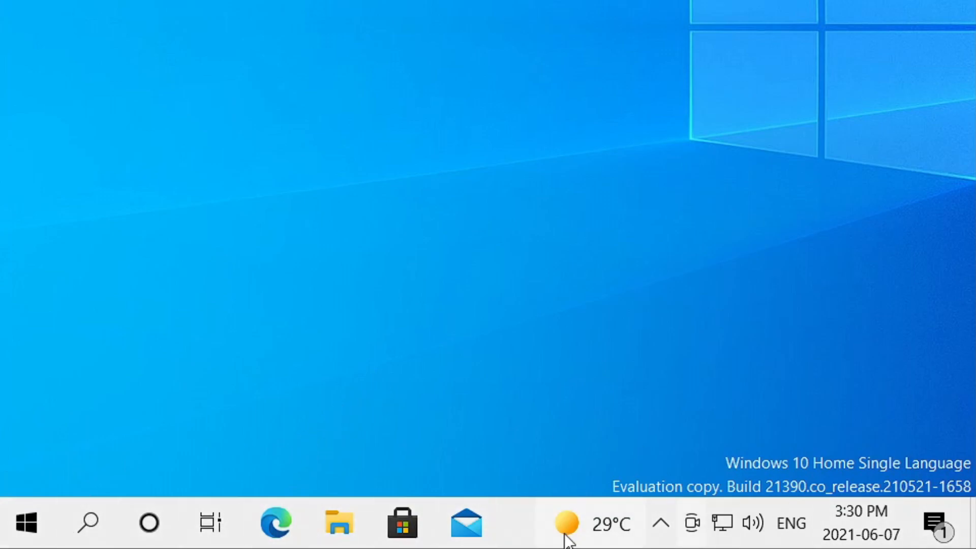
mouse_move(662, 522)
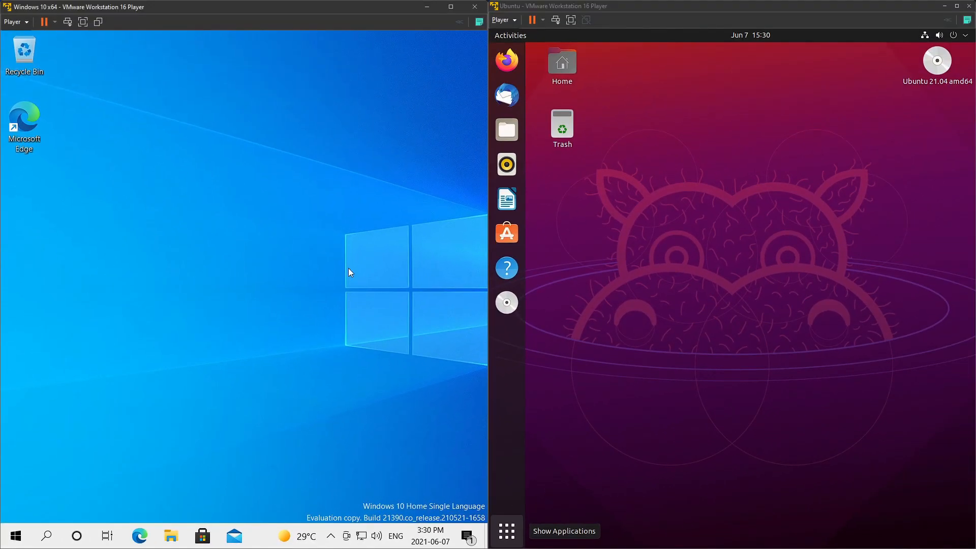
mouse_move(39, 493)
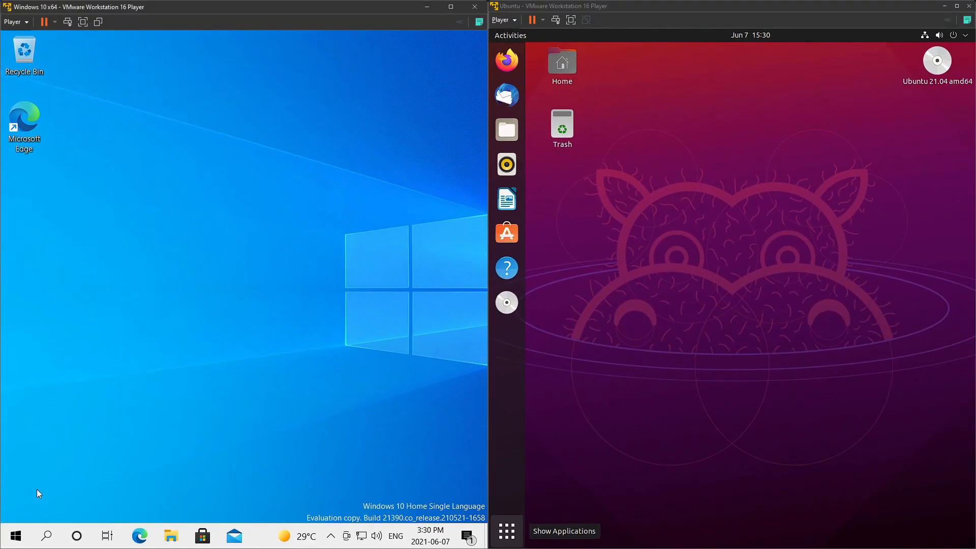
Step: Show the Windows Start menu and Ubuntu's Show Applications grid together
click(15, 535)
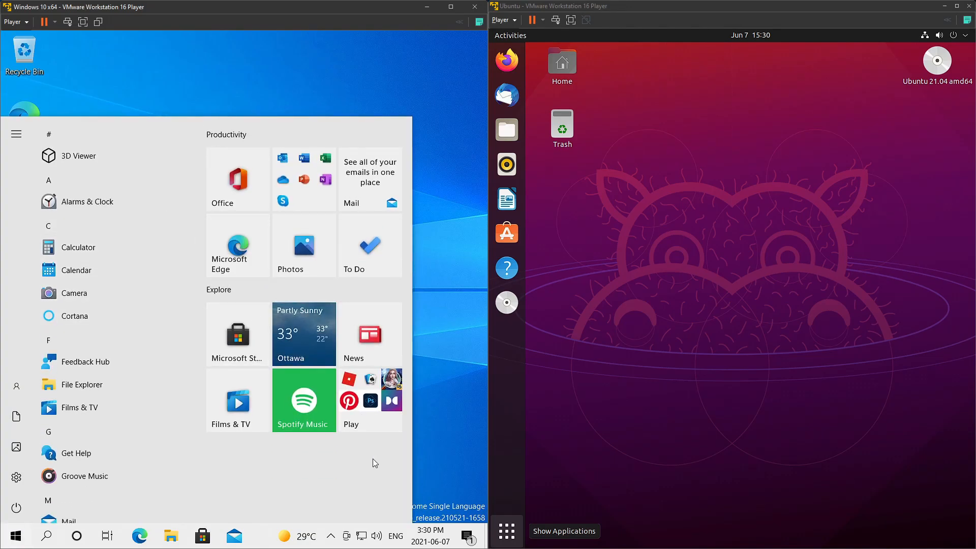
click(506, 531)
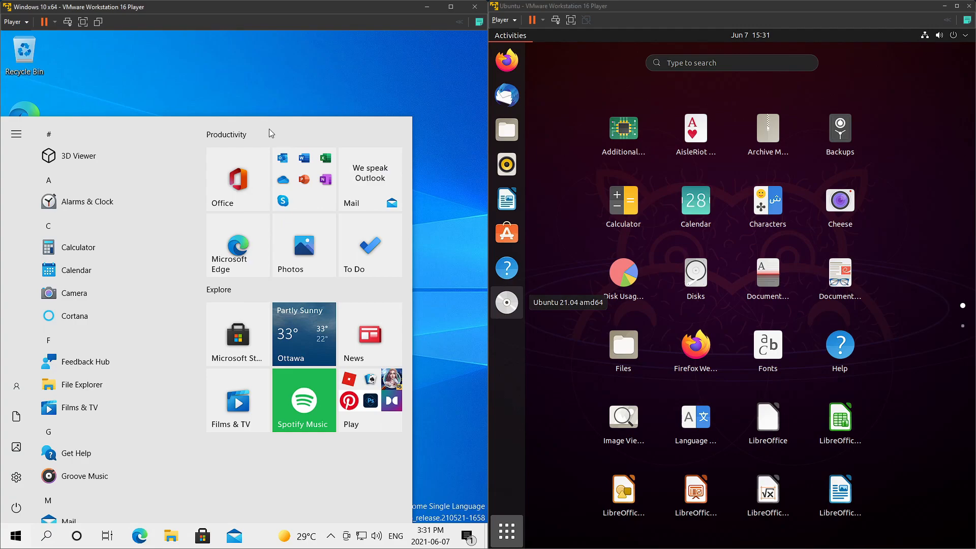
mouse_move(316, 354)
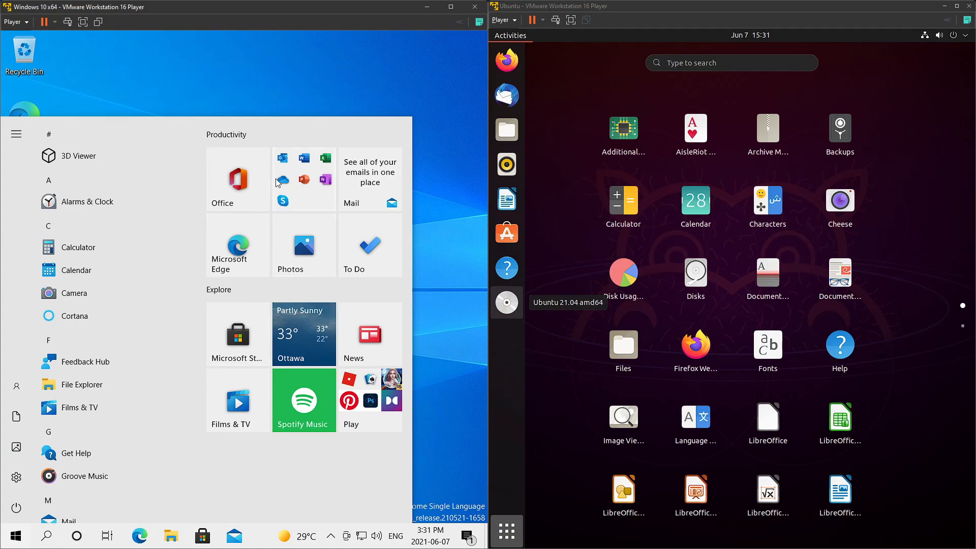
mouse_move(382, 192)
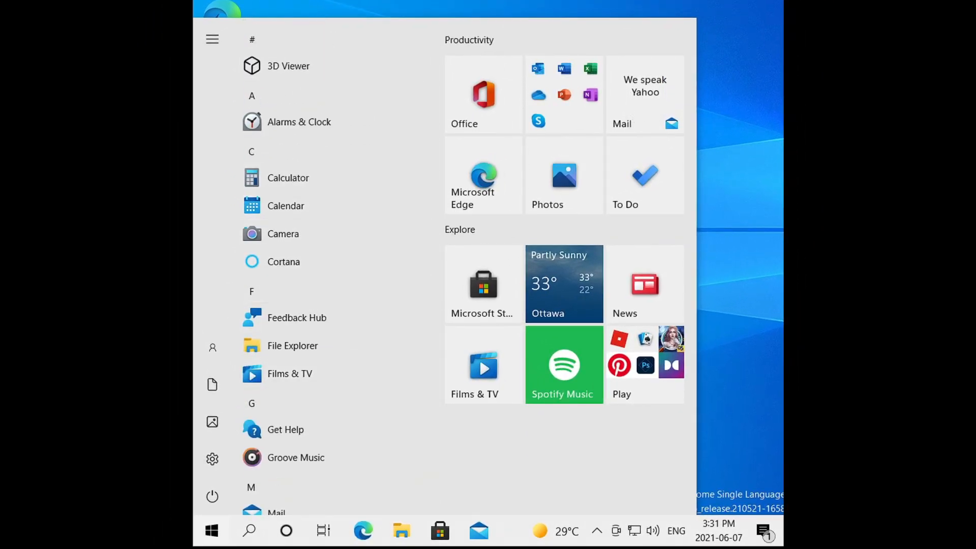
mouse_move(701, 501)
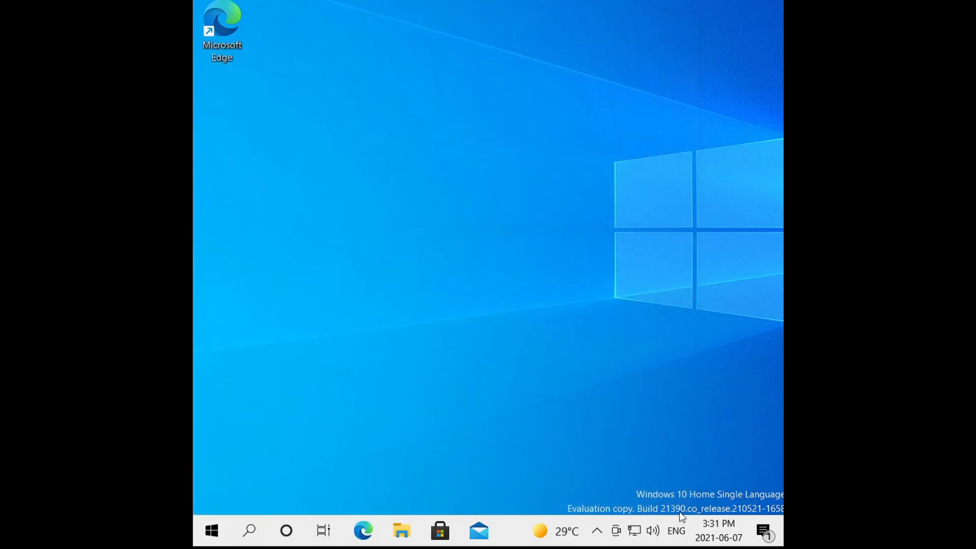
click(211, 530)
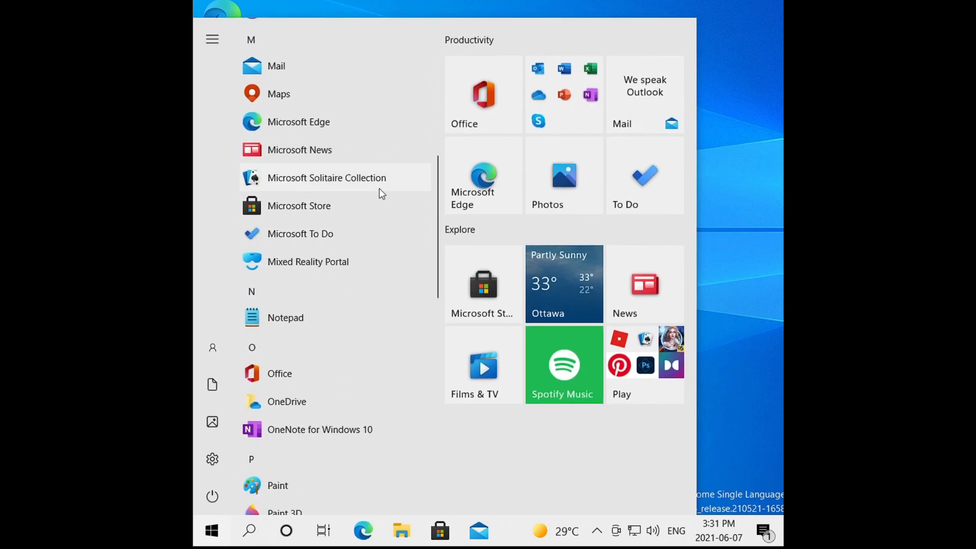
mouse_move(277, 178)
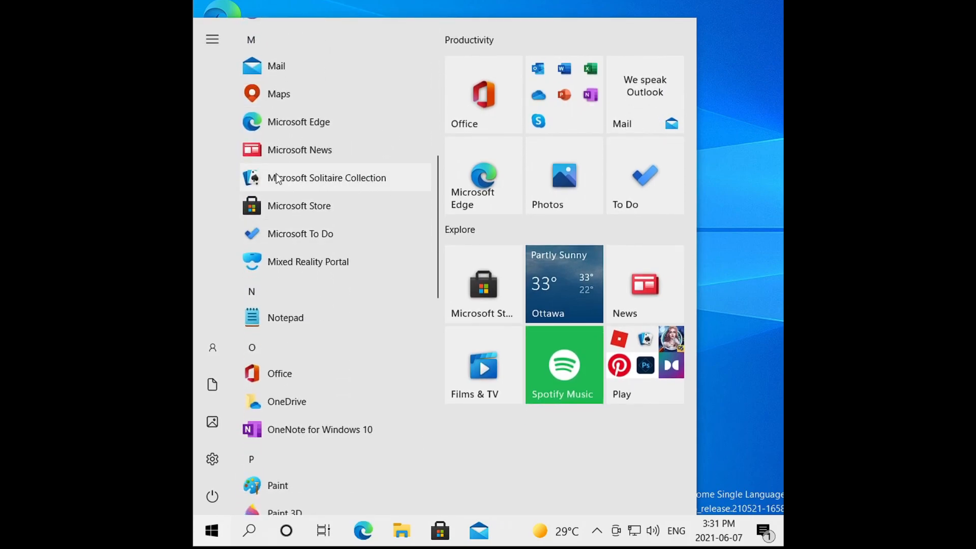
scroll(down, 3)
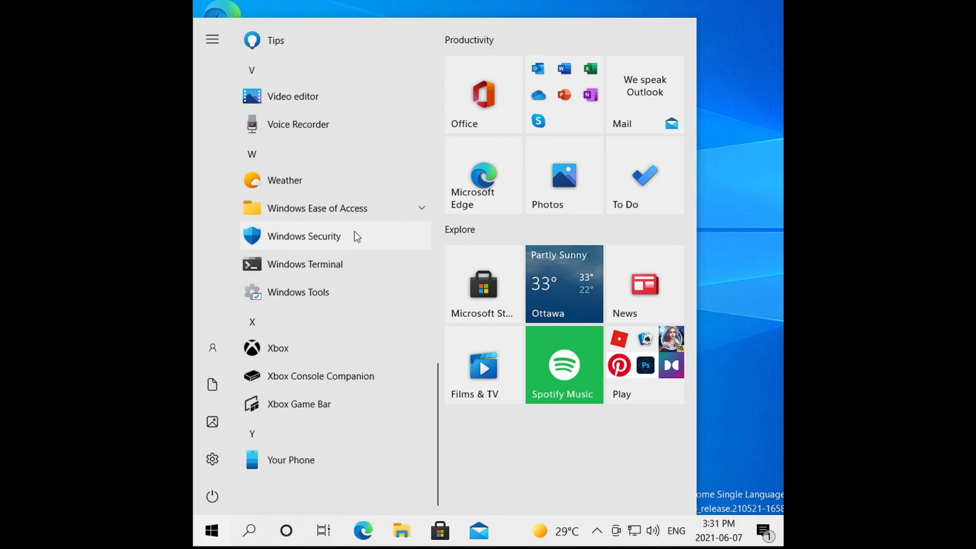
scroll(down, 3)
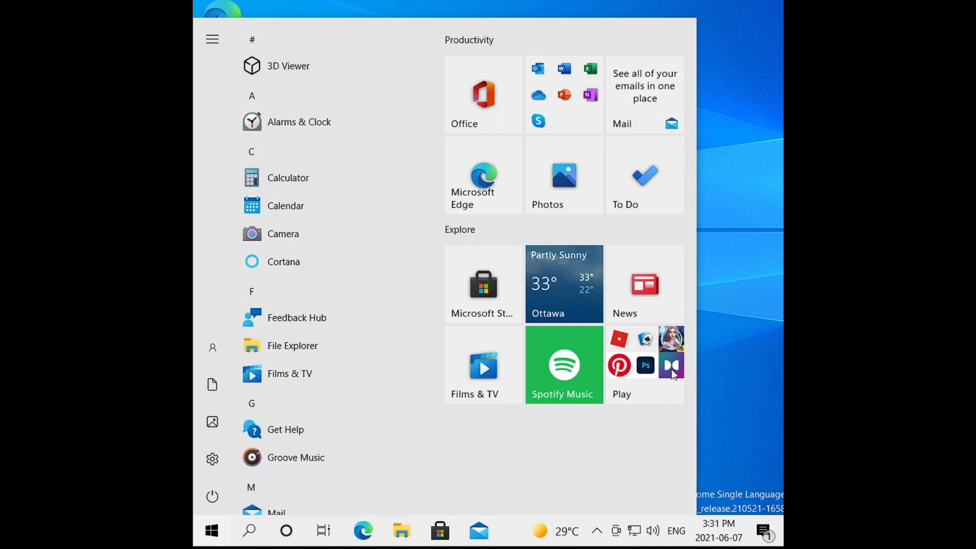
scroll(down, 3)
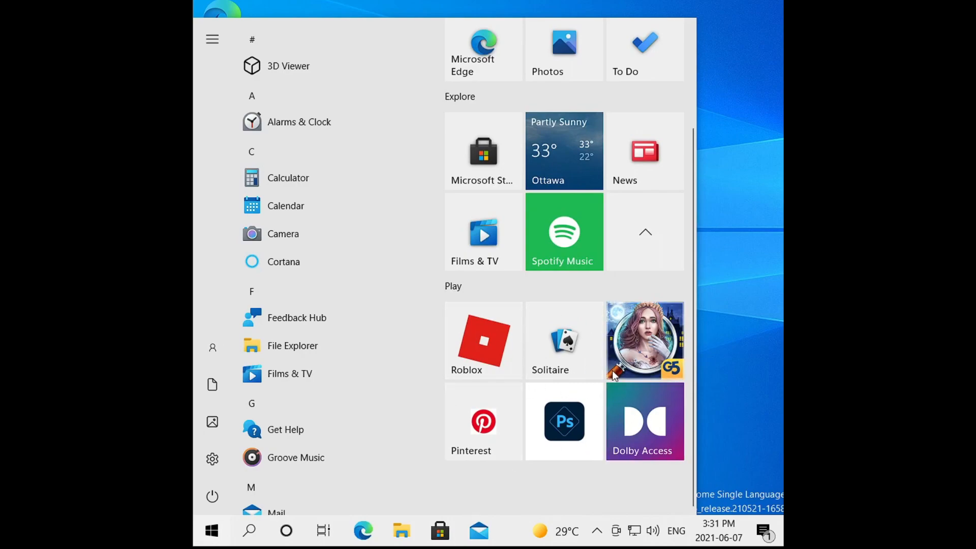
mouse_move(482, 339)
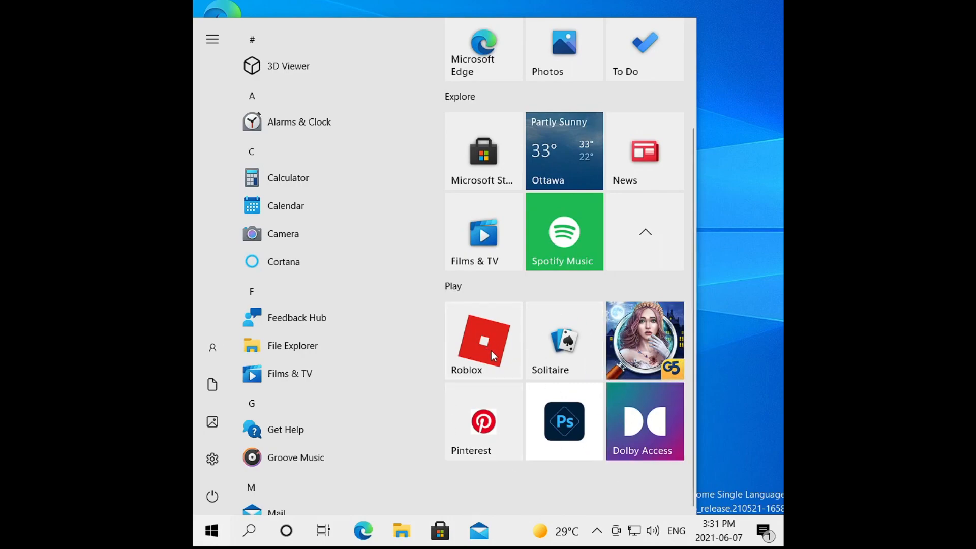
mouse_move(644, 357)
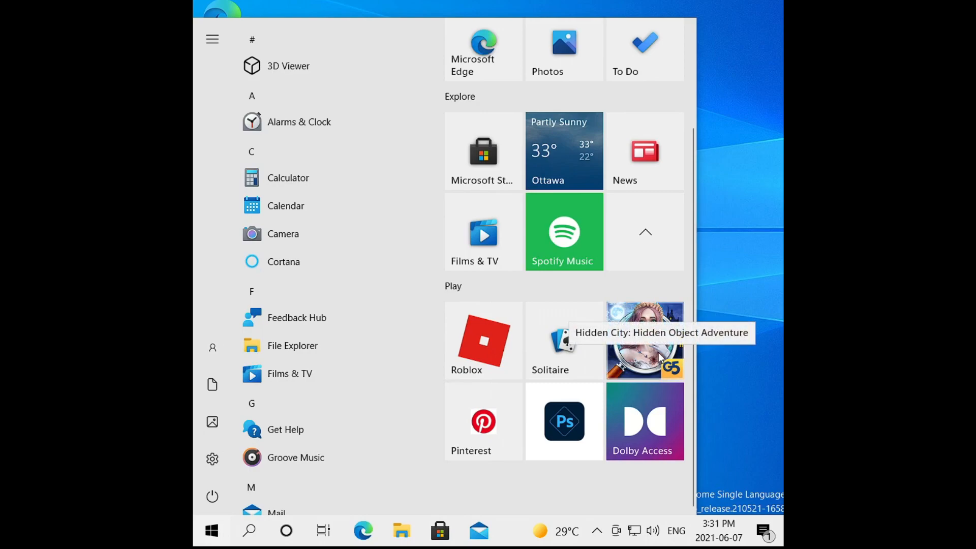
mouse_move(608, 370)
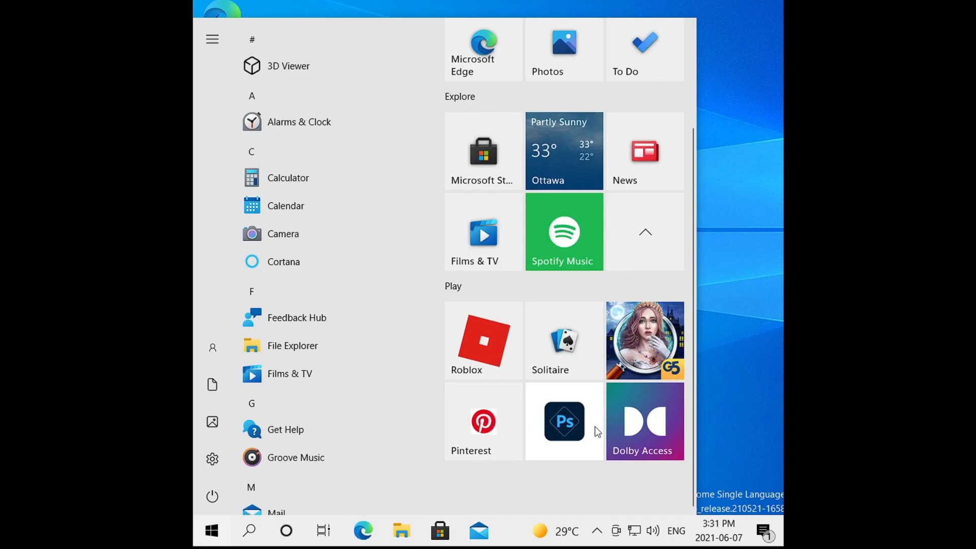
mouse_move(583, 428)
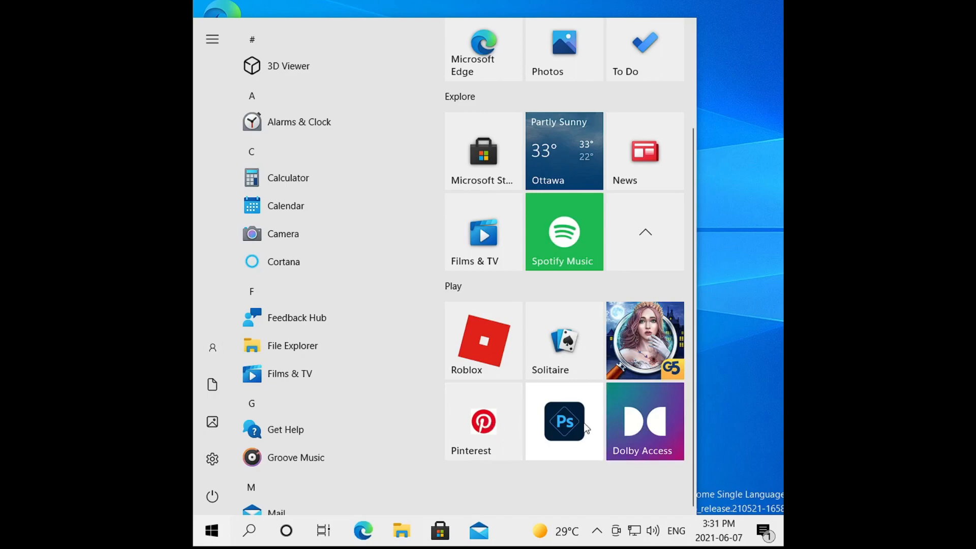
mouse_move(563, 339)
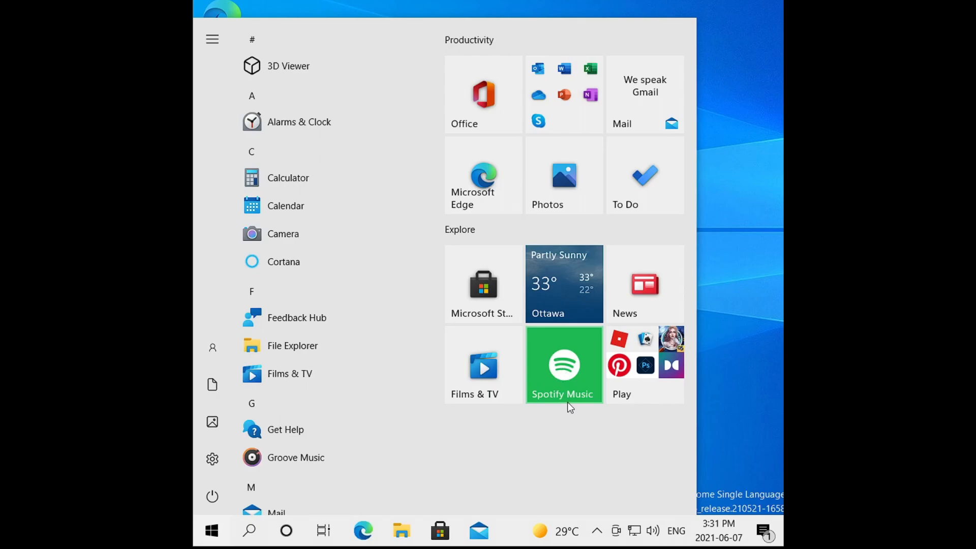
mouse_move(547, 372)
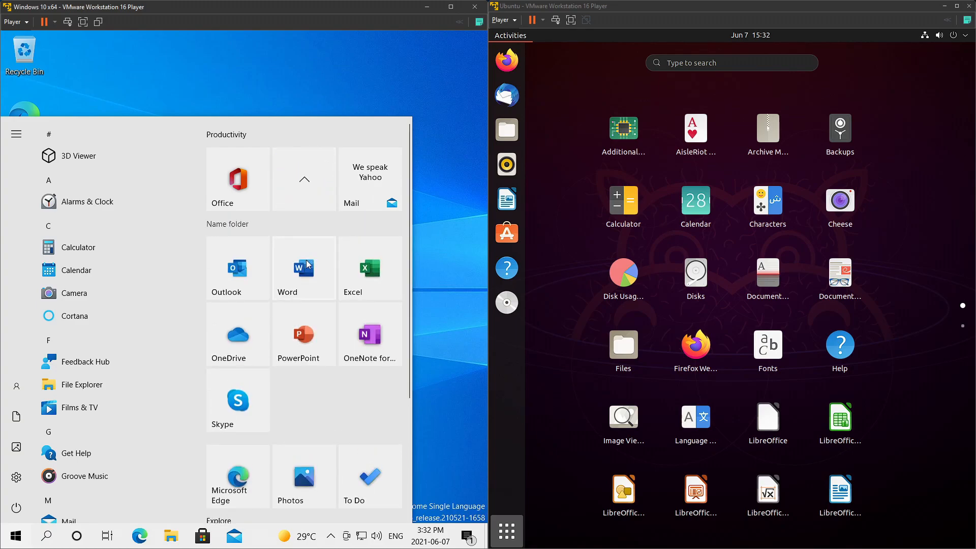
Step: Launch Word from the Office group and close the Microsoft sign-in browser window
click(139, 535)
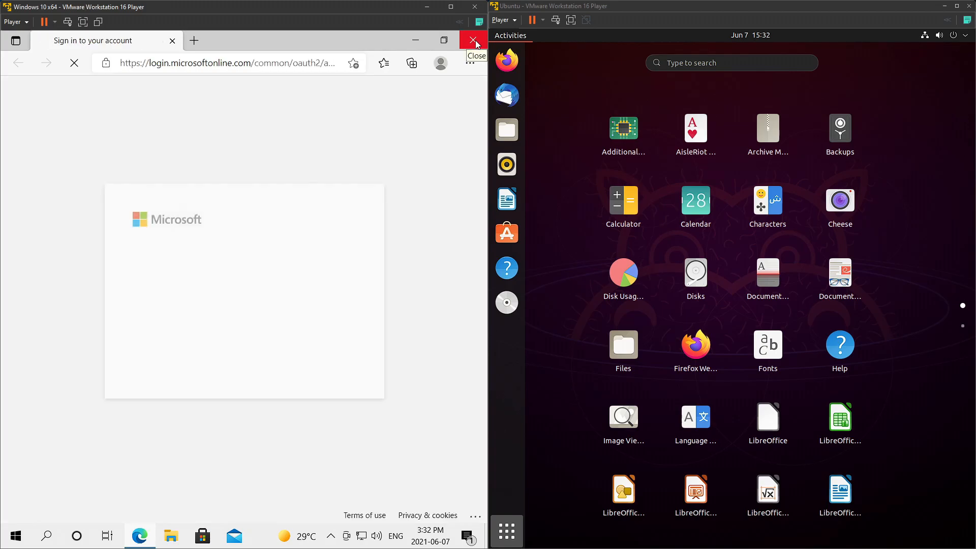
click(473, 39)
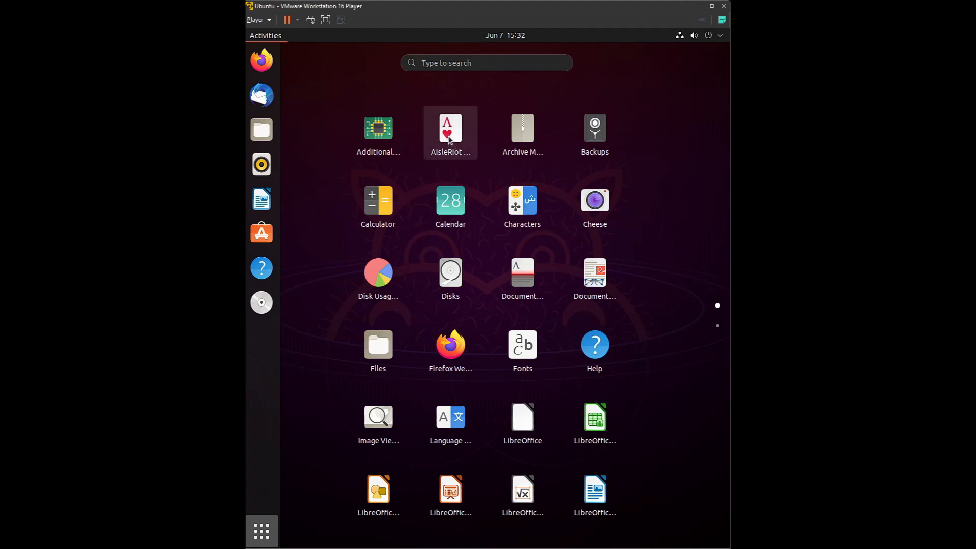
Step: Browse the Ubuntu app grid pages, then close the overview to show the desktop
scroll(down, 3)
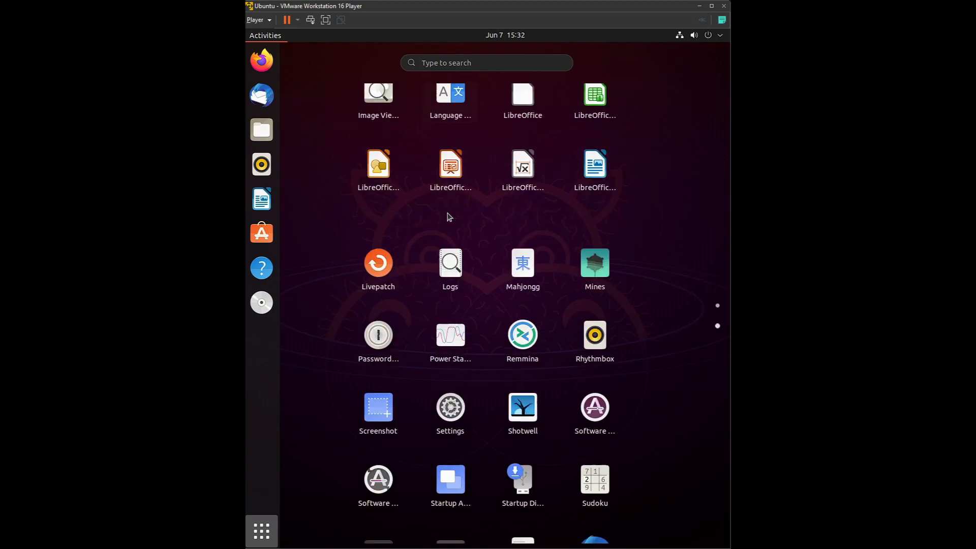
scroll(down, 3)
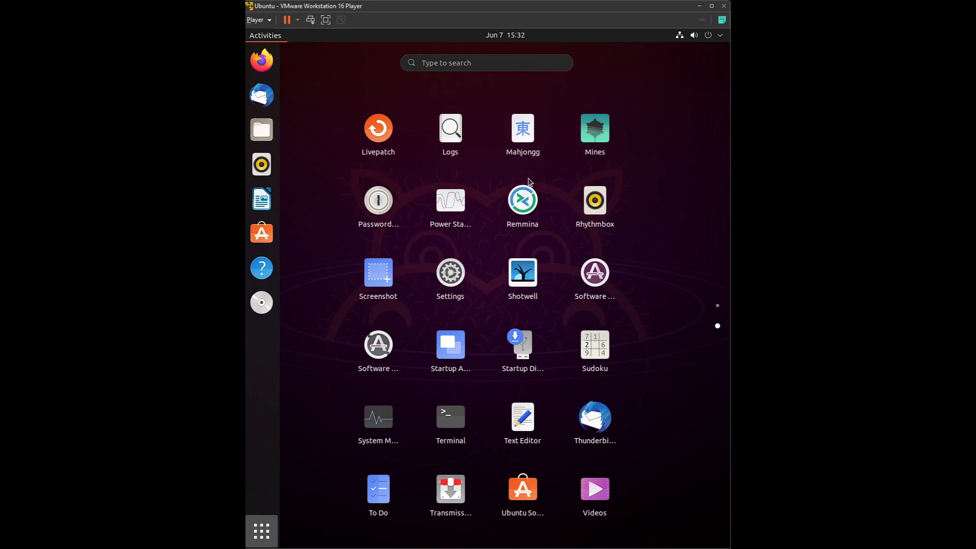
mouse_move(571, 147)
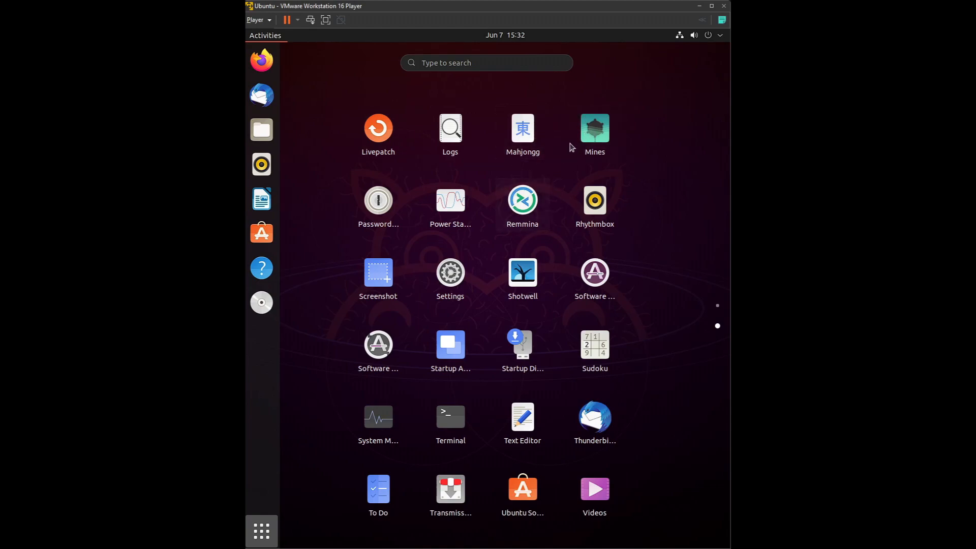
mouse_move(479, 351)
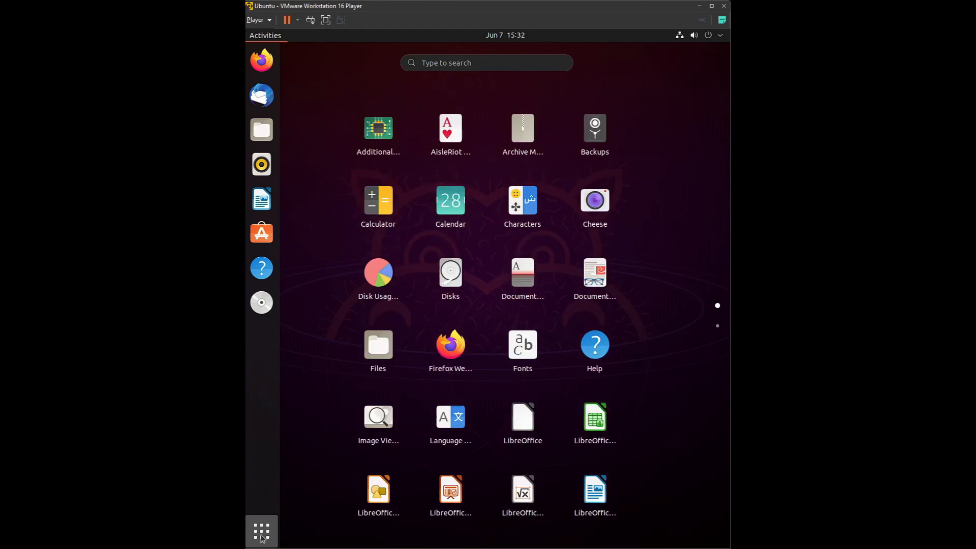
click(261, 530)
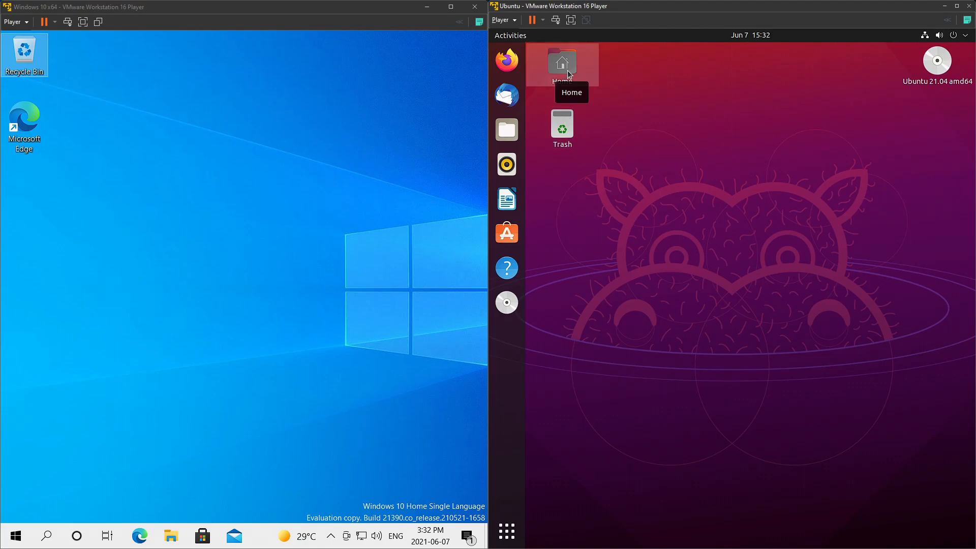
mouse_move(134, 171)
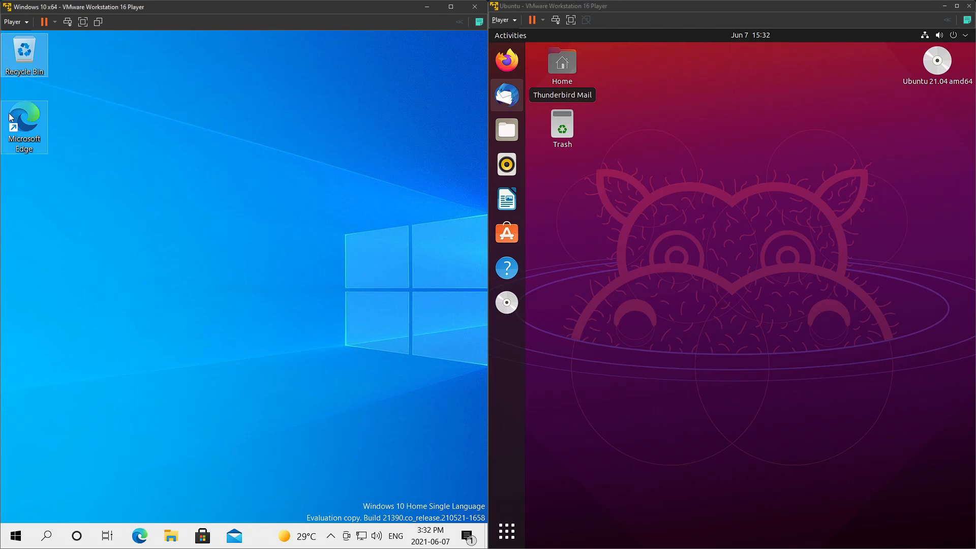
mouse_move(565, 215)
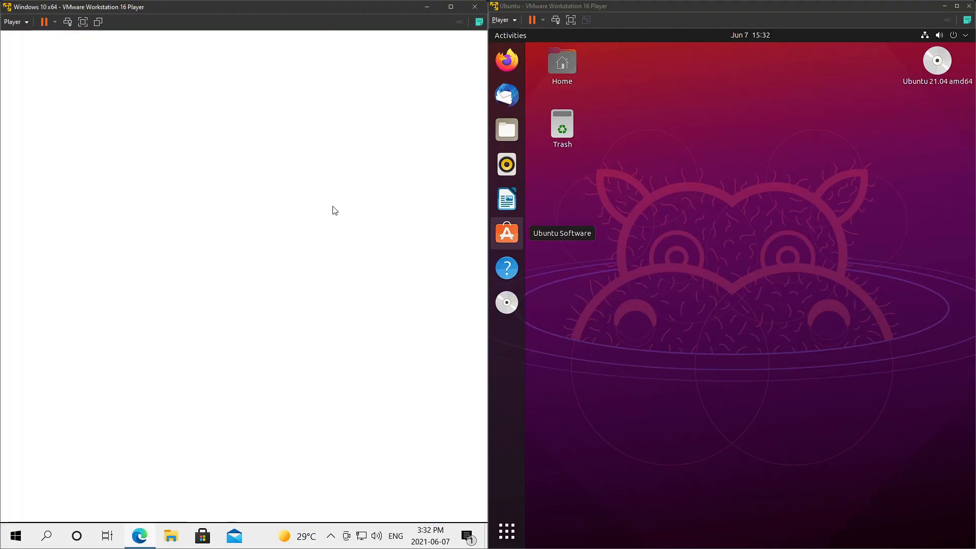
Step: Launch Edge on Windows and Firefox on Ubuntu, dismissing Firefox's data-sharing notice
click(139, 535)
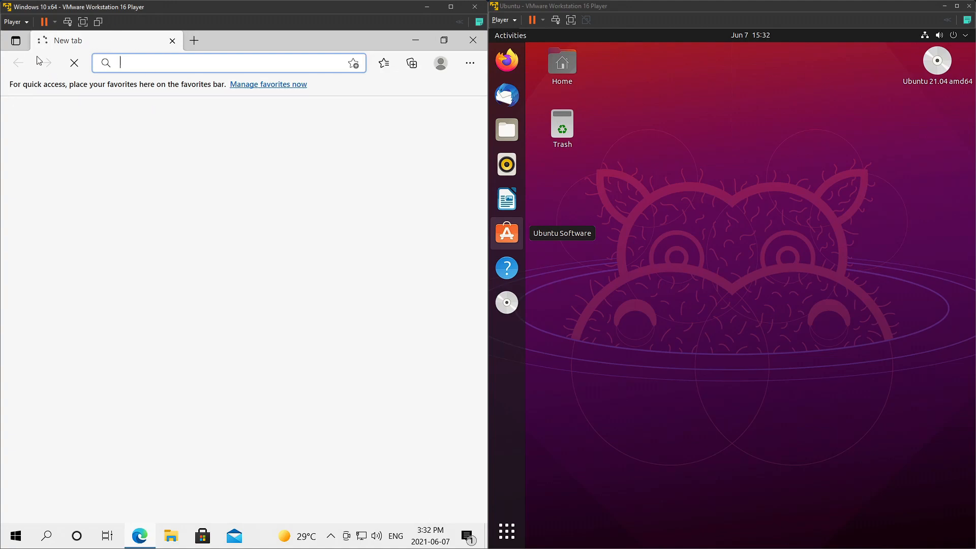
mouse_move(506, 61)
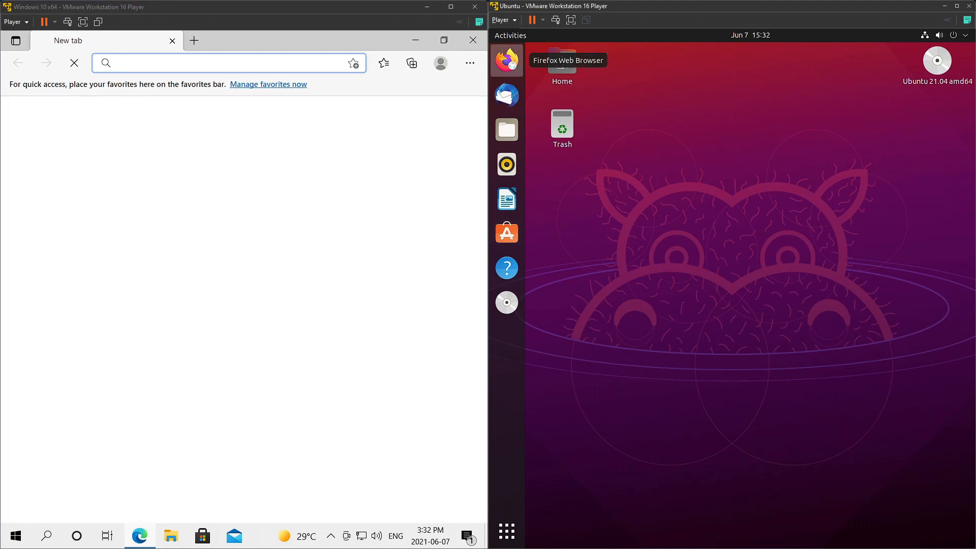
click(506, 60)
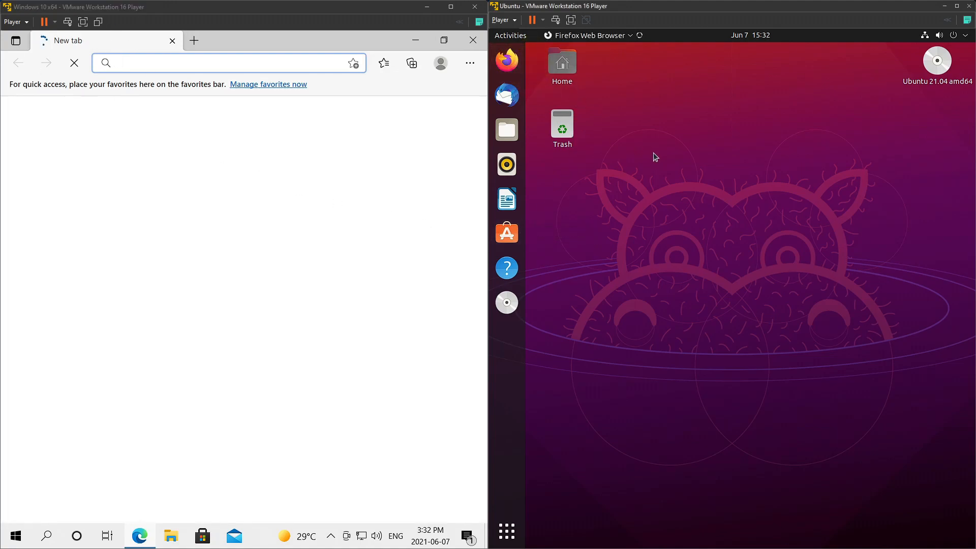
click(73, 63)
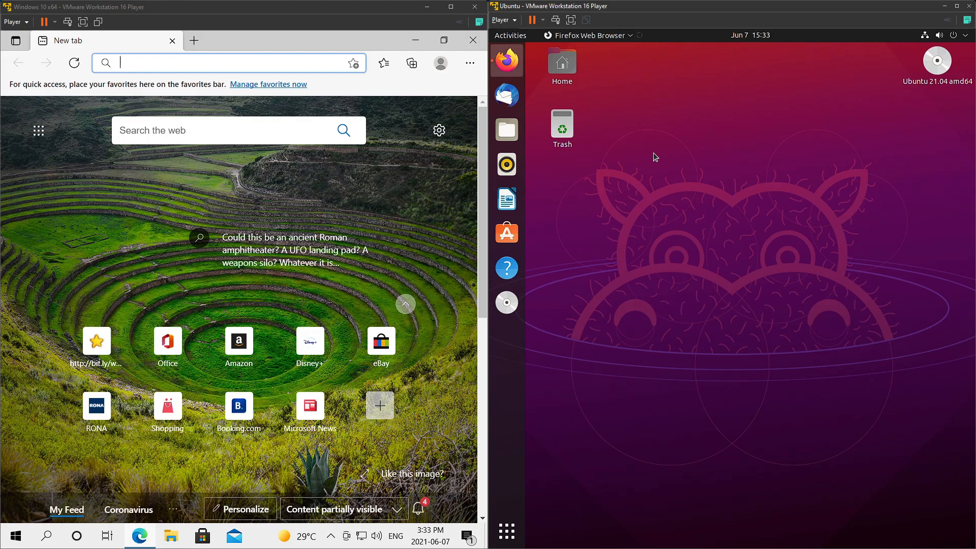
click(506, 60)
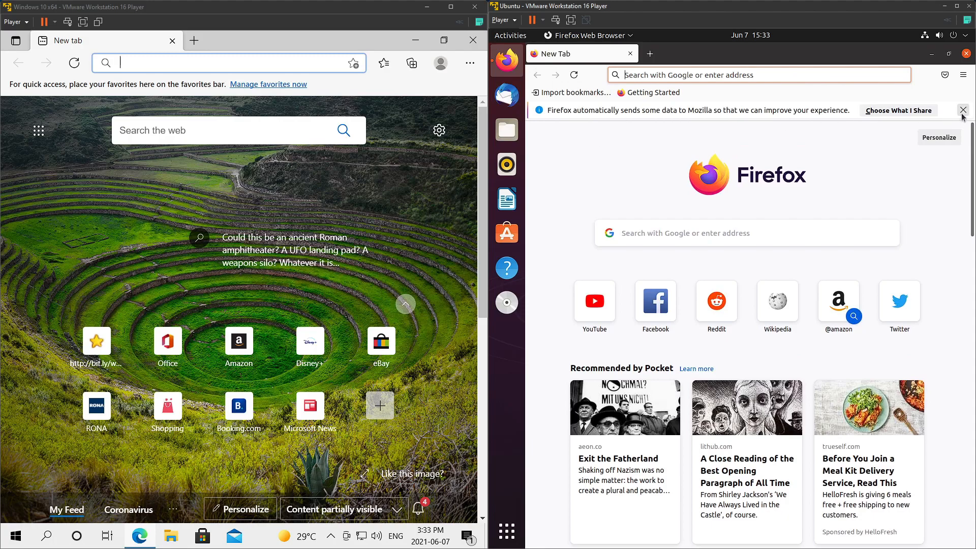
click(962, 110)
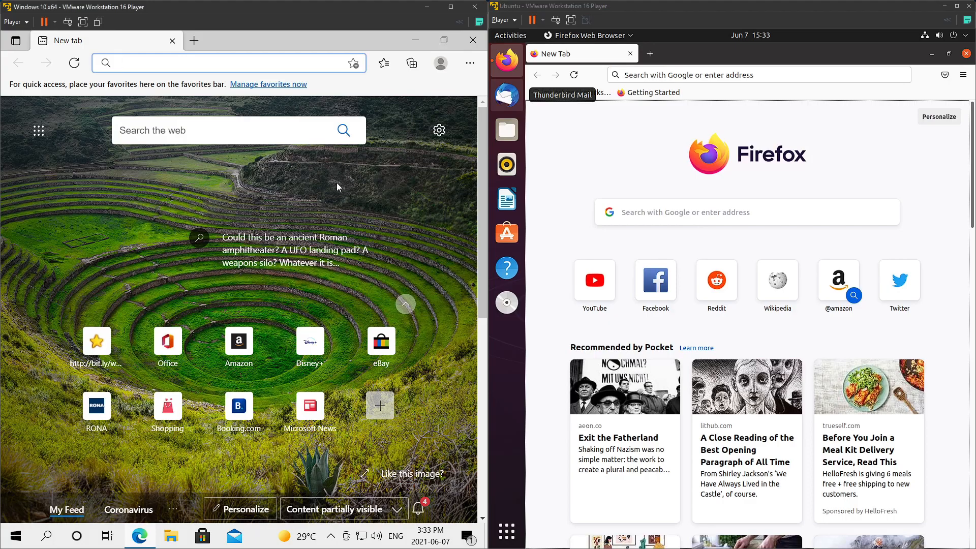
Step: Scroll through the Edge new tab feed
click(218, 63)
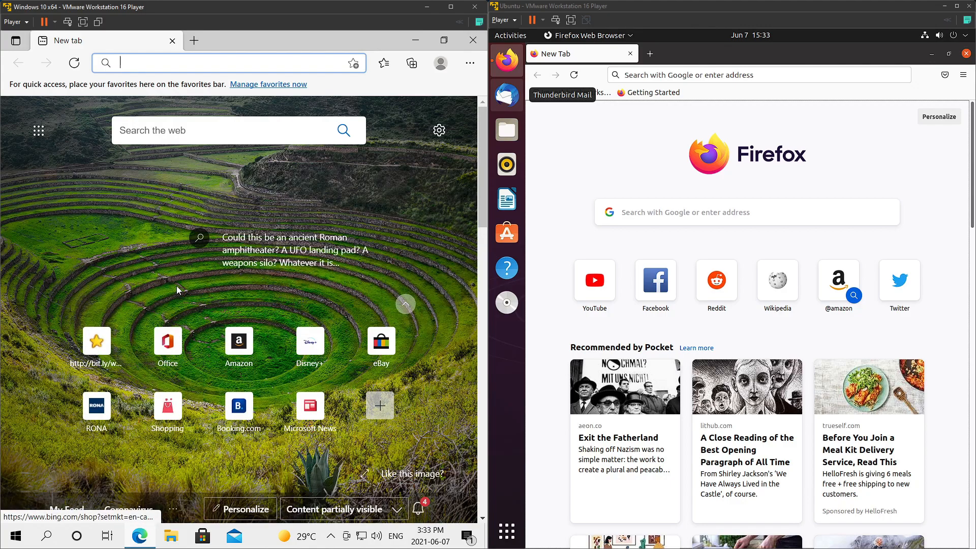
scroll(down, 3)
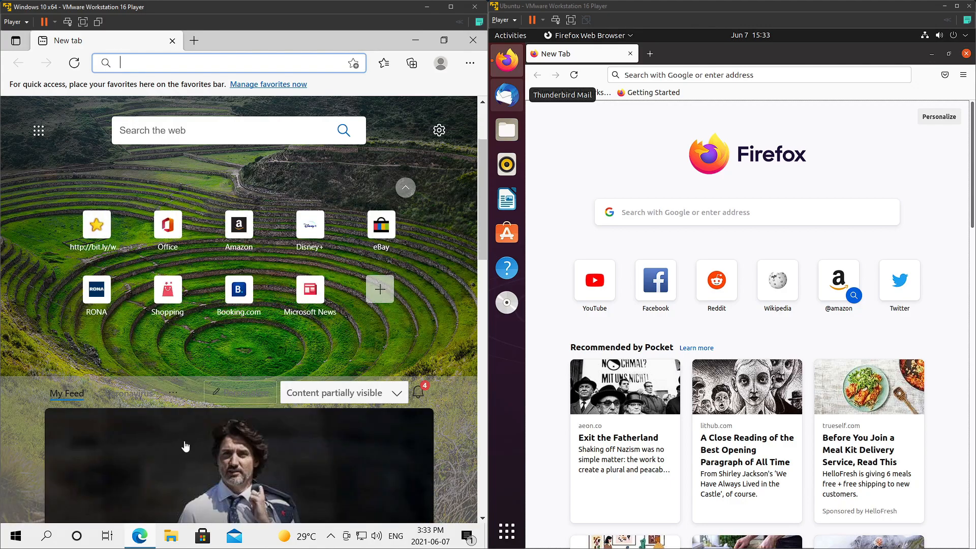
scroll(down, 3)
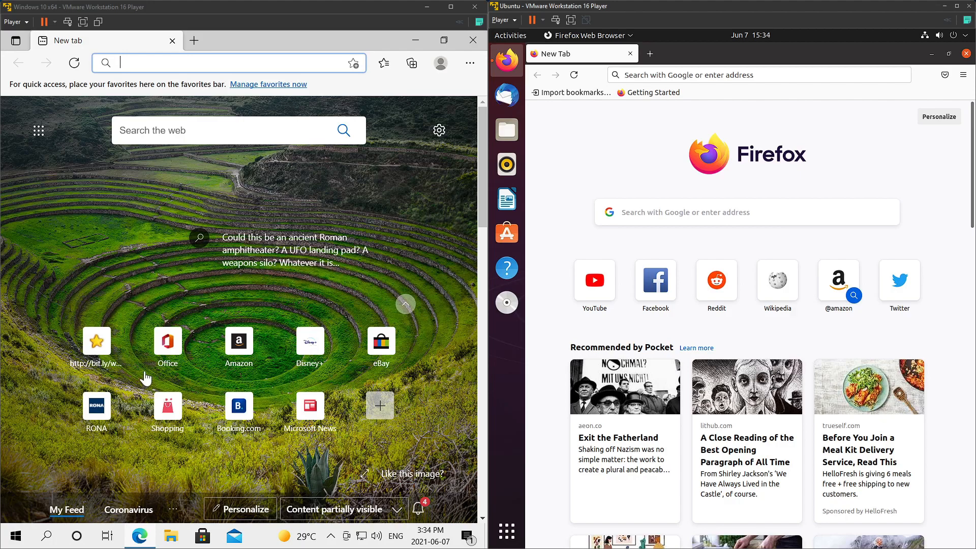
mouse_move(342, 416)
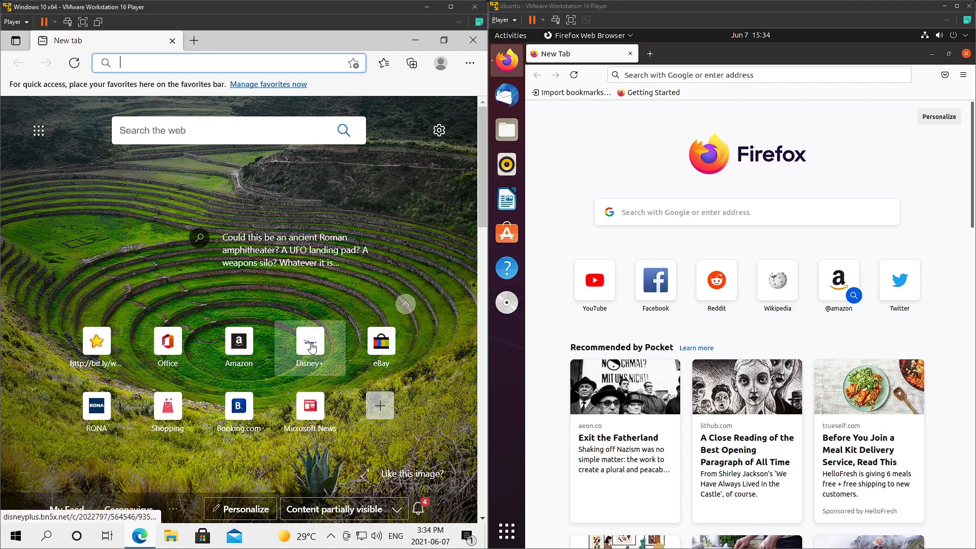
mouse_move(96, 341)
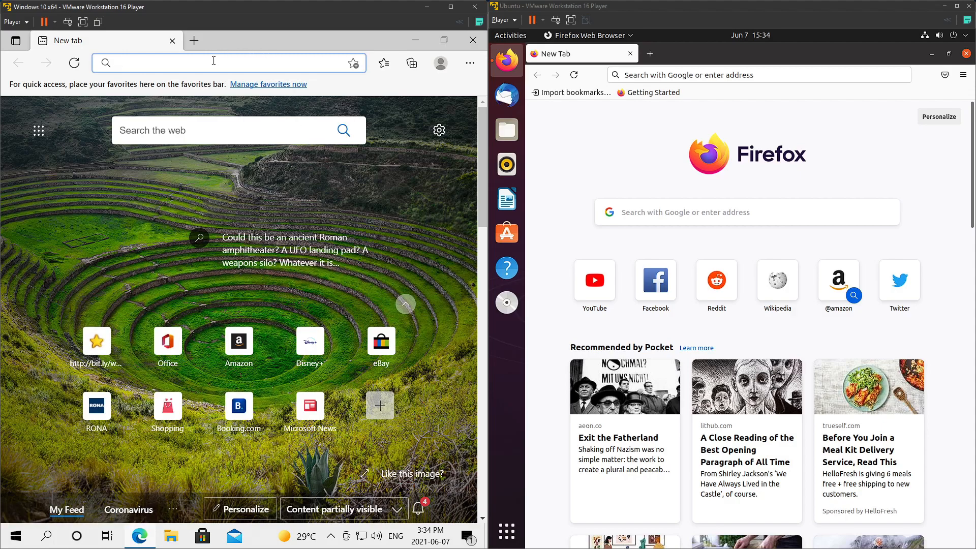
Step: Load google.ca in both browsers and reach Edge's About page via its menu
text(google.ca/?gws_rd=ssl)
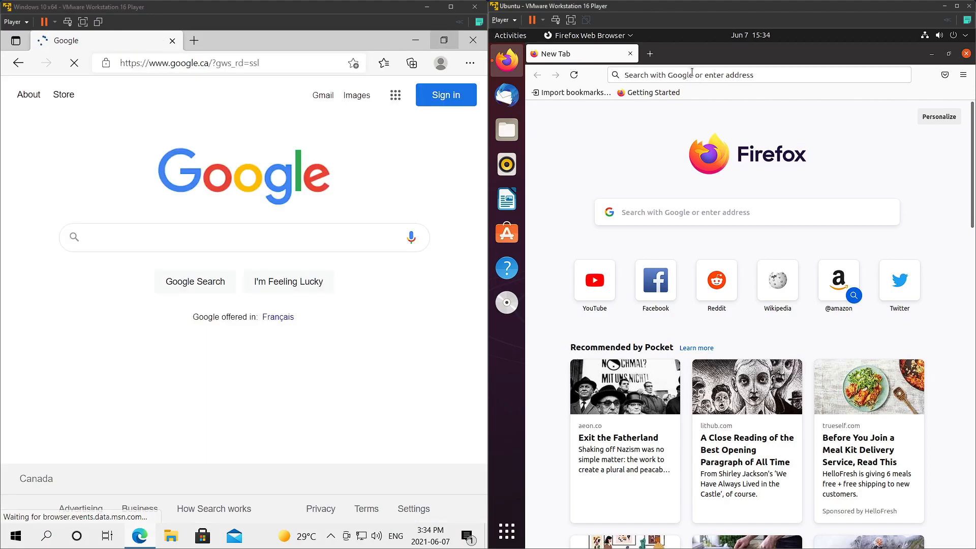
text(google.ca/?gws_rd=ssl)
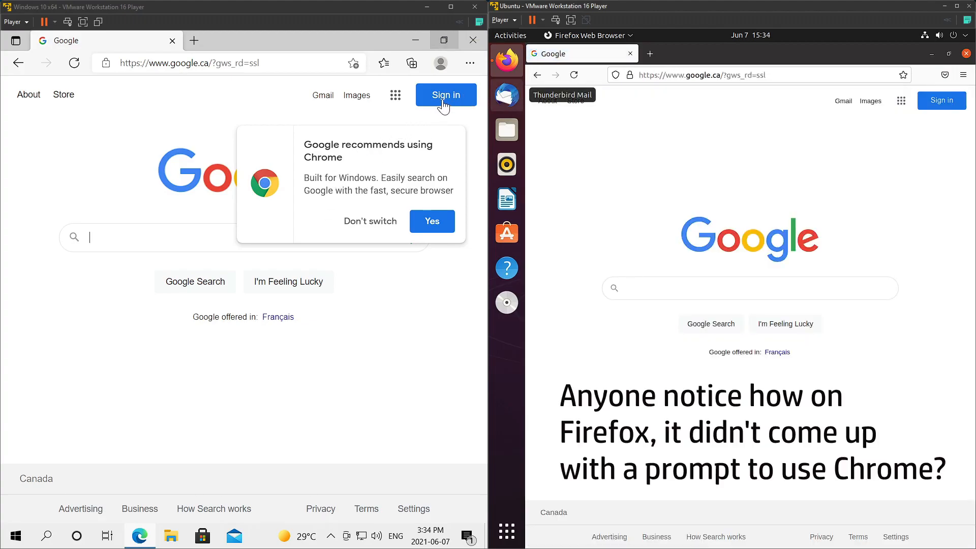
click(469, 63)
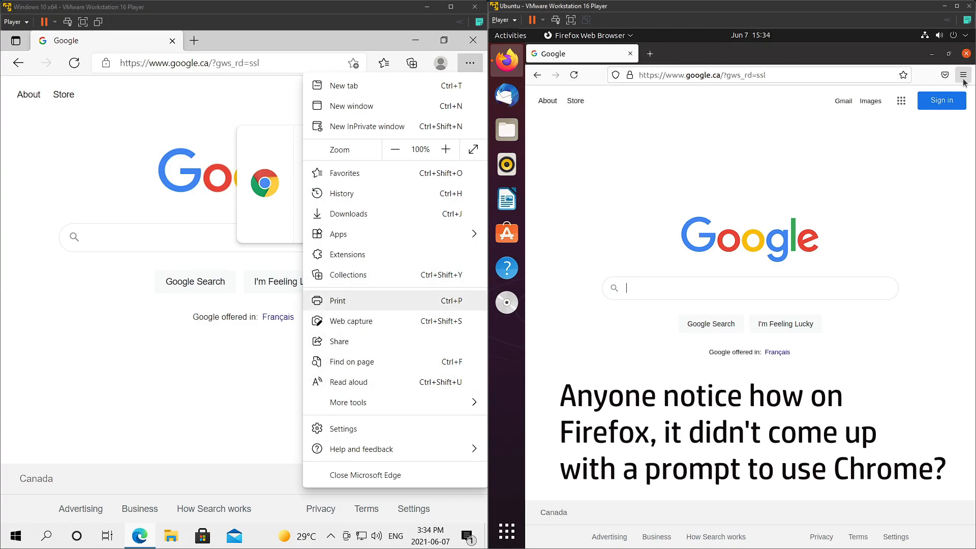
Step: Show About Firefox (version 89) beside Edge 91, then close Edge
click(962, 74)
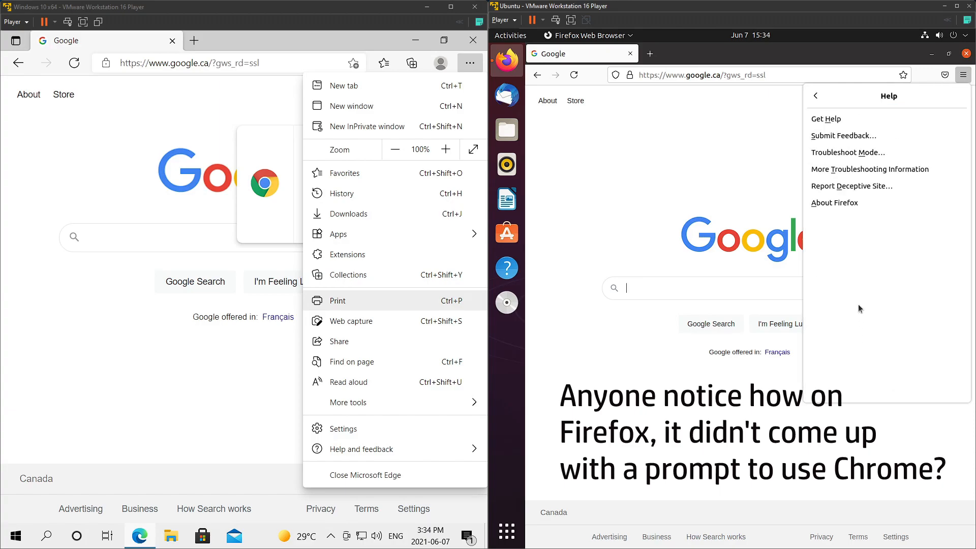
click(833, 202)
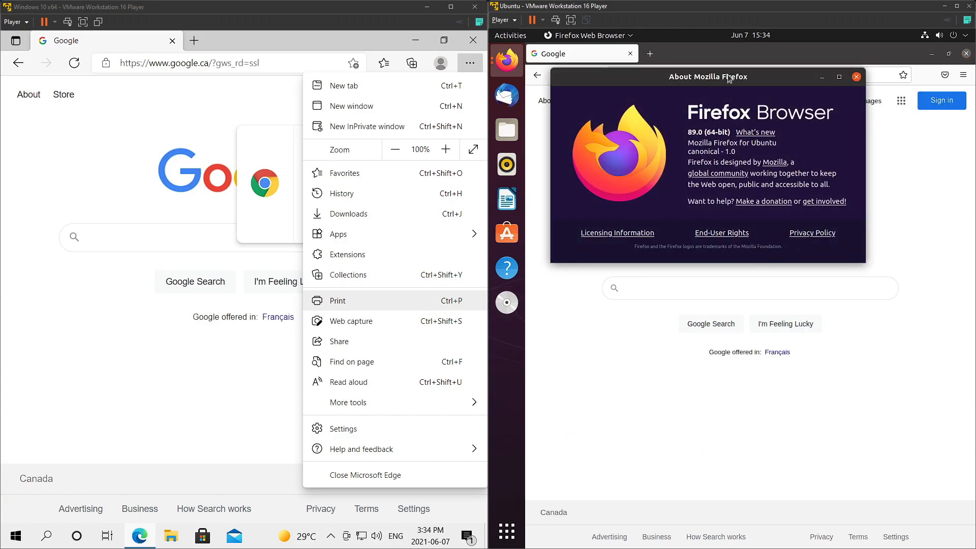
drag(707, 77, 726, 129)
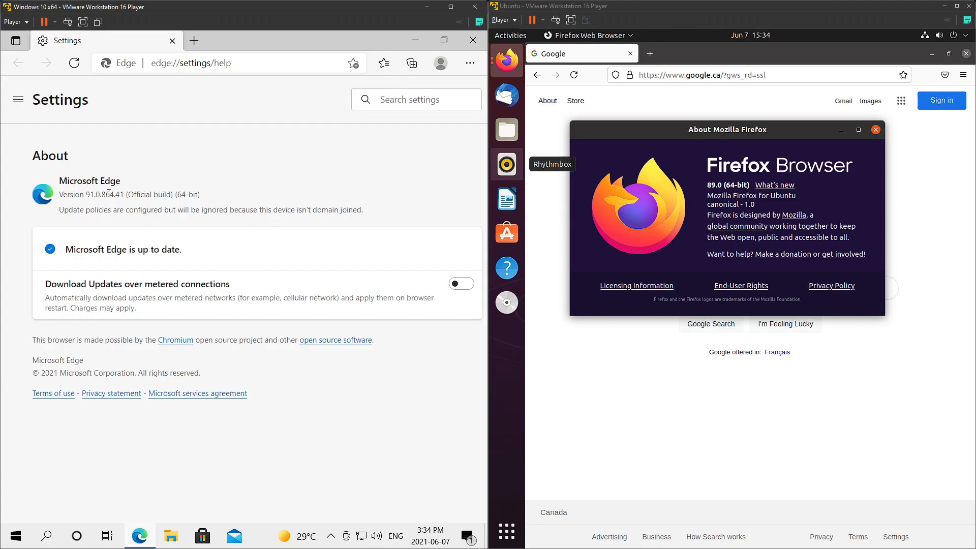
double_click(106, 194)
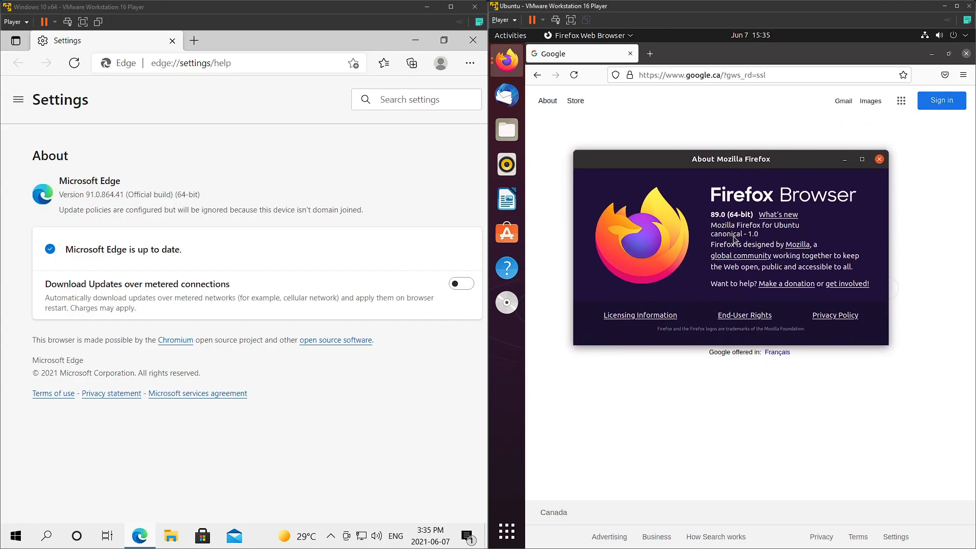
mouse_move(483, 50)
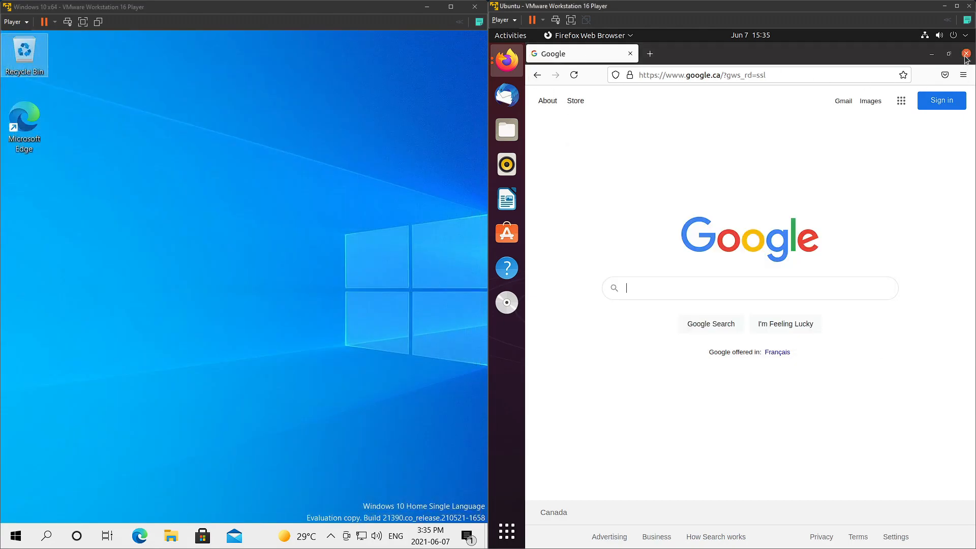
Step: Close Firefox, then launch Windows Mail and Thunderbird, closing Thunderbird's privacy tab
click(967, 53)
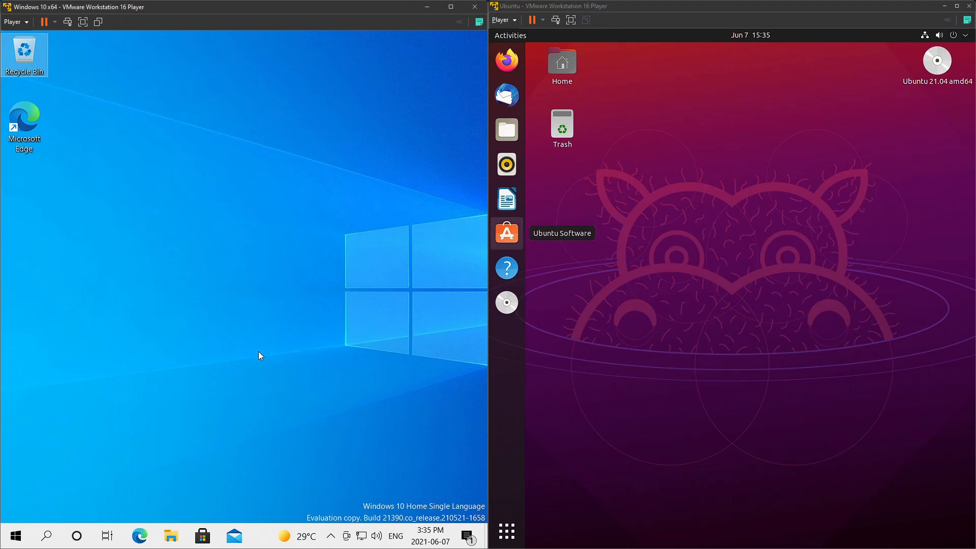
click(15, 535)
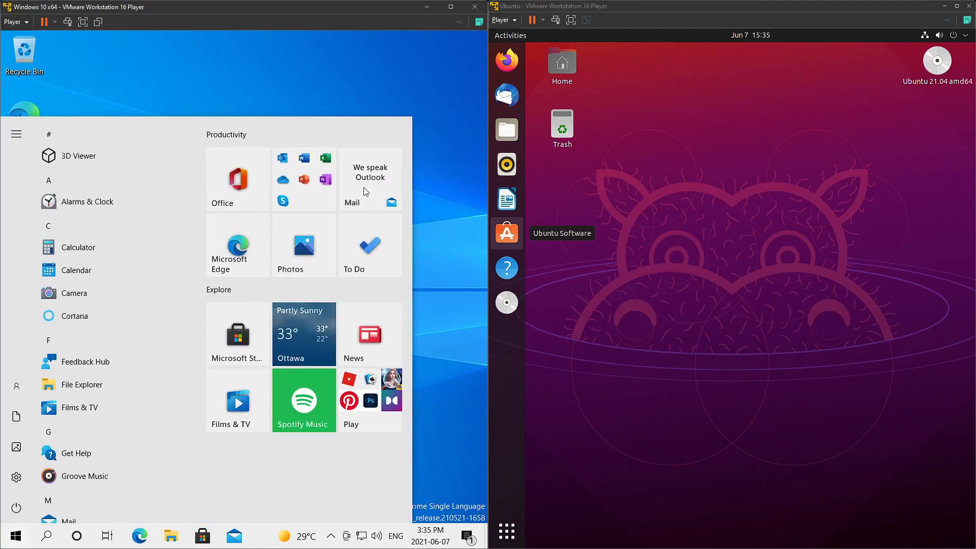
click(370, 180)
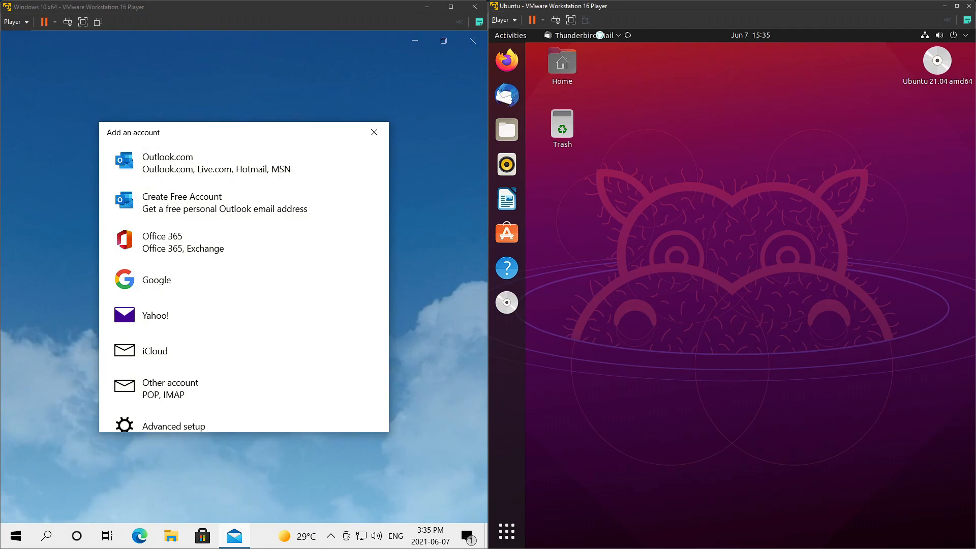
mouse_move(447, 327)
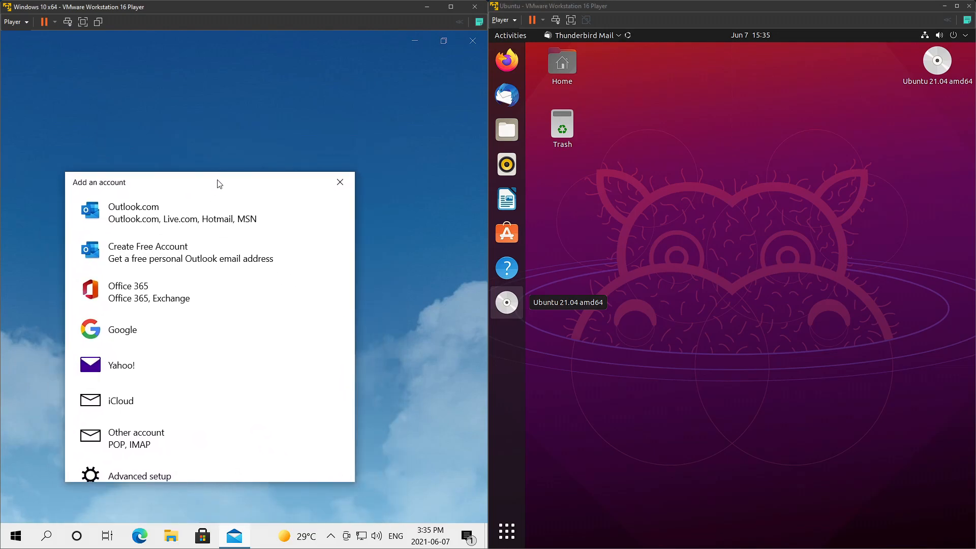
click(506, 95)
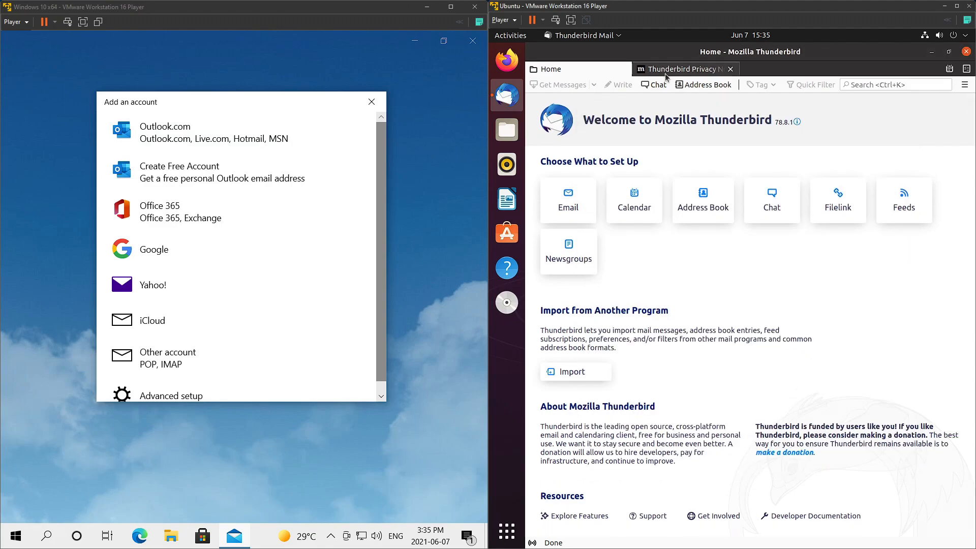
click(679, 68)
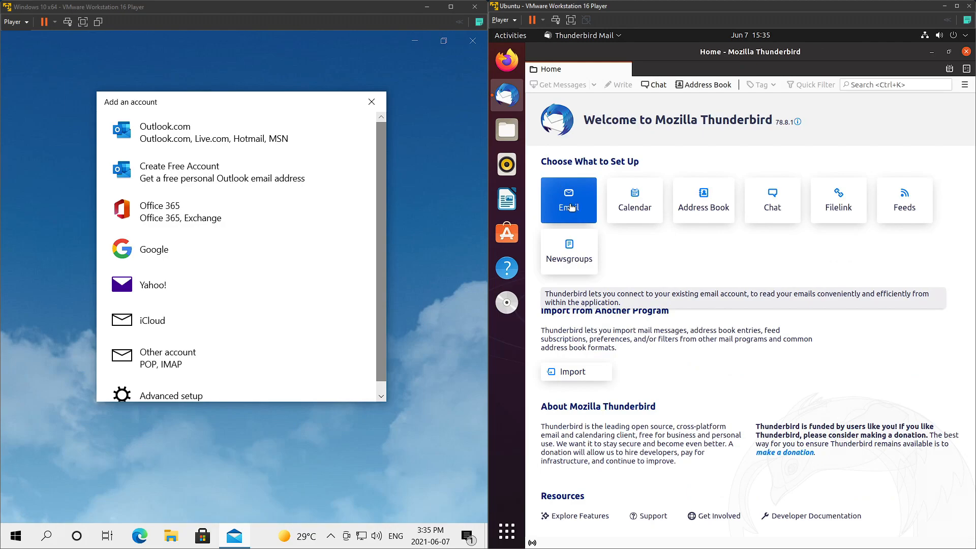
mouse_move(690, 361)
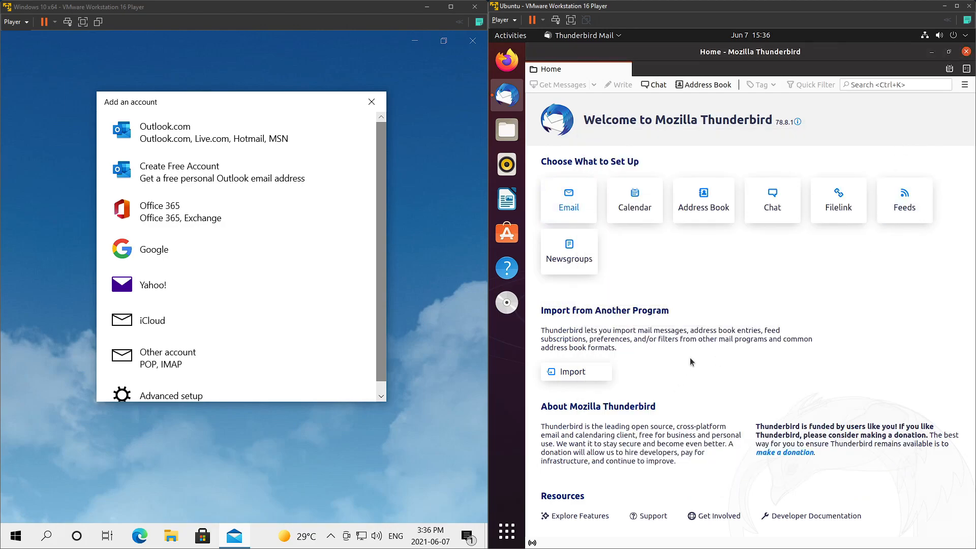
mouse_move(538, 50)
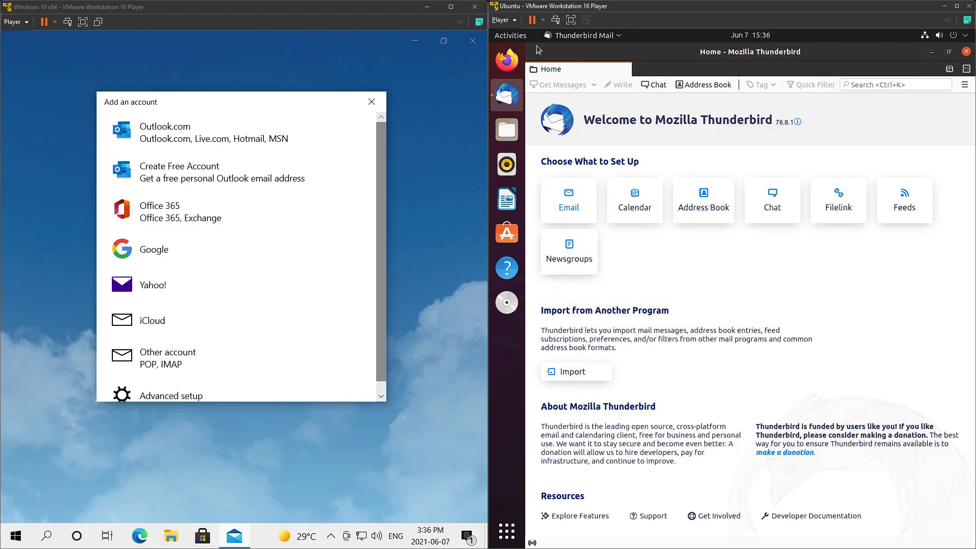
mouse_move(507, 60)
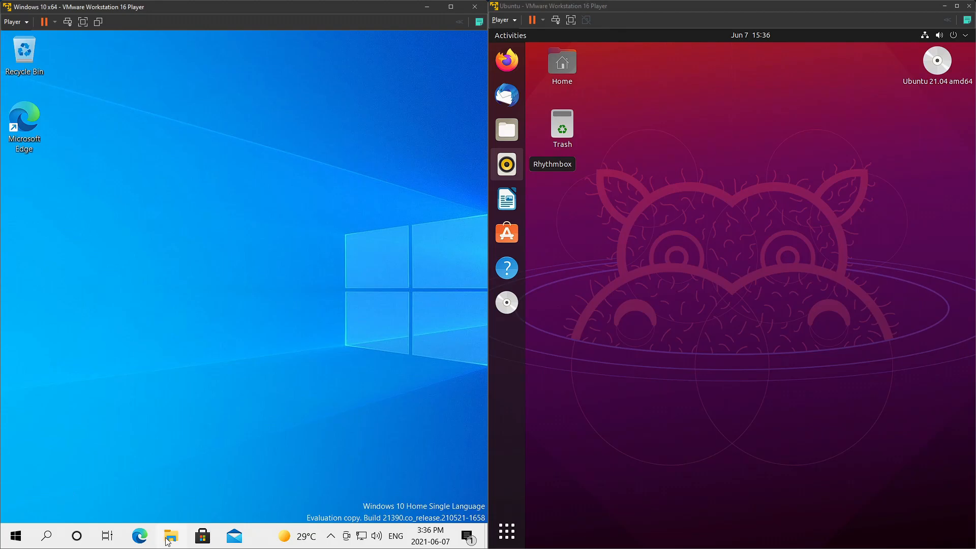
Step: Launch File Explorer and Ubuntu Files, showing This PC's folders and drives in Windows
click(171, 535)
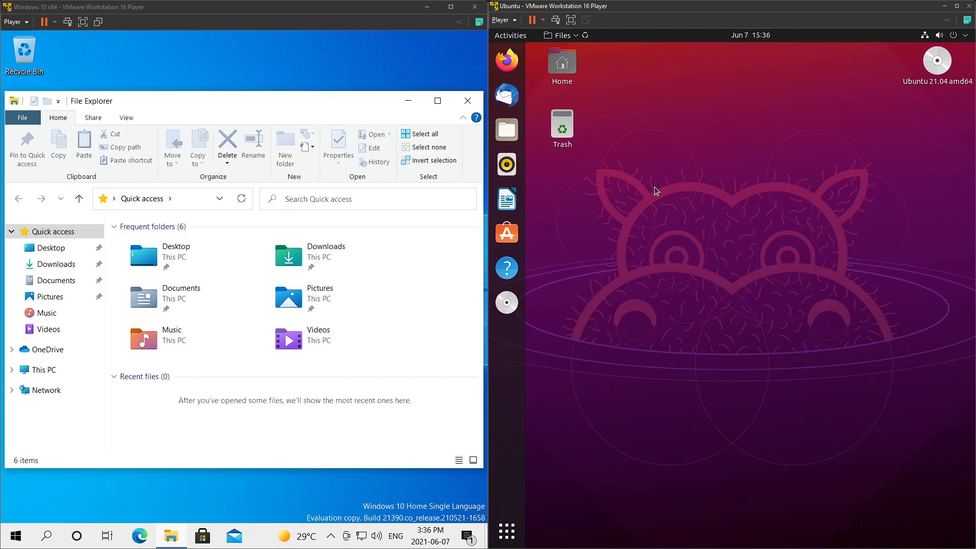
click(506, 130)
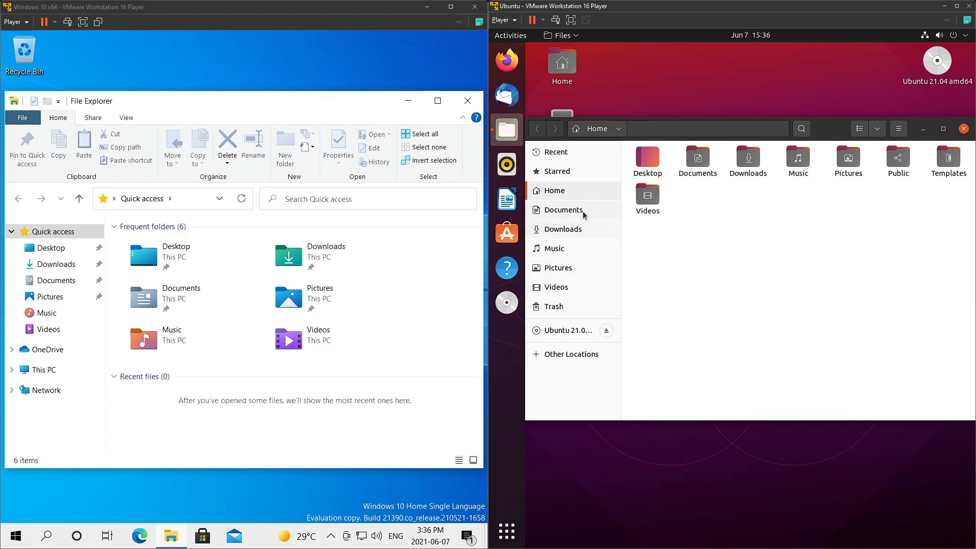
click(554, 248)
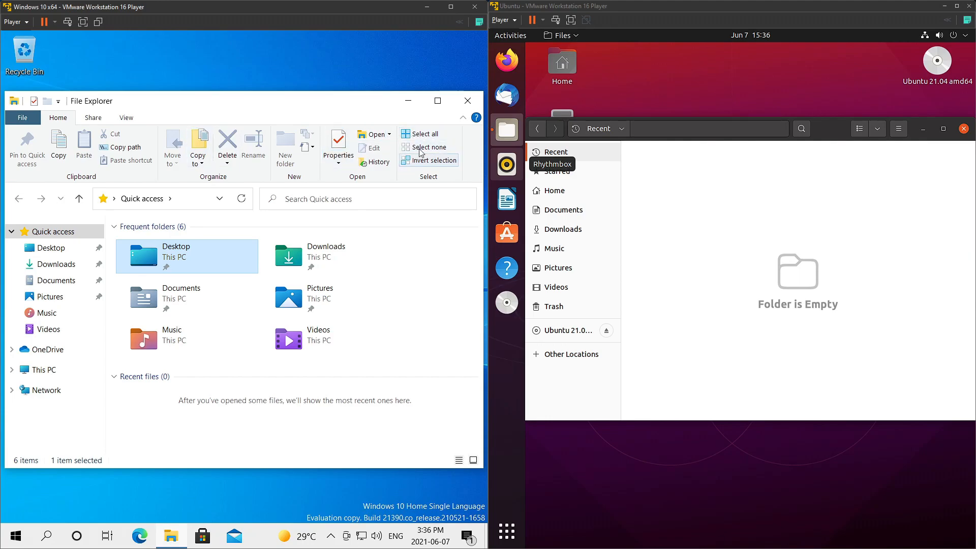
mouse_move(42, 369)
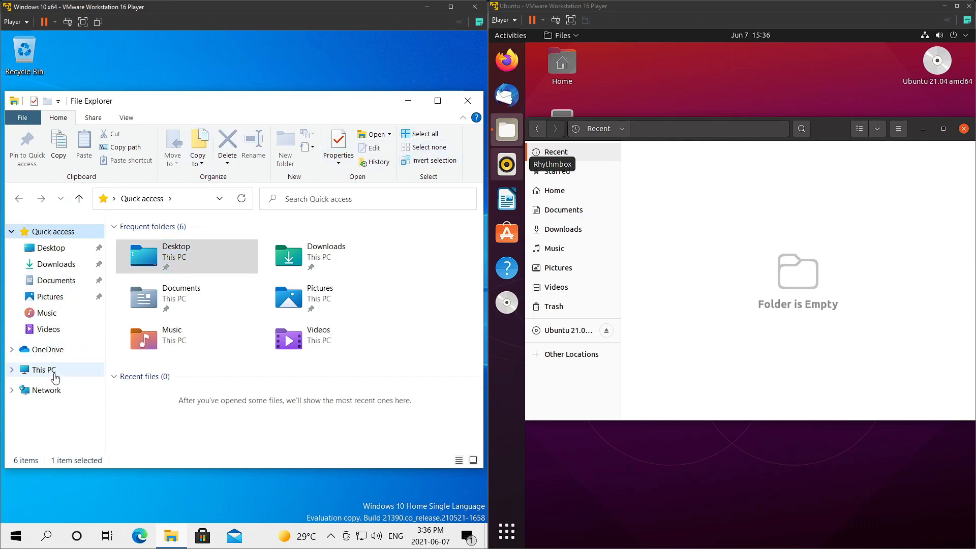
click(42, 368)
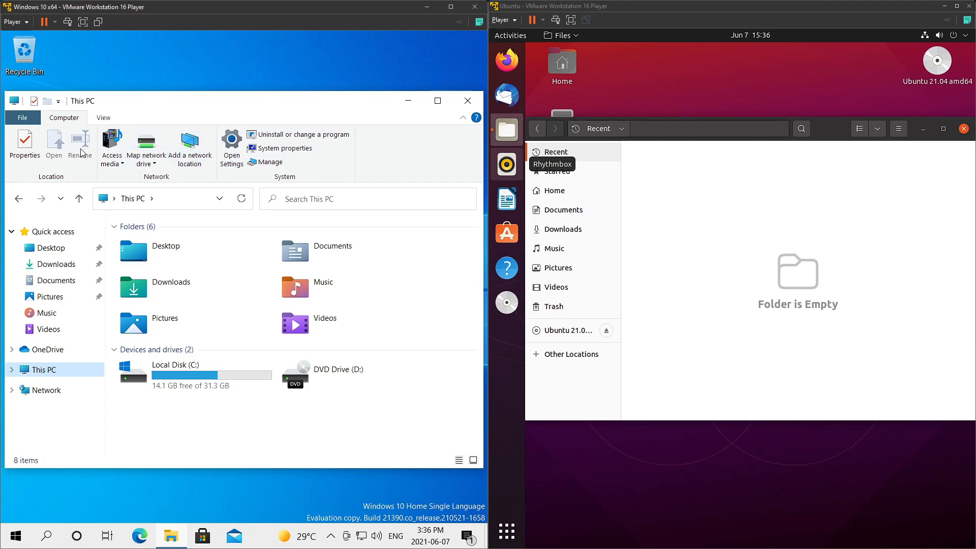
Step: Show the mounted Ubuntu 21.04 disc's contents in Ubuntu Files
click(164, 318)
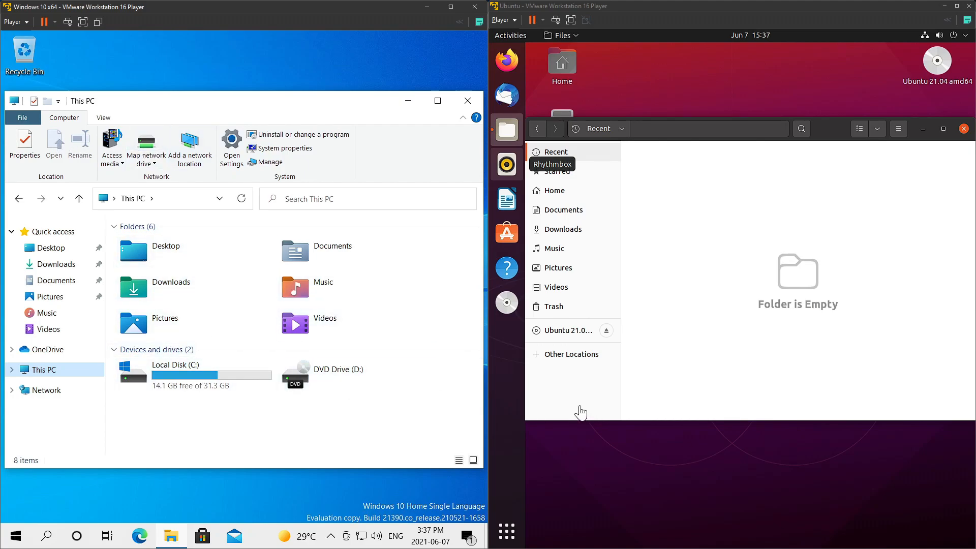
click(563, 330)
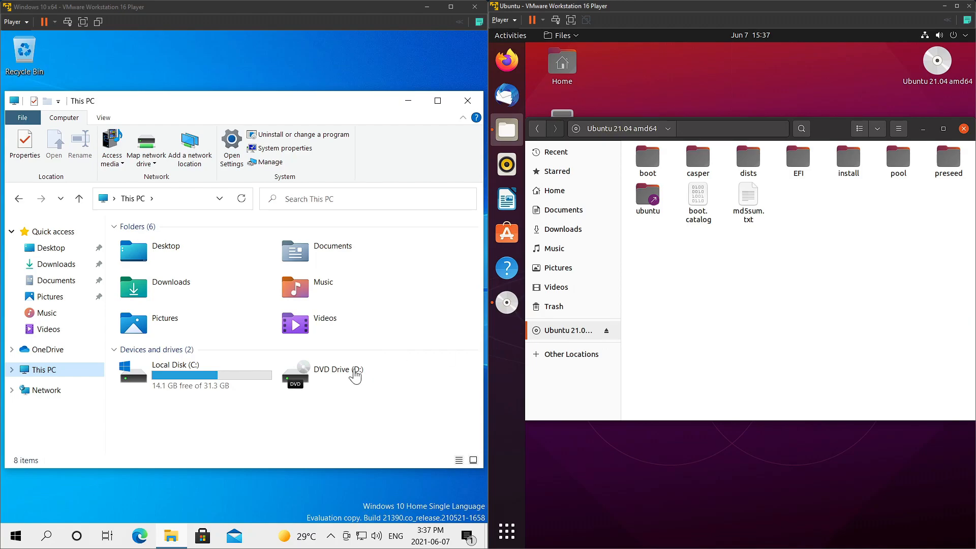
mouse_move(572, 188)
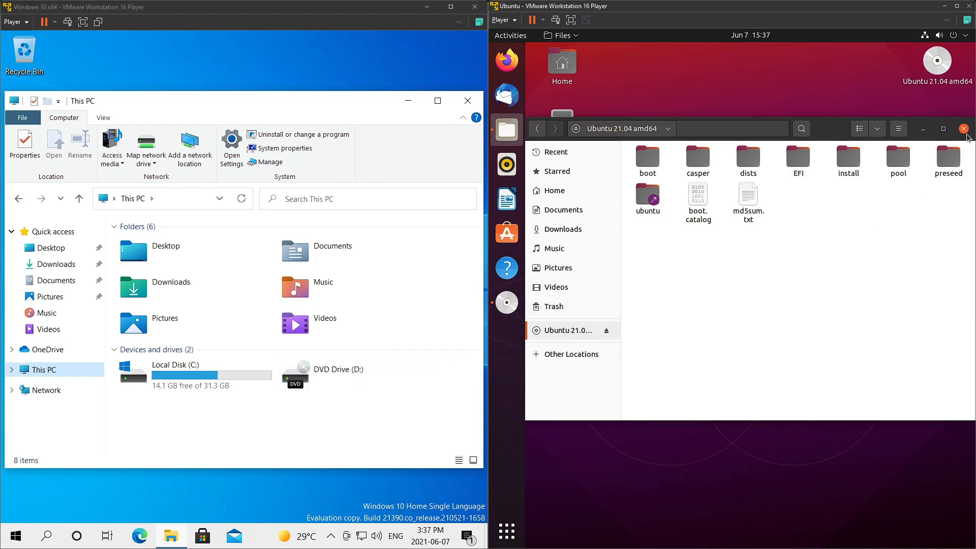
mouse_move(291, 167)
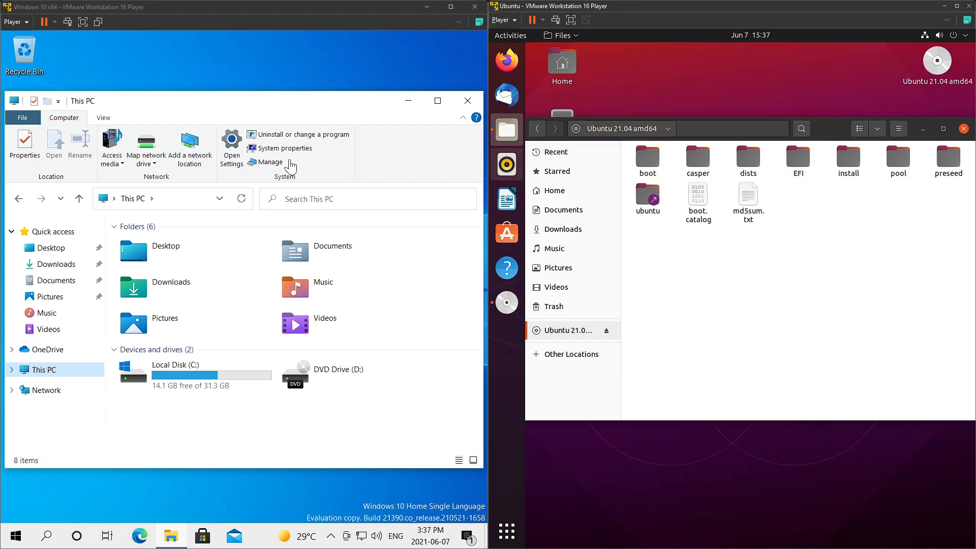
click(161, 198)
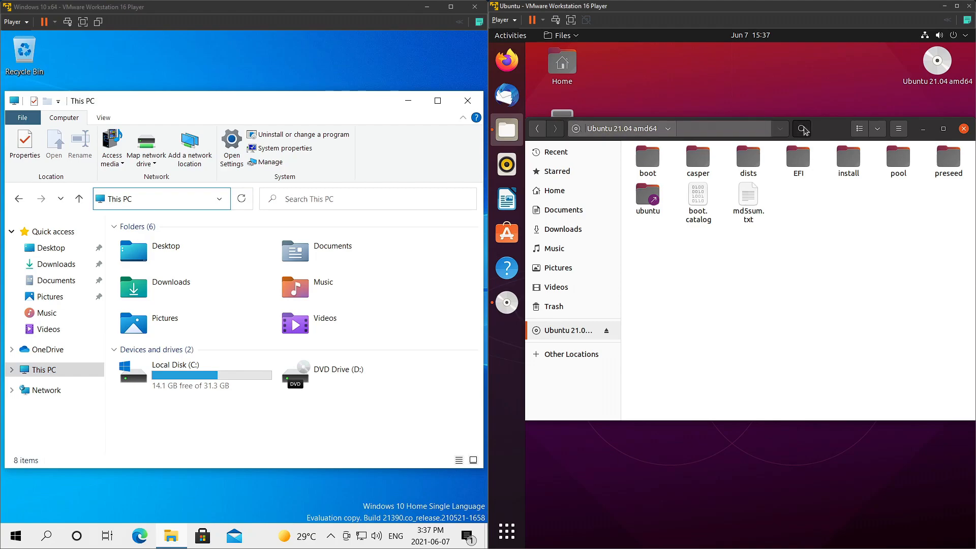
Step: Try the search boxes and switch Ubuntu Files to list view while checking Explorer's layout options
click(802, 129)
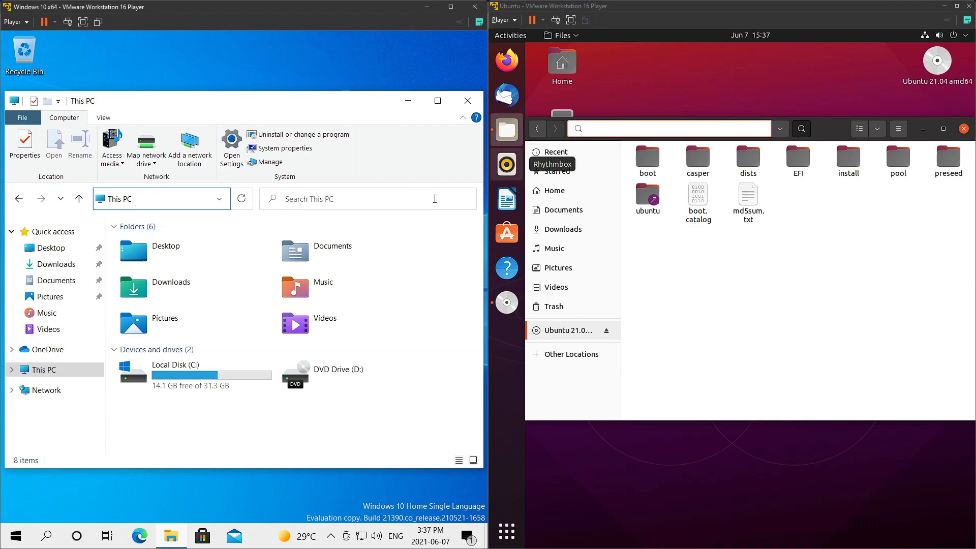
click(669, 129)
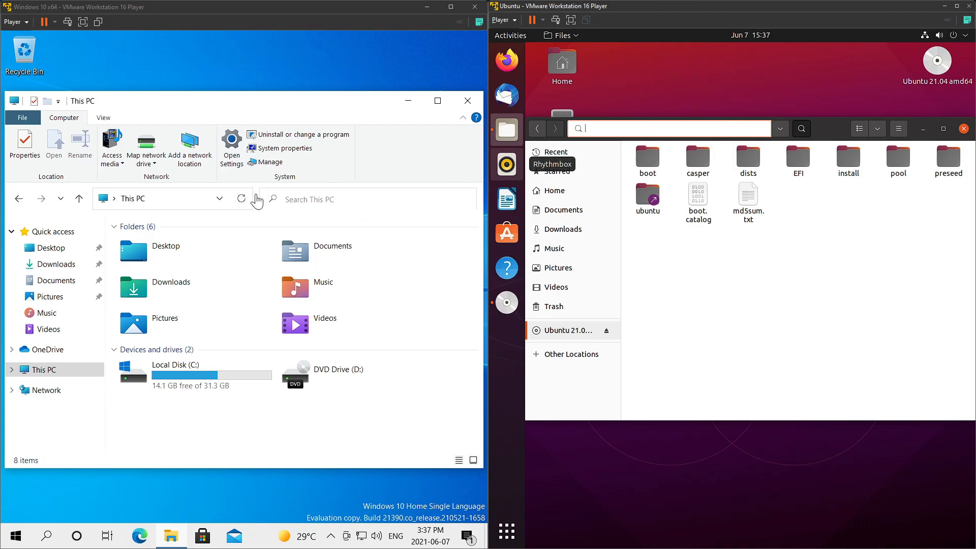
mouse_move(596, 161)
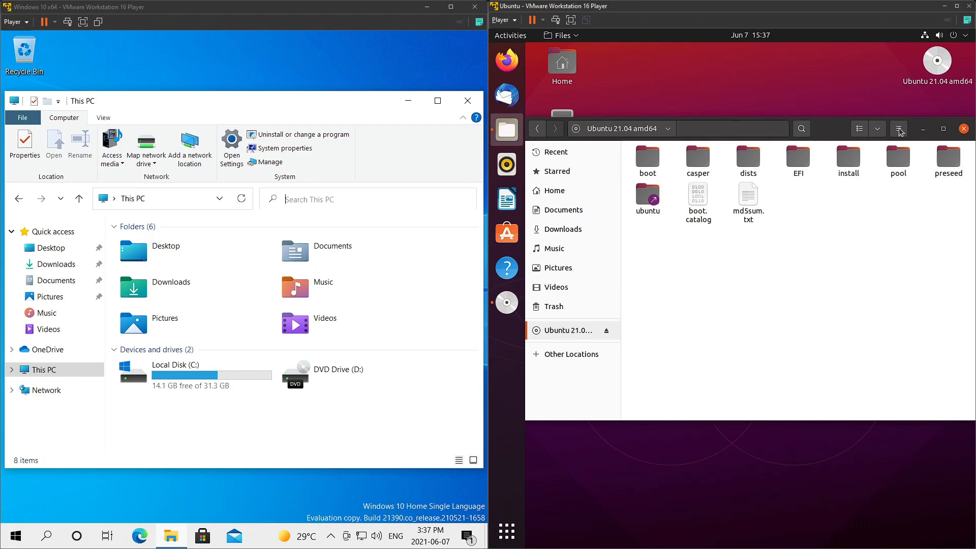
click(898, 128)
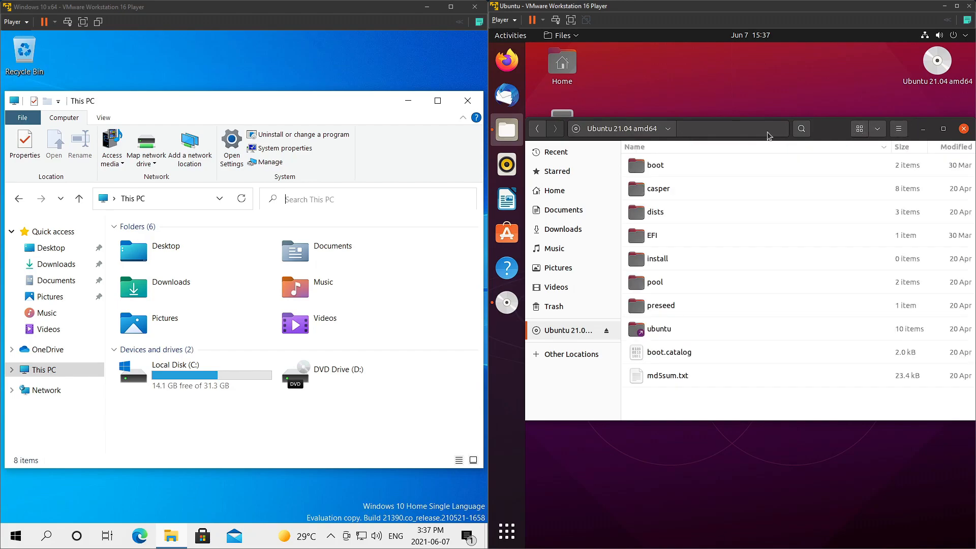
click(103, 118)
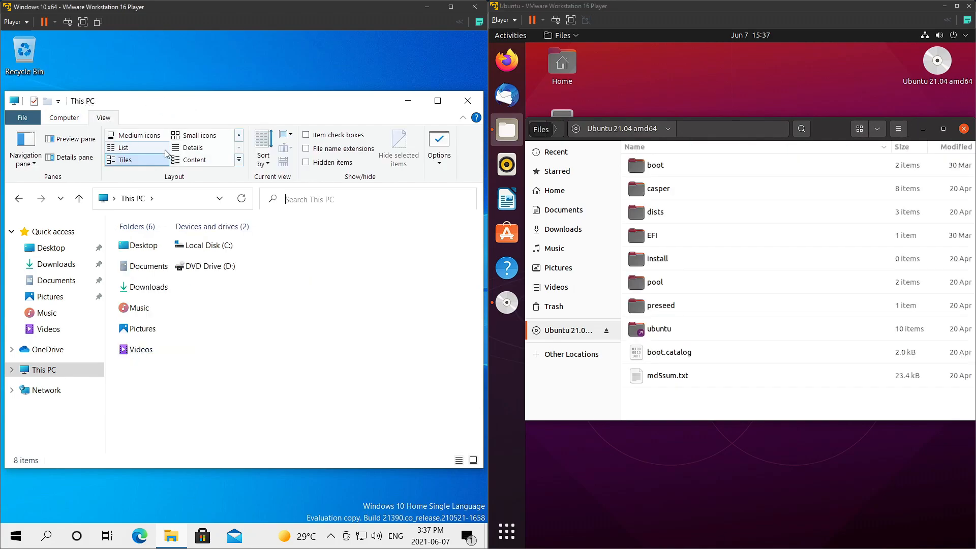
click(192, 147)
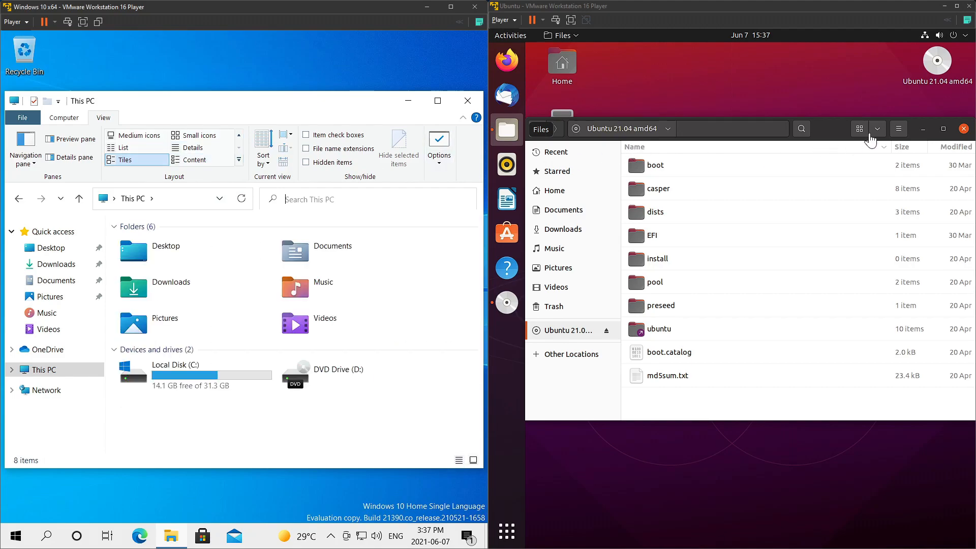
click(877, 129)
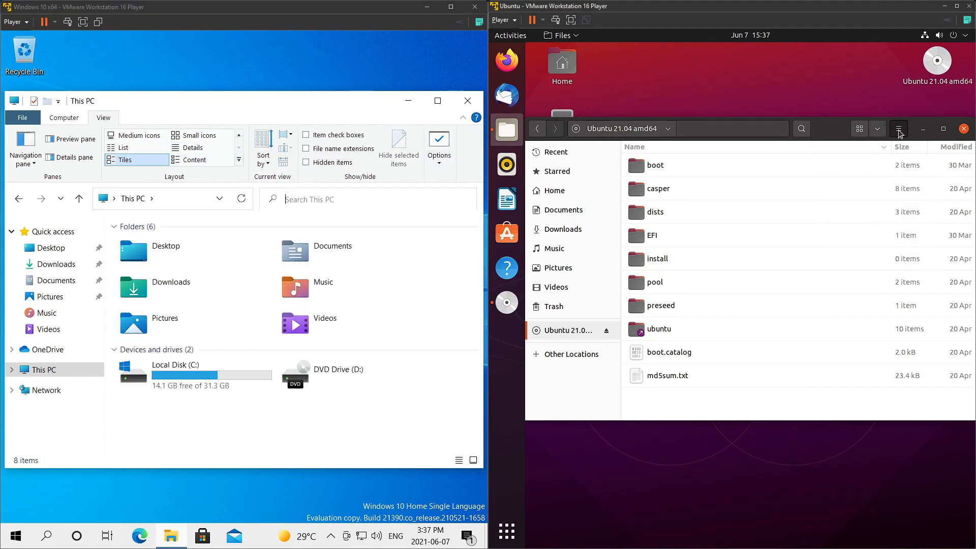
Step: Show About Files and About Windows version details, then close them and launch Microsoft Store
click(898, 128)
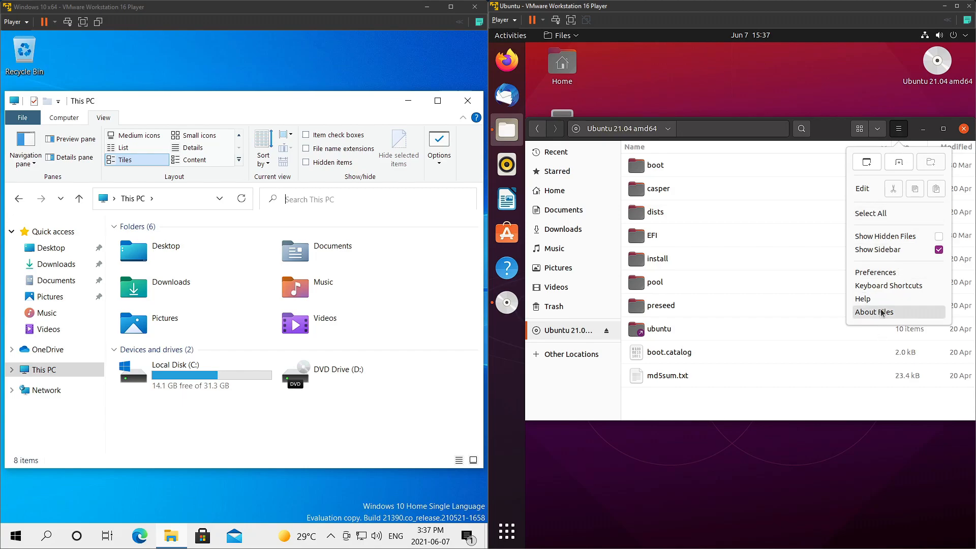
click(874, 312)
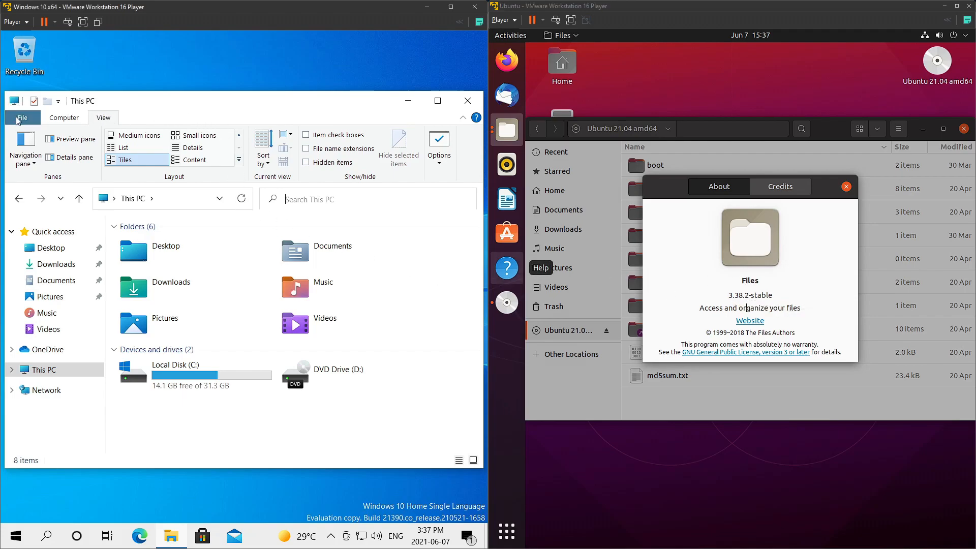
click(22, 117)
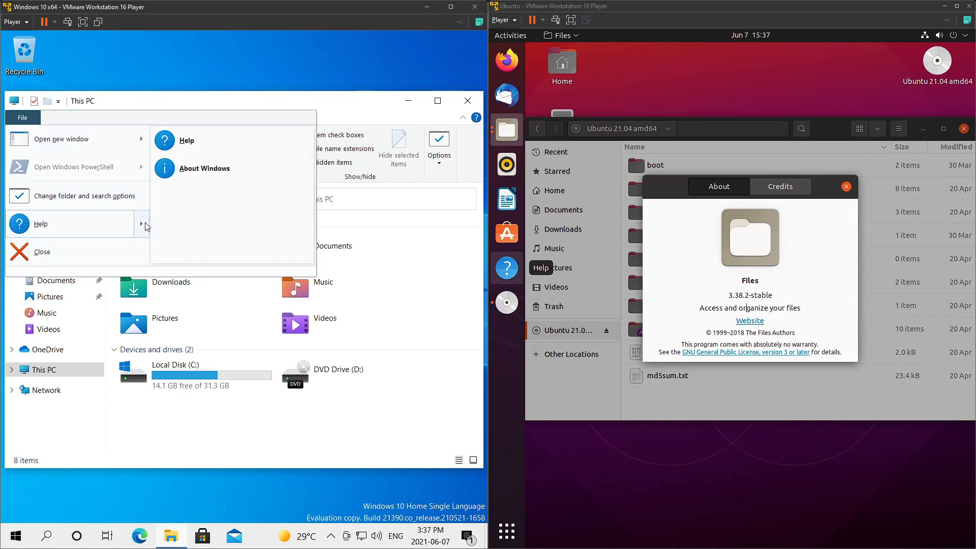
click(205, 168)
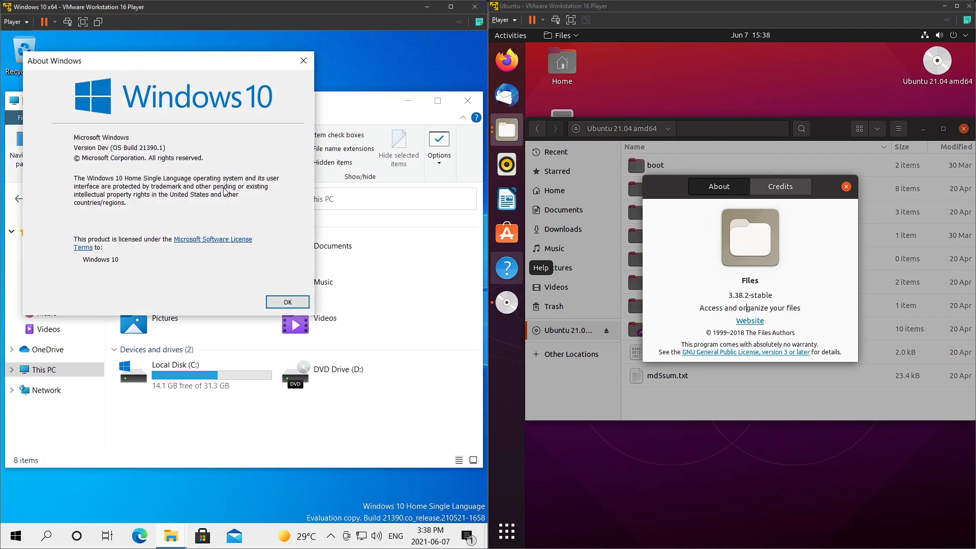
mouse_move(110, 167)
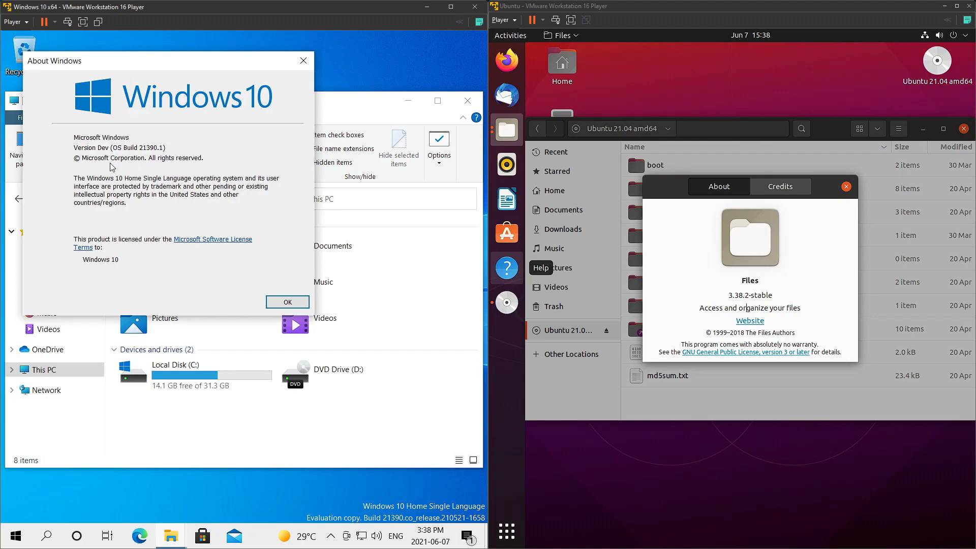
click(287, 302)
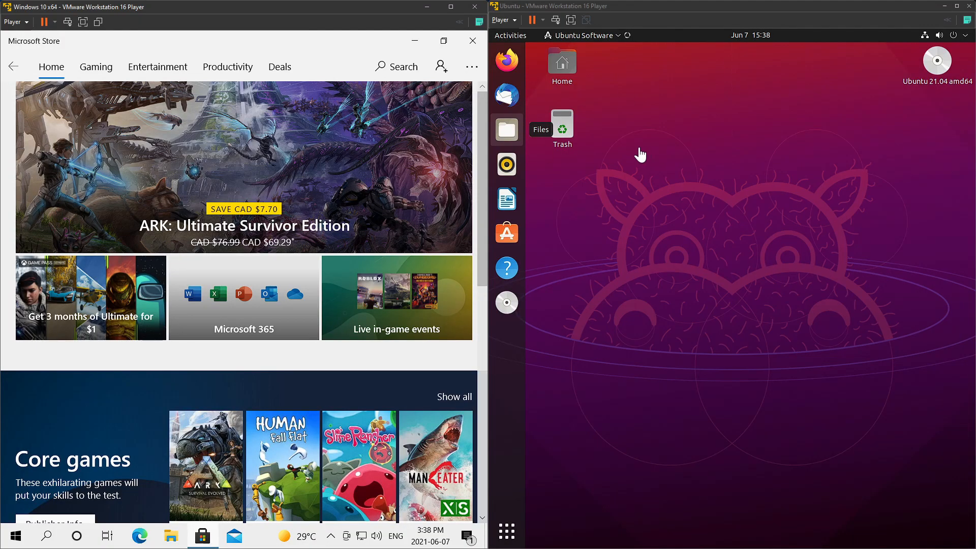
mouse_move(680, 53)
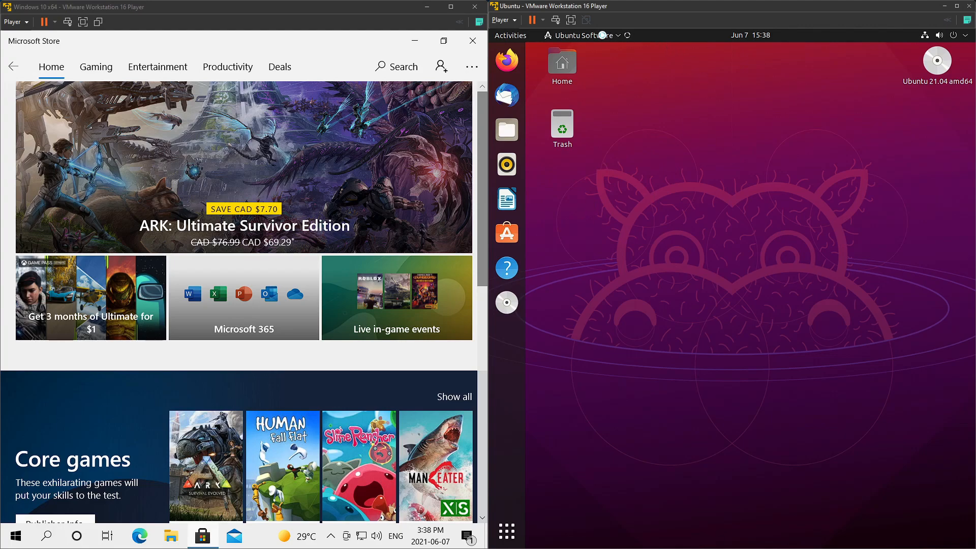
Step: Launch Ubuntu Software and return to its Explore page with Editor's Picks beside Microsoft Store
click(506, 233)
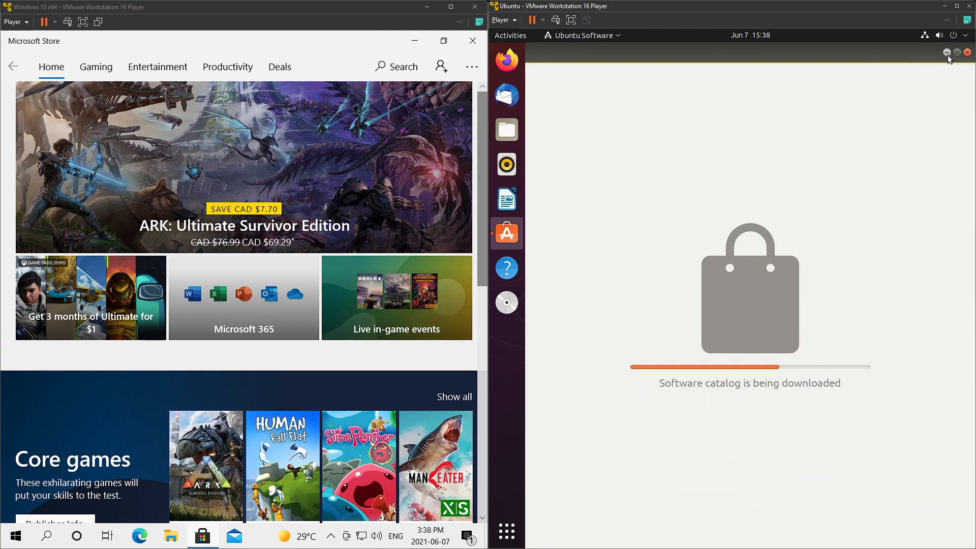
mouse_move(643, 391)
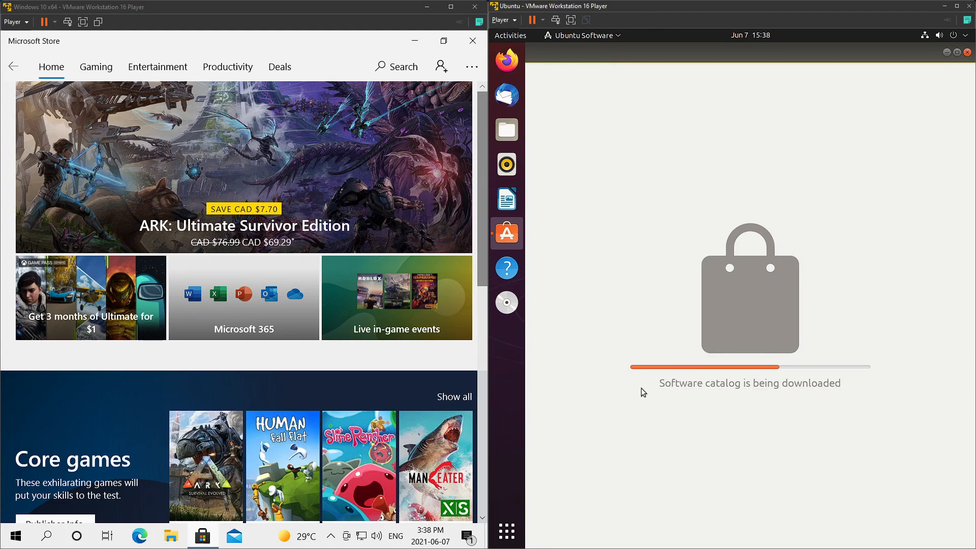
mouse_move(546, 213)
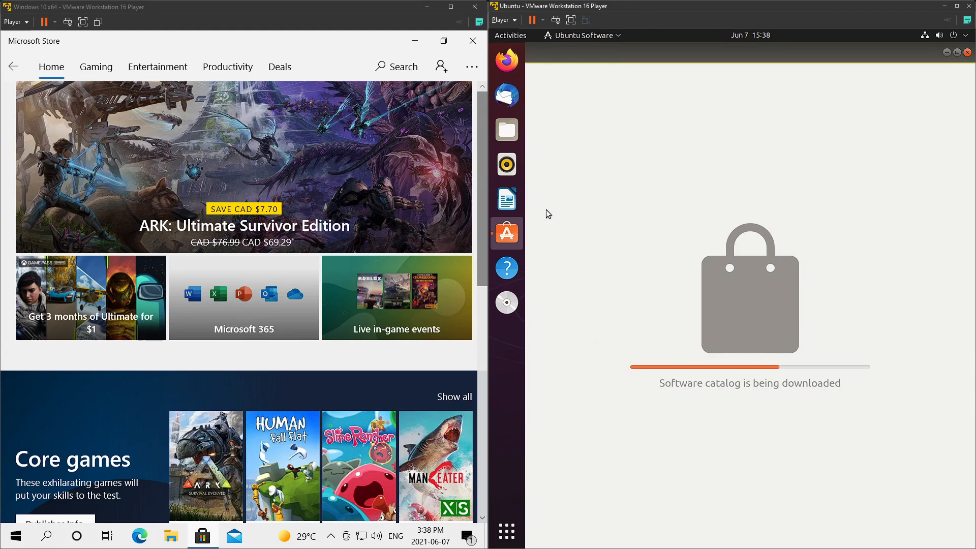
mouse_move(468, 464)
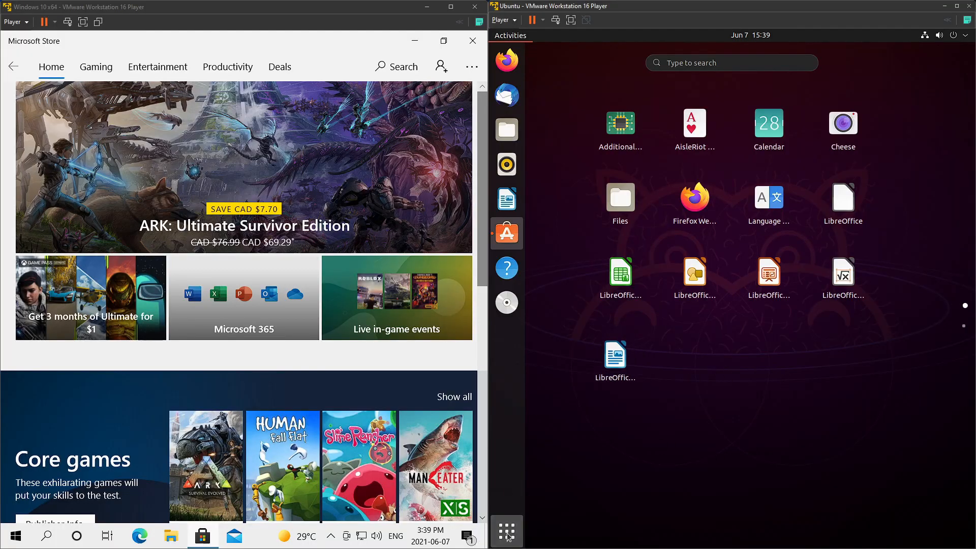
click(506, 233)
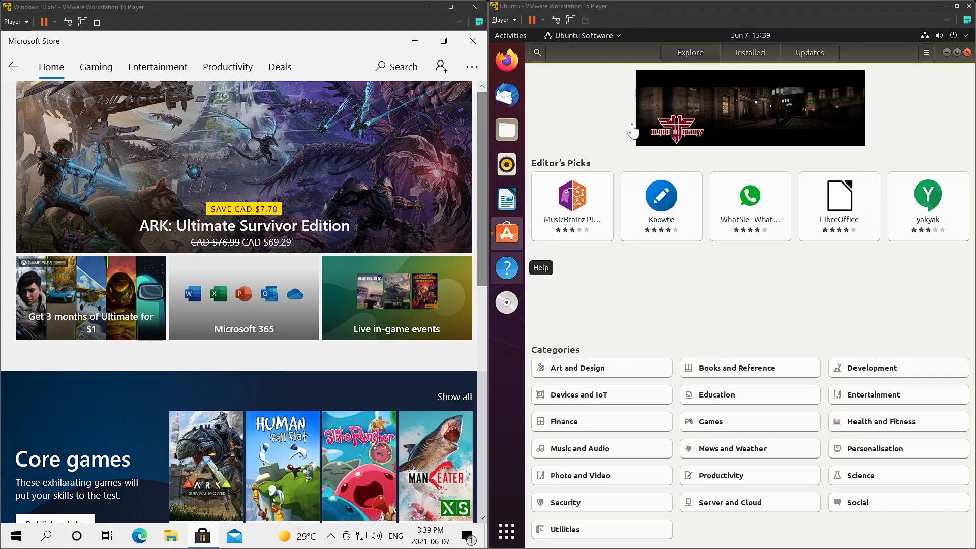
mouse_move(594, 130)
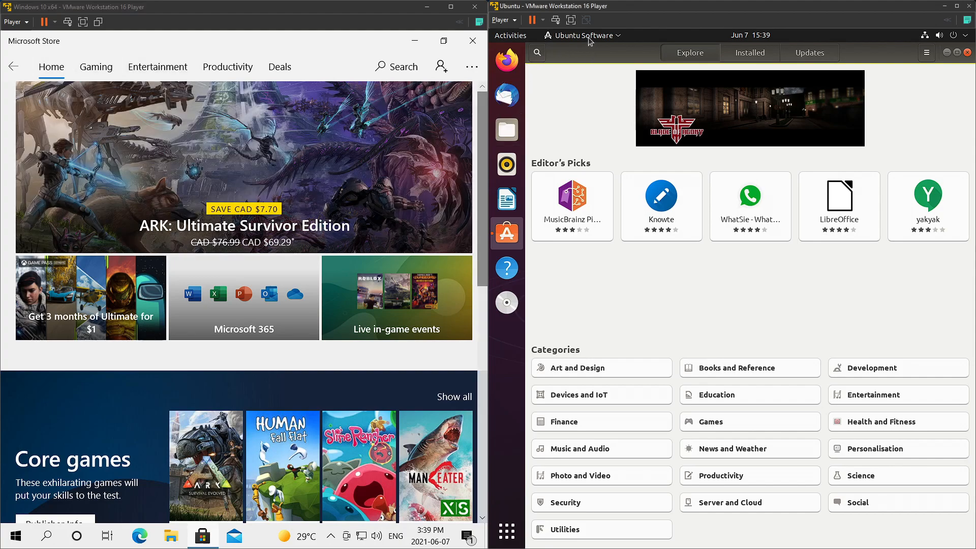
click(581, 35)
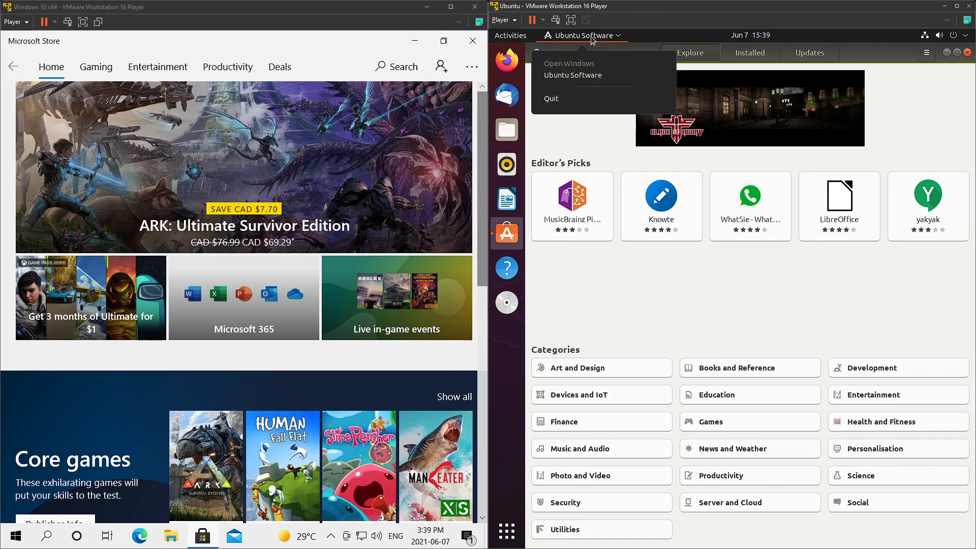
mouse_move(636, 305)
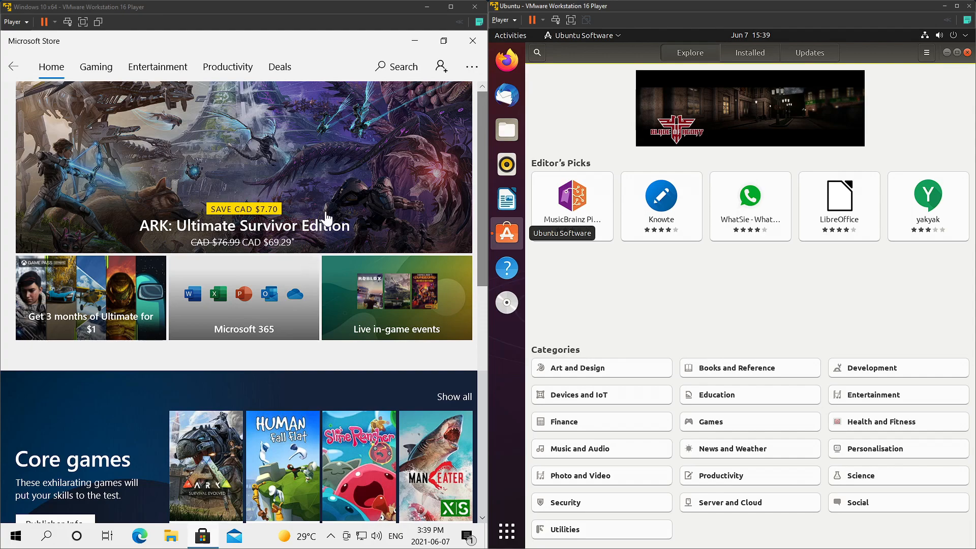
mouse_move(721, 303)
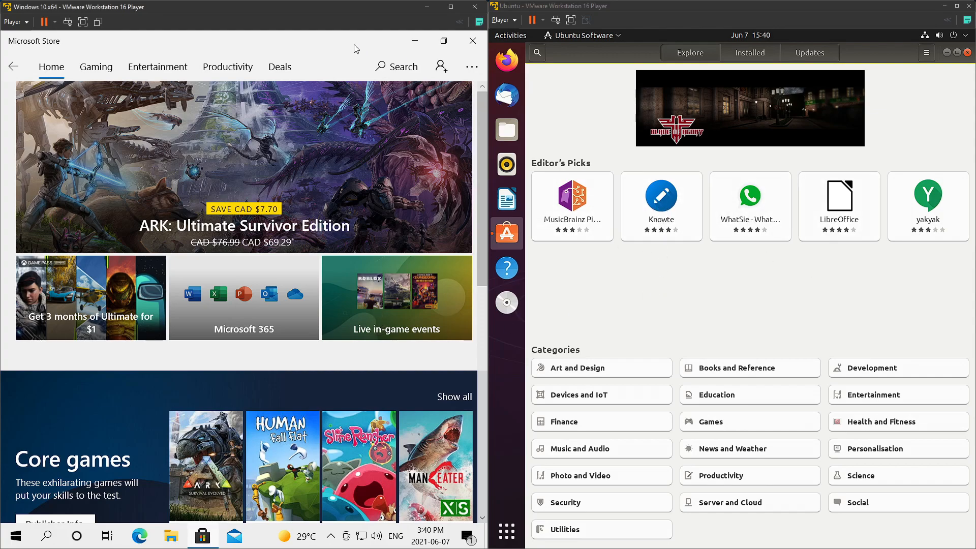
scroll(down, 3)
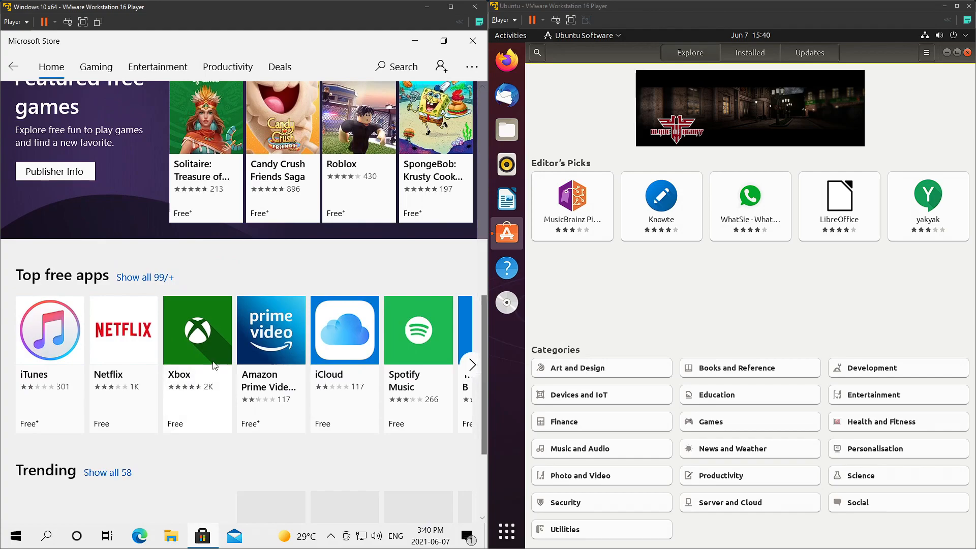
scroll(down, 3)
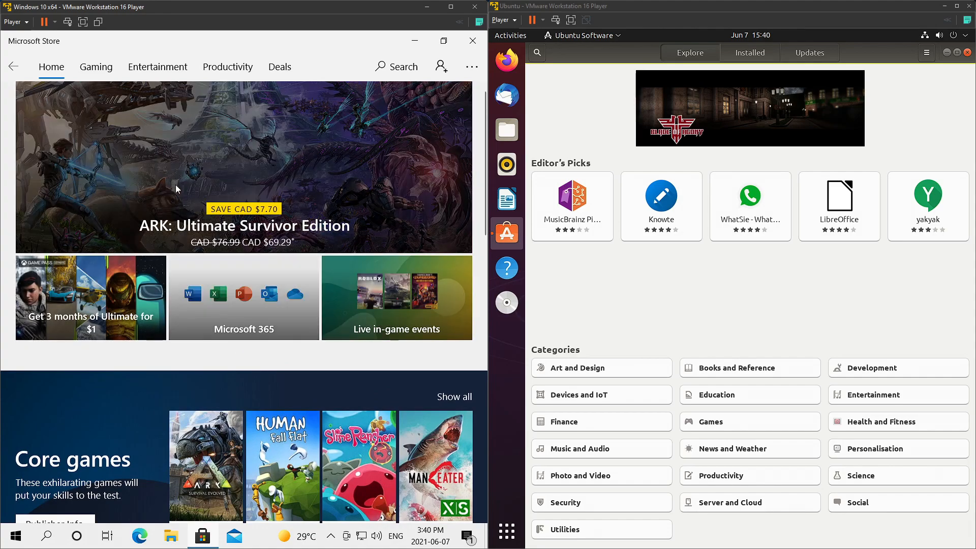
mouse_move(205, 214)
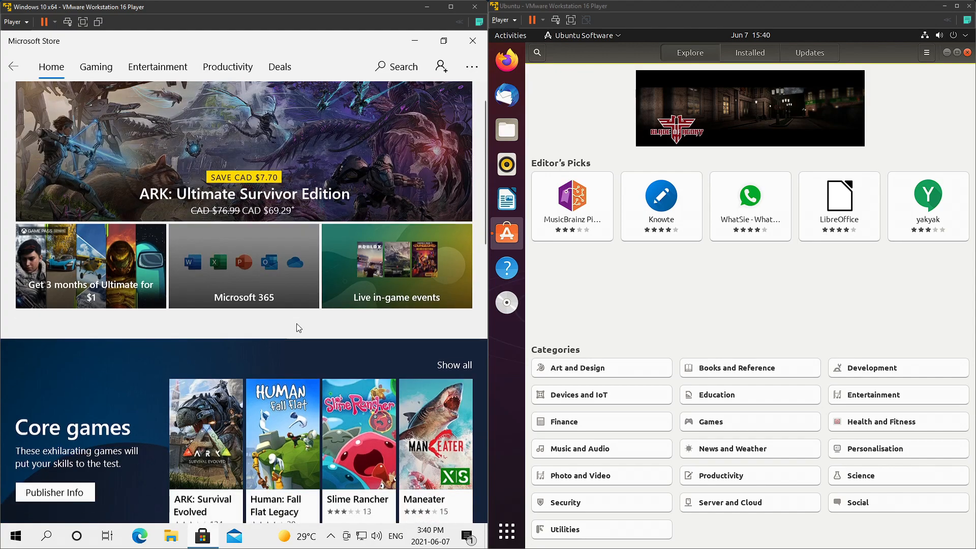
scroll(down, 3)
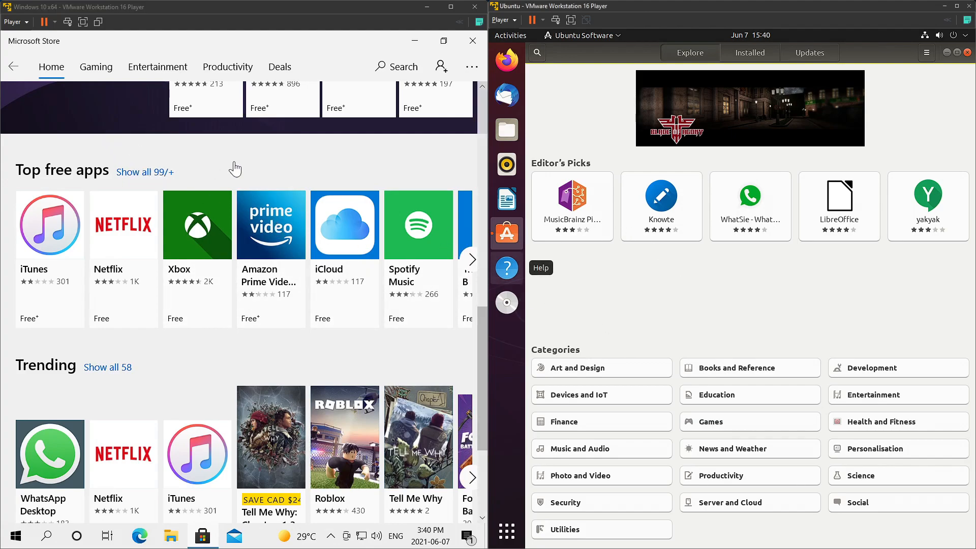
scroll(down, 3)
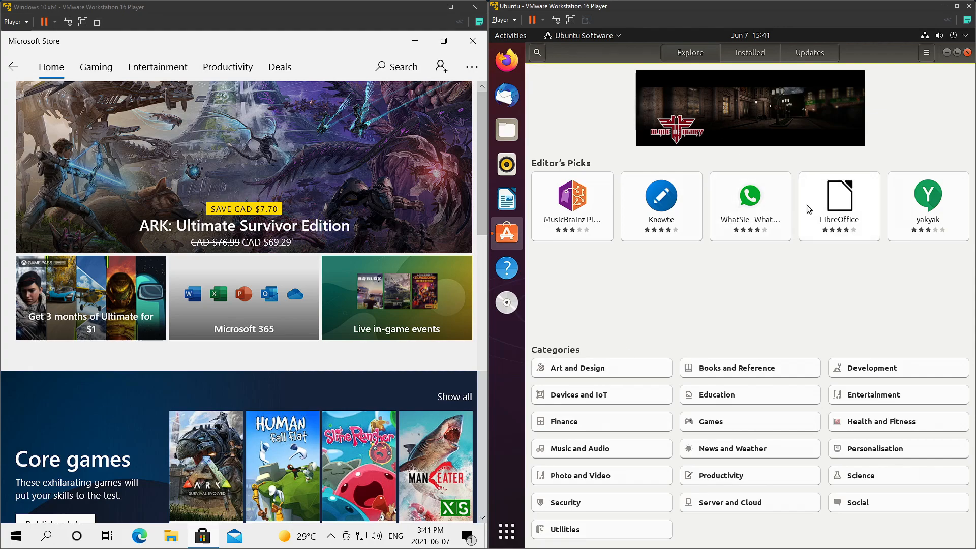
mouse_move(635, 201)
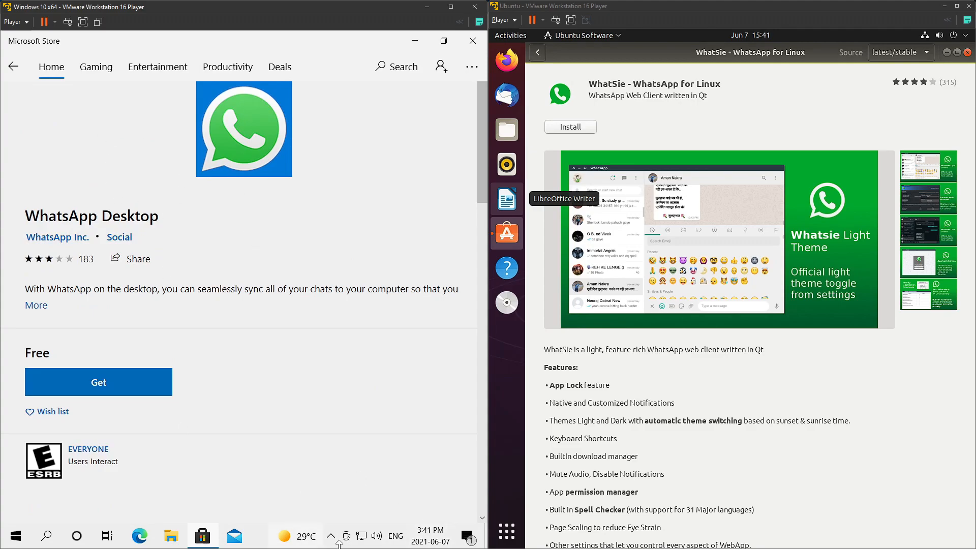
mouse_move(196, 393)
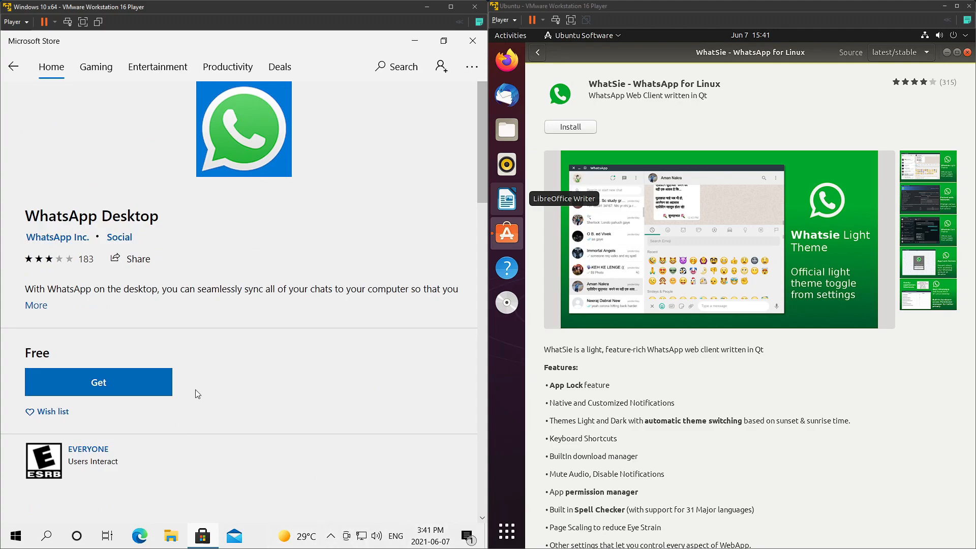
Step: Scroll the WhatsApp Desktop and WhatSie store pages down to their ratings and reviews
scroll(down, 3)
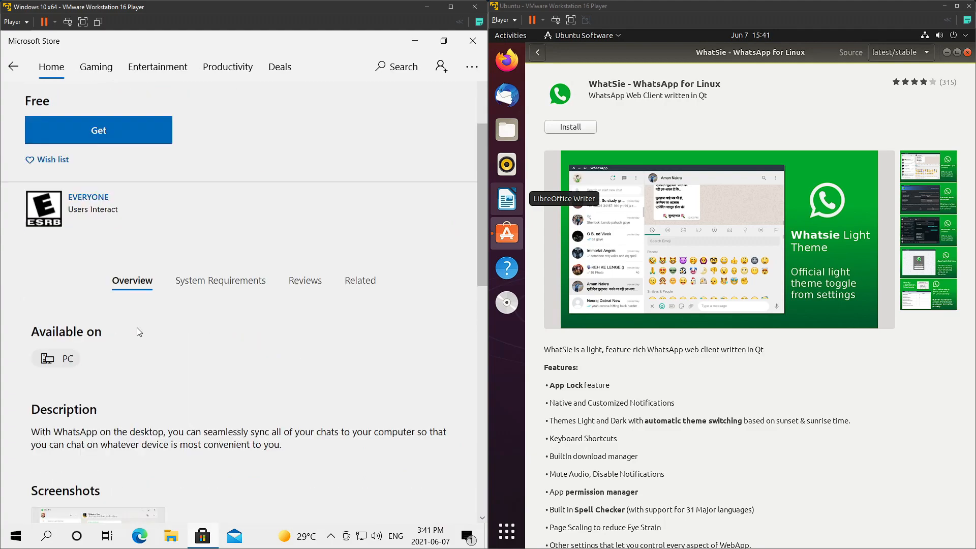
scroll(down, 3)
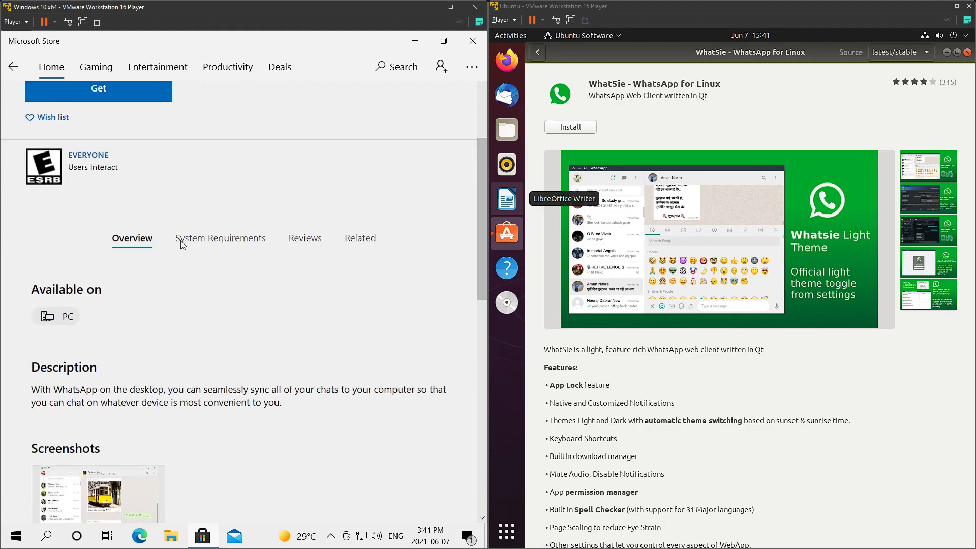
scroll(down, 3)
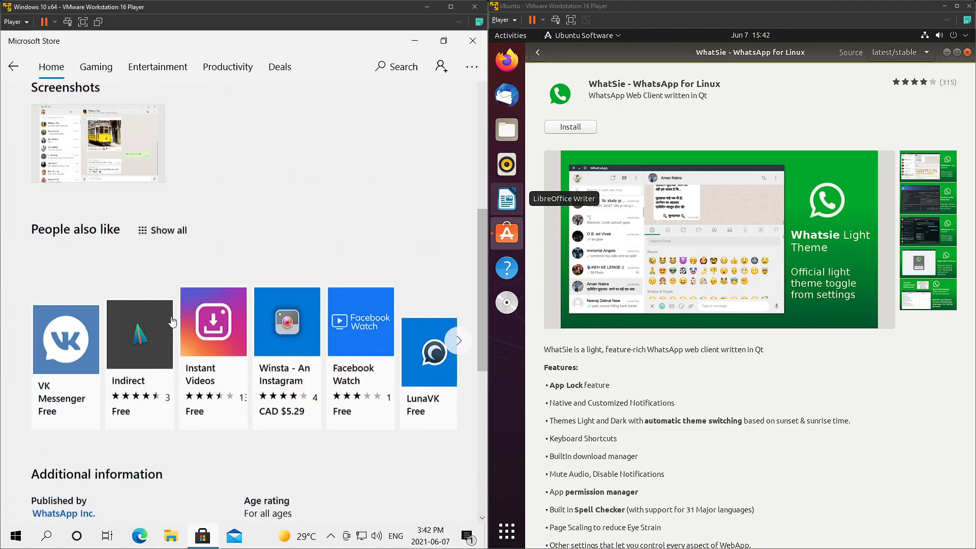
scroll(down, 3)
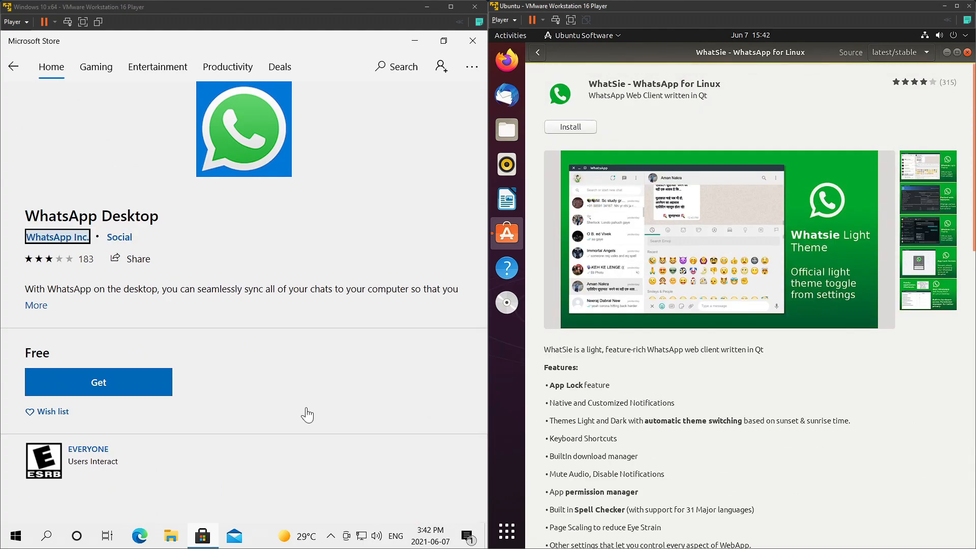
scroll(down, 3)
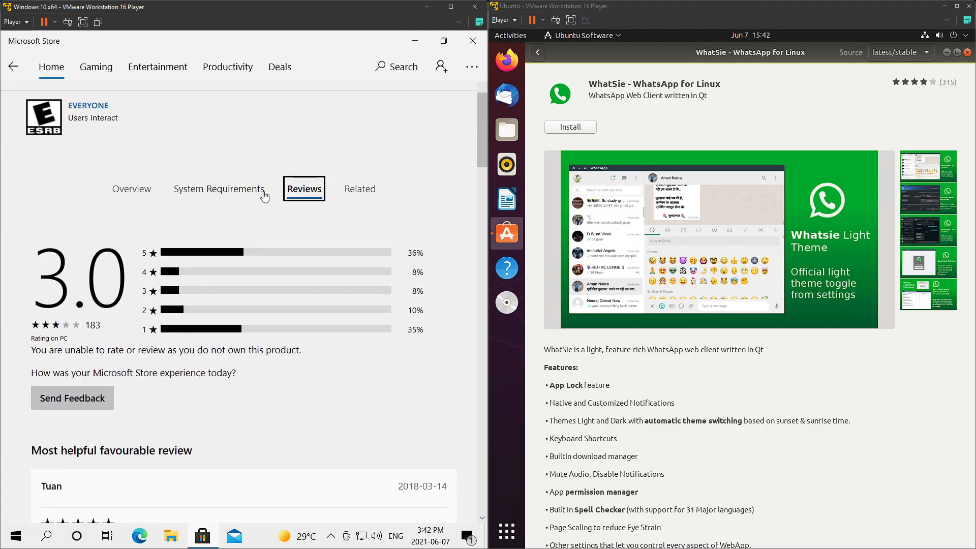
mouse_move(79, 282)
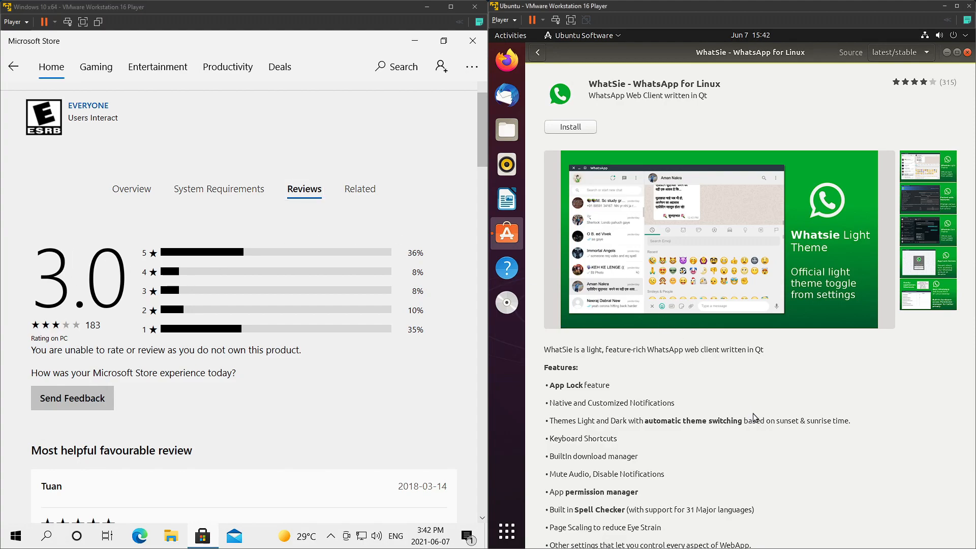
scroll(down, 3)
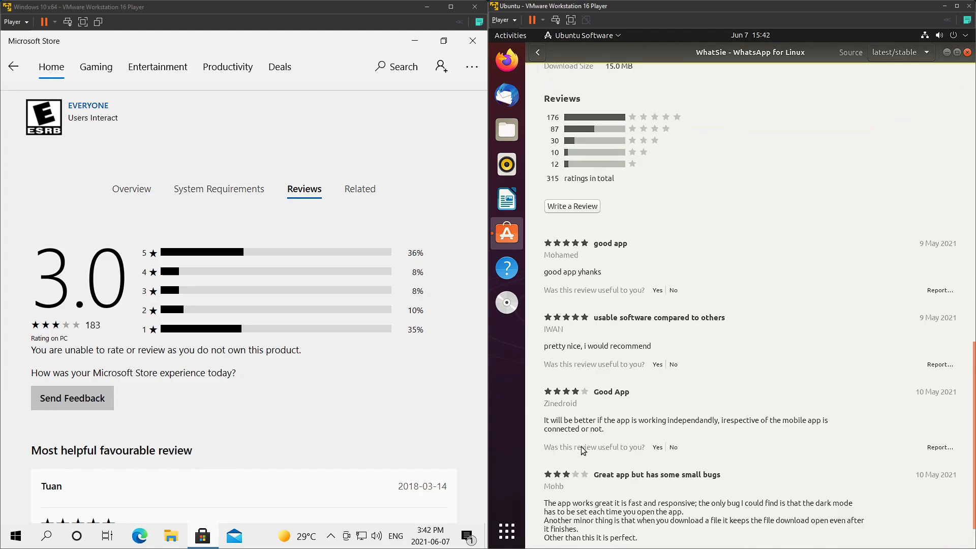
scroll(down, 3)
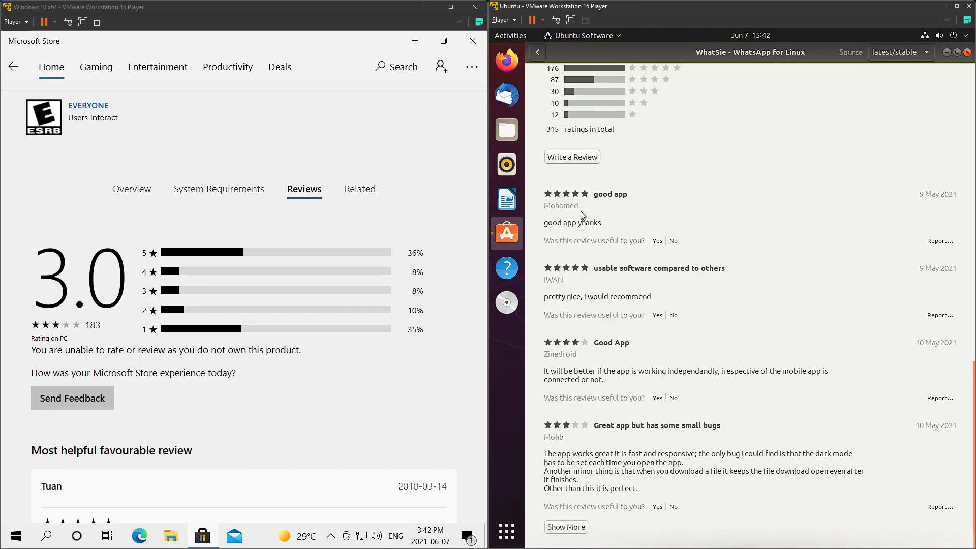
scroll(up, 3)
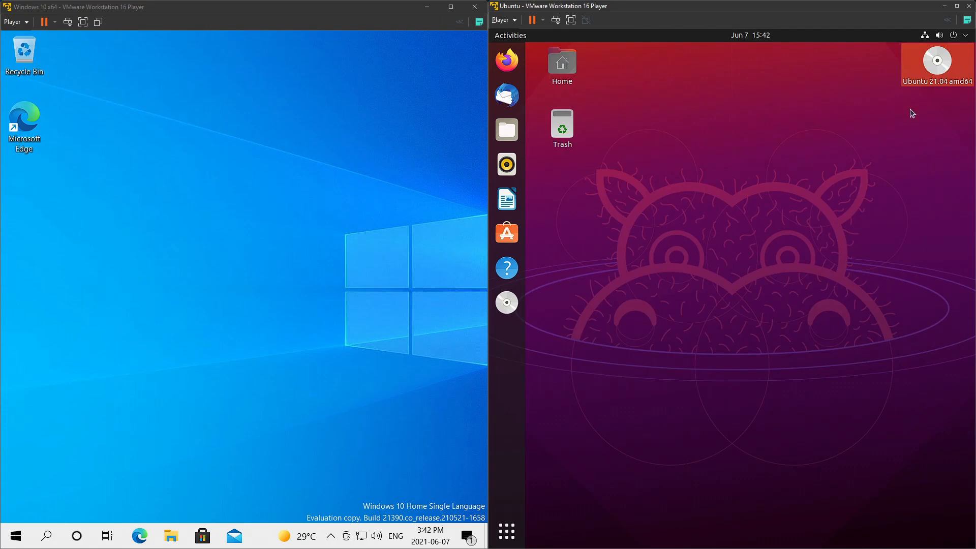
mouse_move(506, 163)
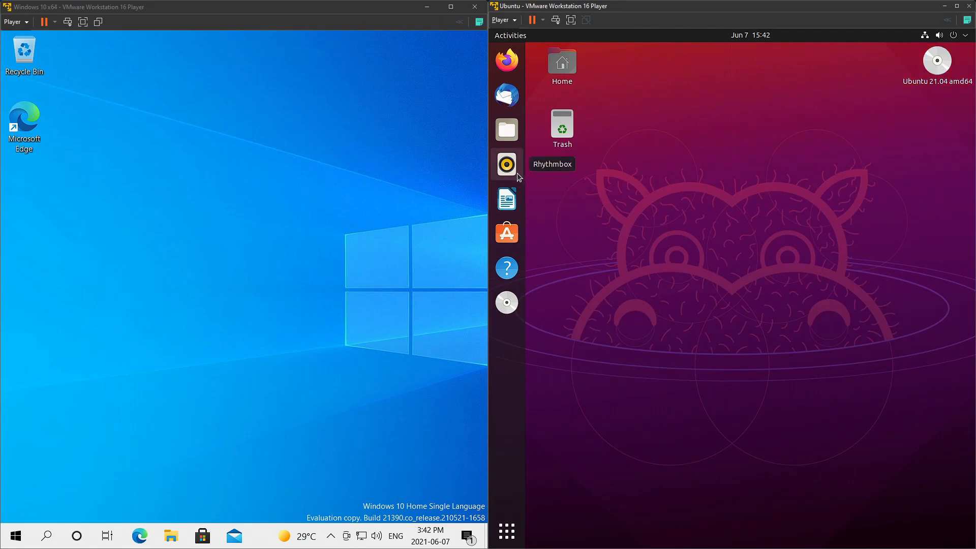
Step: Launch Rhythmbox from the Ubuntu dock and Groove Music from Start, enlarged to fill the VM
click(506, 164)
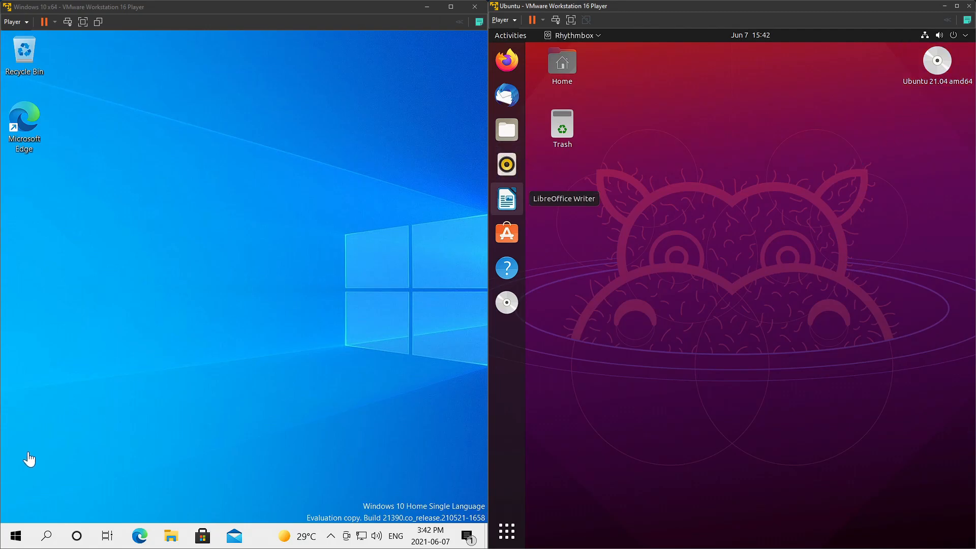
click(14, 535)
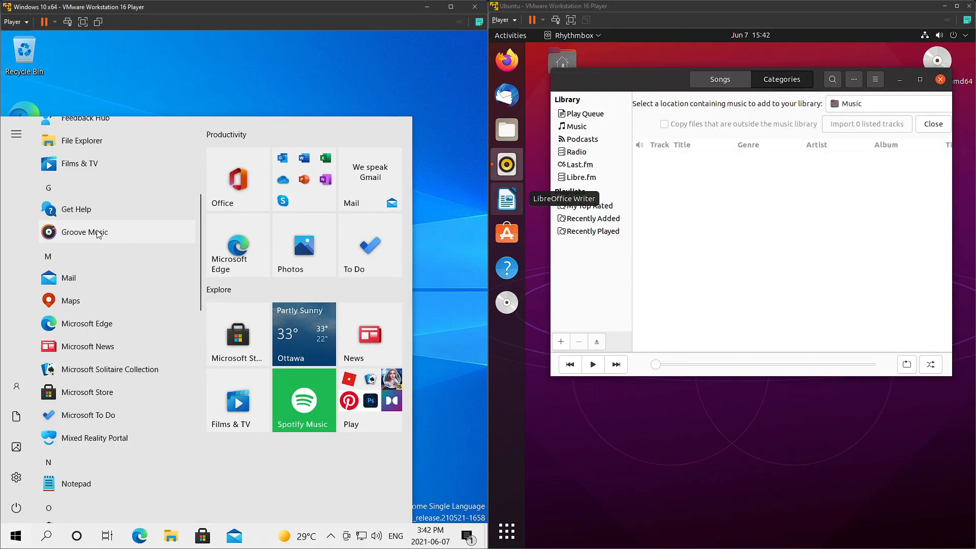
click(84, 232)
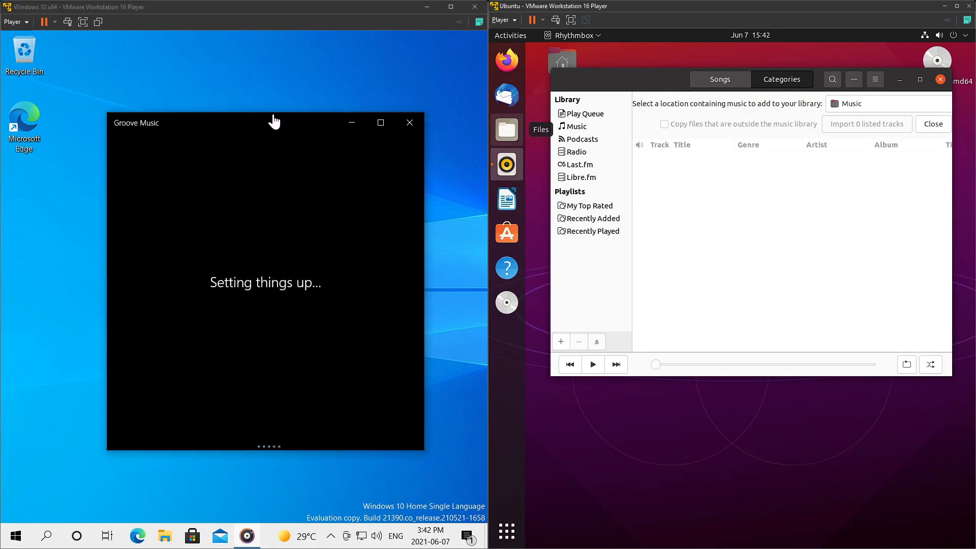
drag(264, 122, 208, 79)
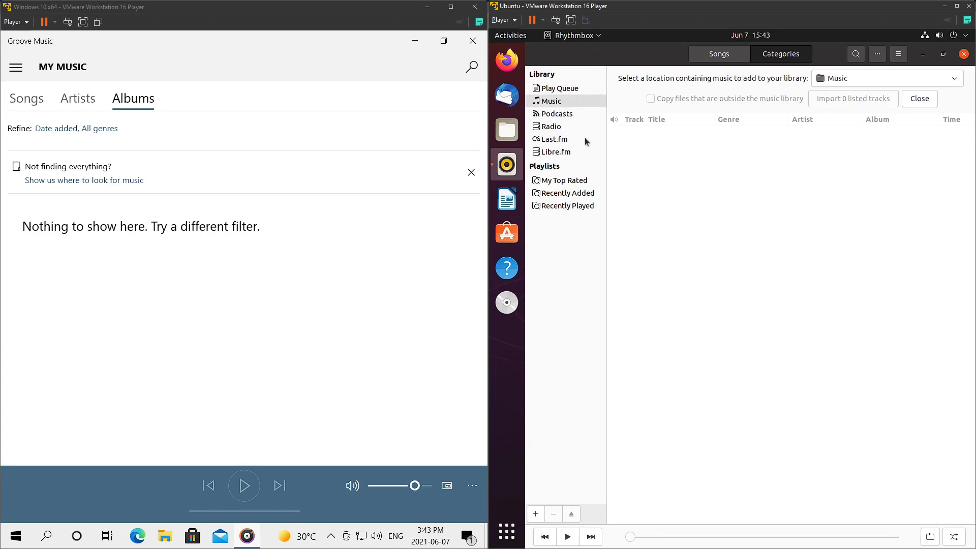
Step: Show Groove Music's empty Songs library via the navigation pane, then close it
click(14, 67)
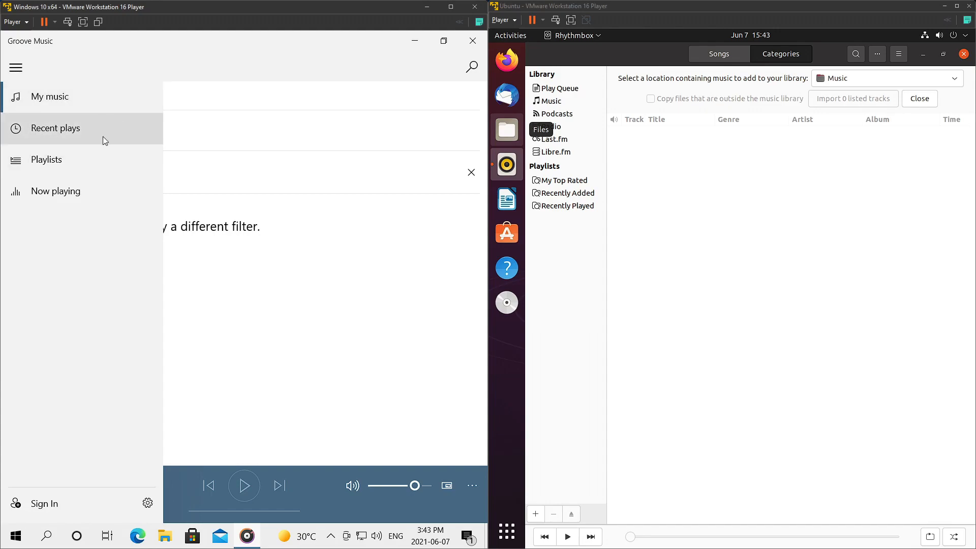
mouse_move(99, 132)
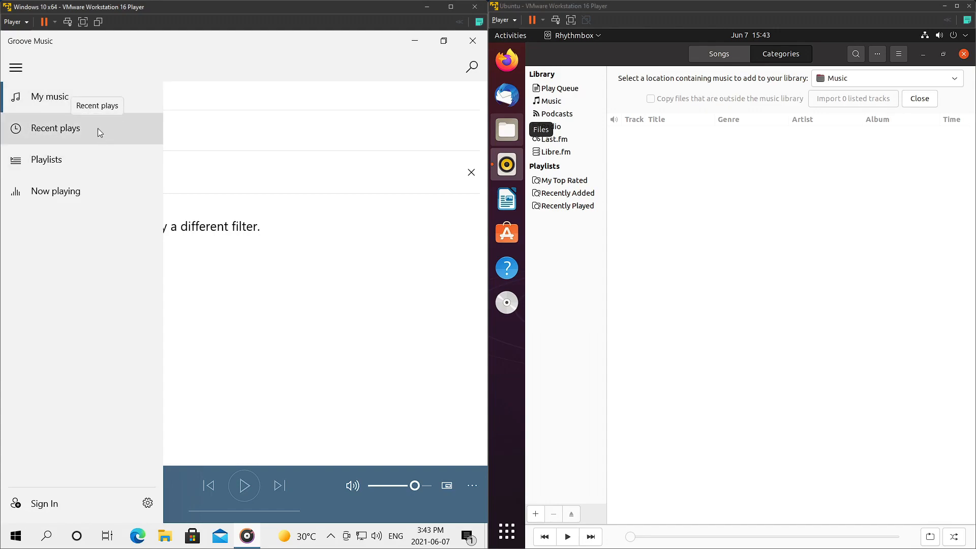
mouse_move(104, 168)
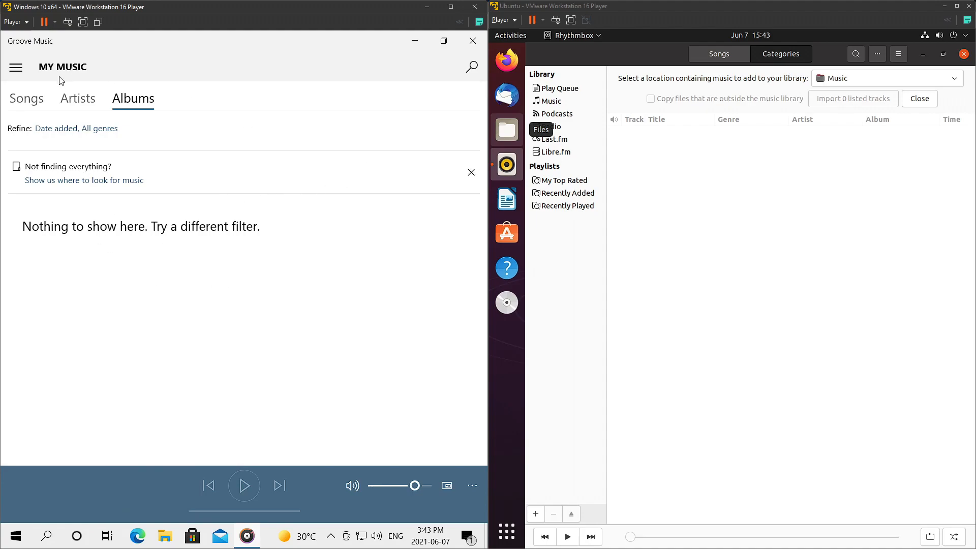
click(26, 98)
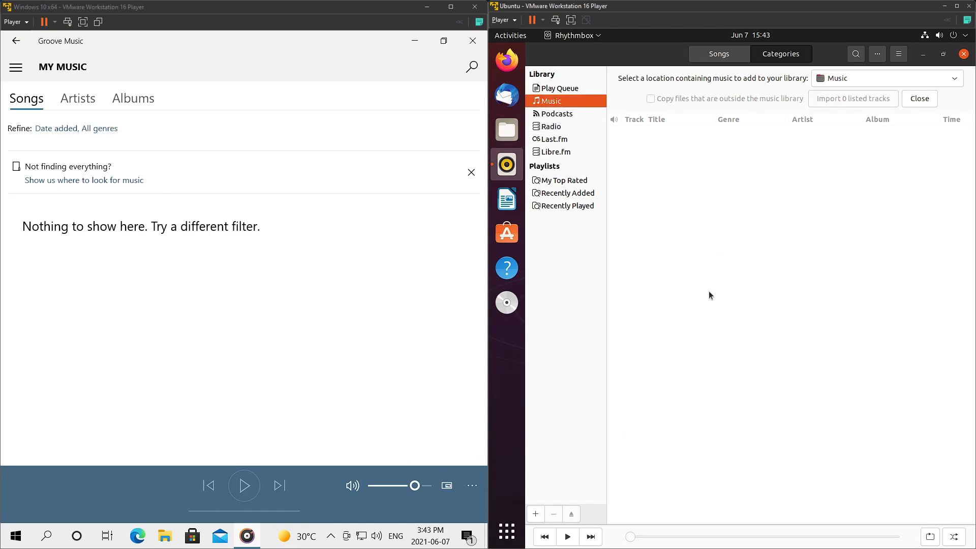
mouse_move(567, 537)
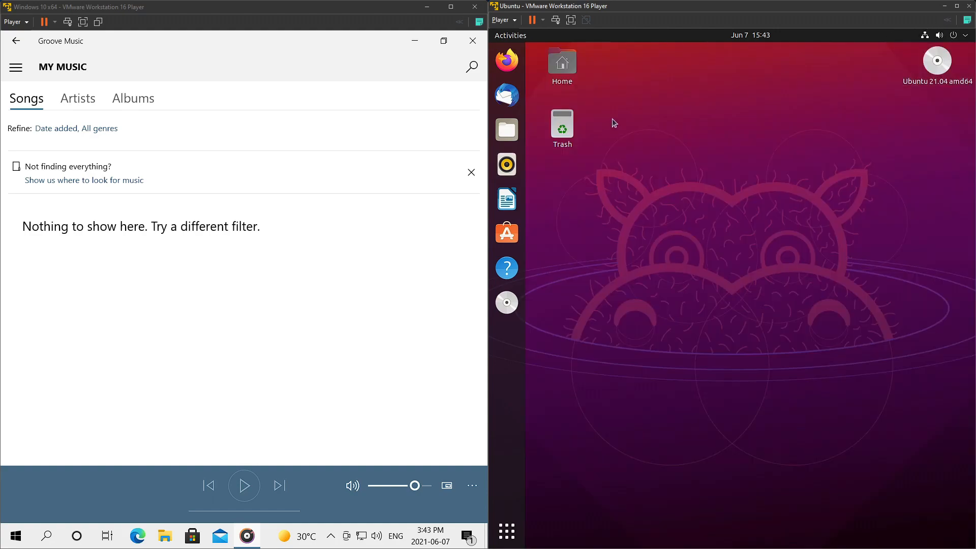
click(471, 40)
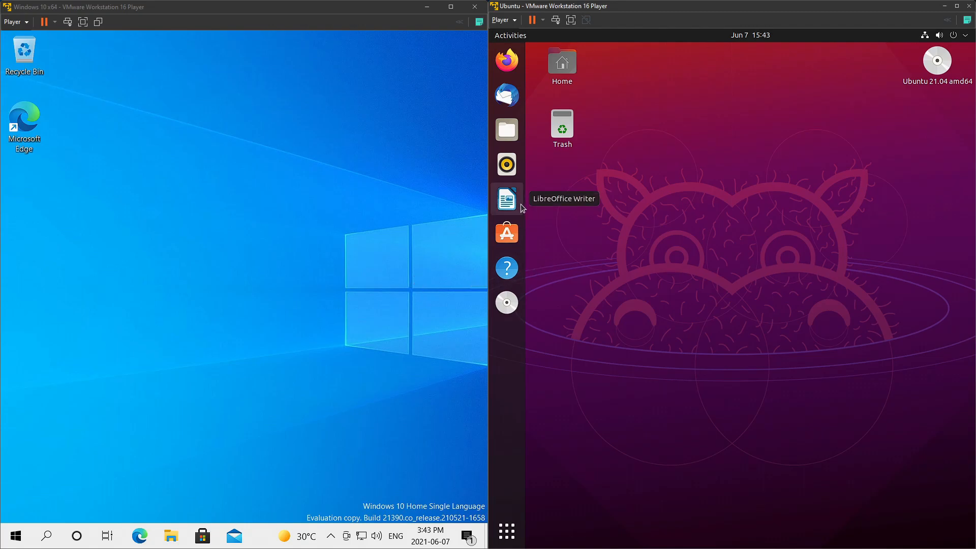
mouse_move(395, 311)
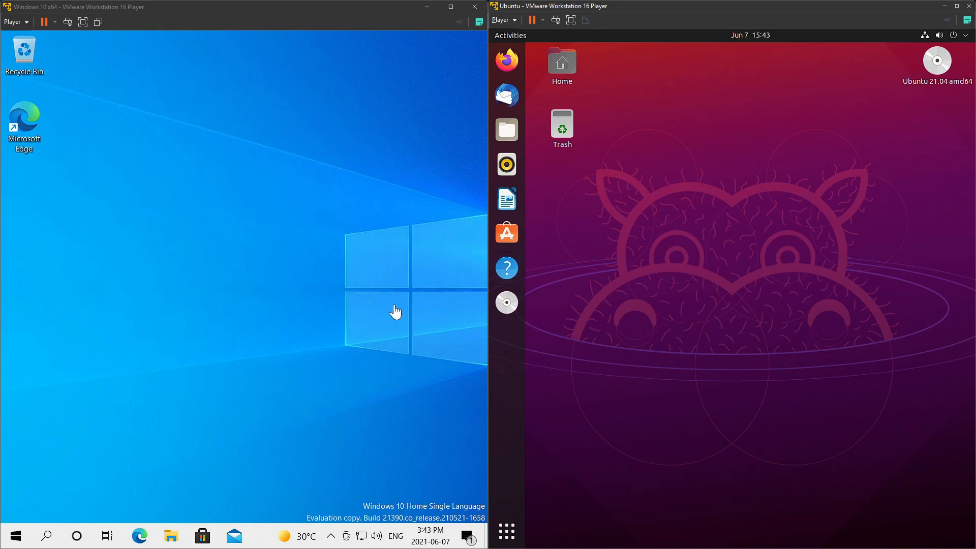
Step: Browse the Windows Start app list, then launch Ubuntu's Help app from the Utilities folder
click(15, 535)
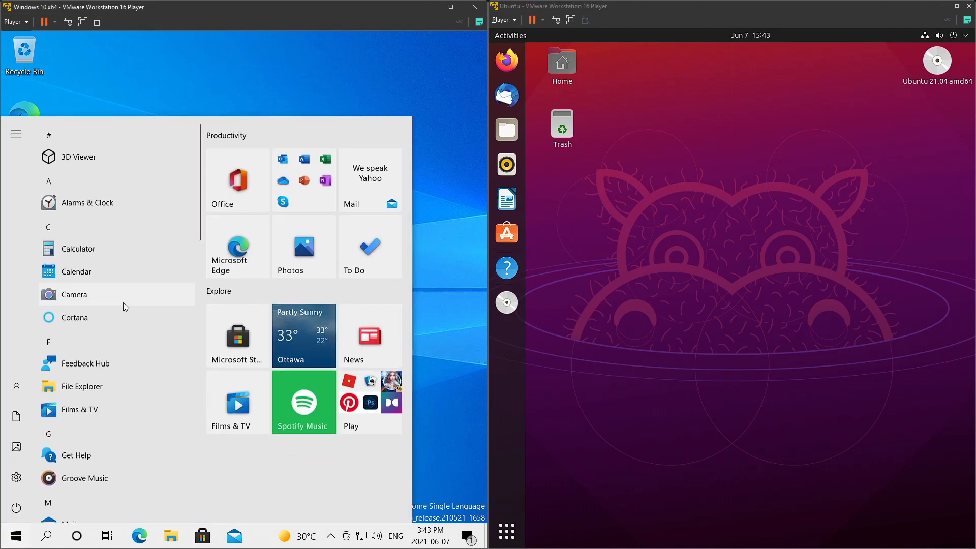
scroll(down, 3)
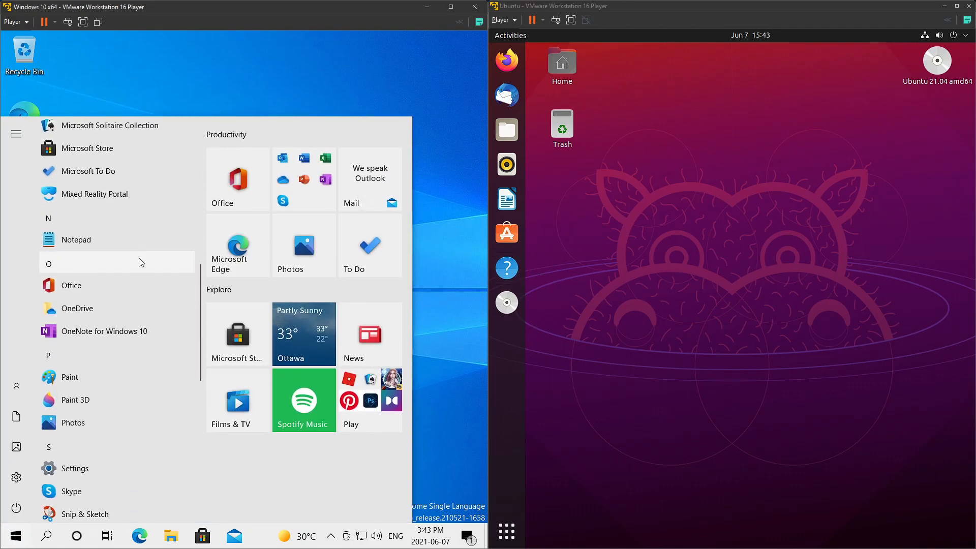
scroll(down, 3)
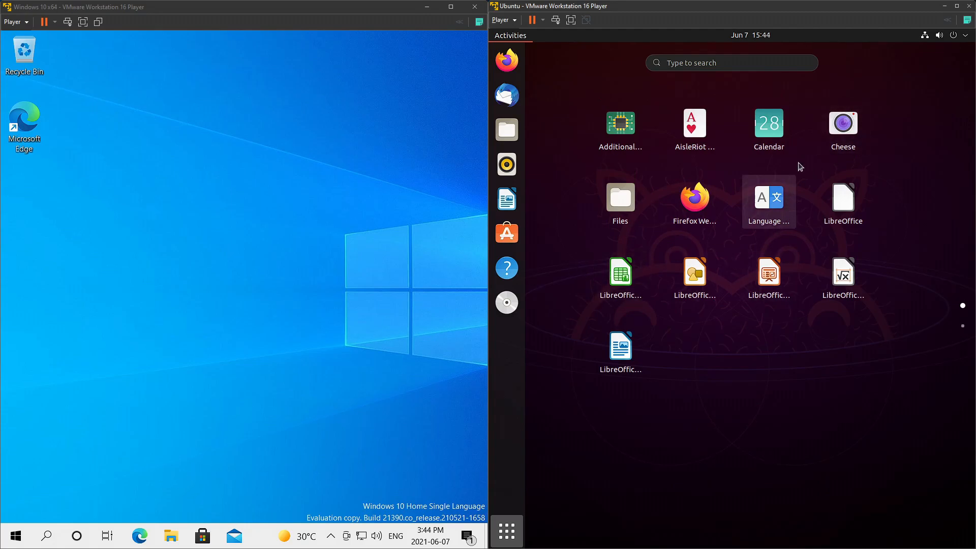
mouse_move(879, 65)
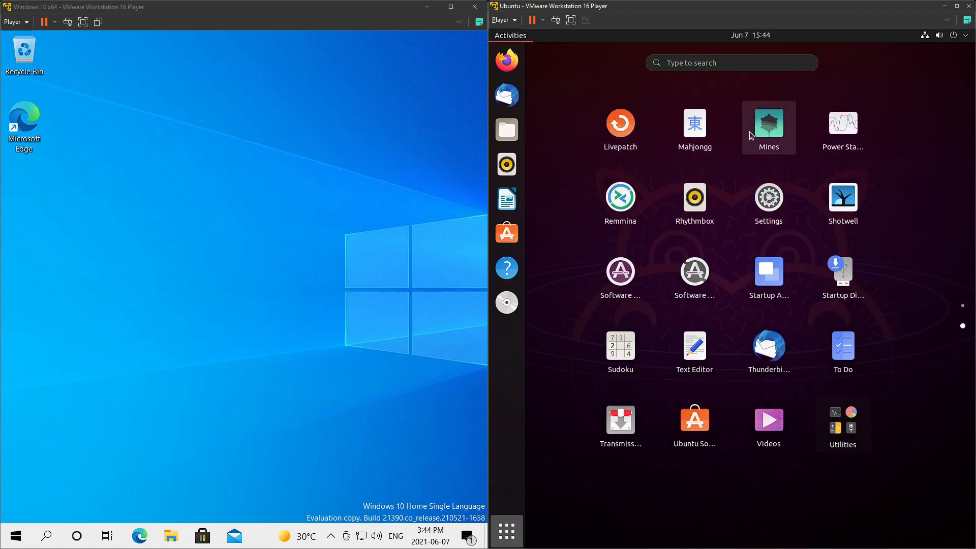
mouse_move(693, 276)
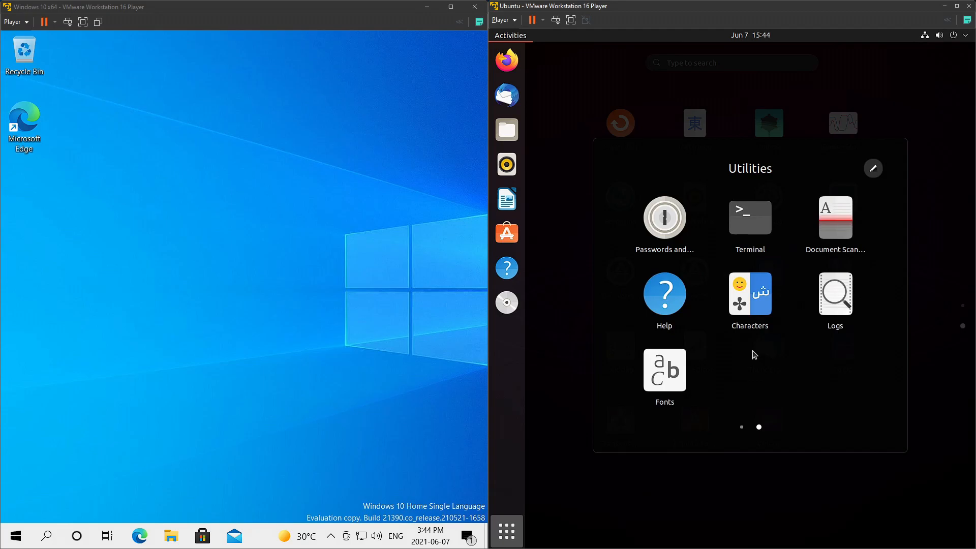
click(740, 426)
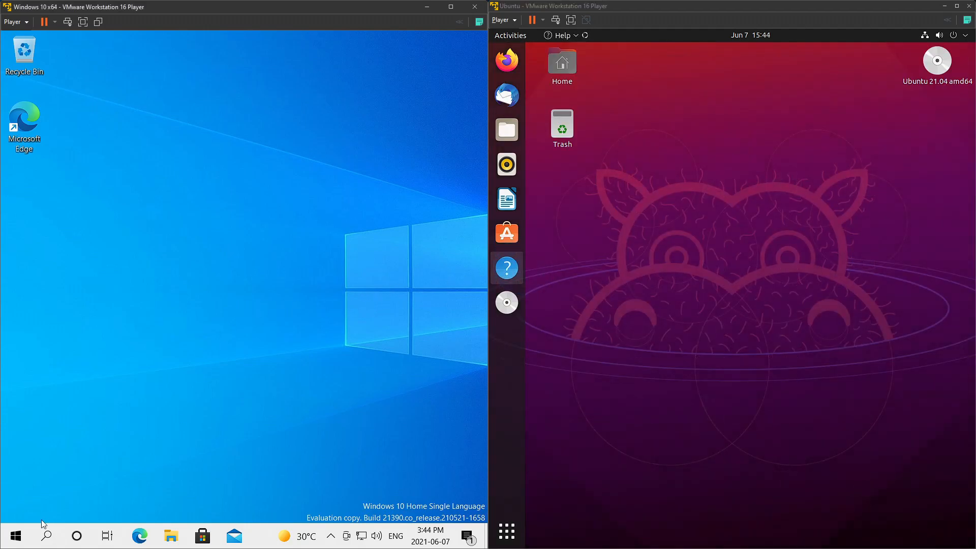
Step: Launch the Windows Get Help app from Start and scroll its suggestions
click(14, 535)
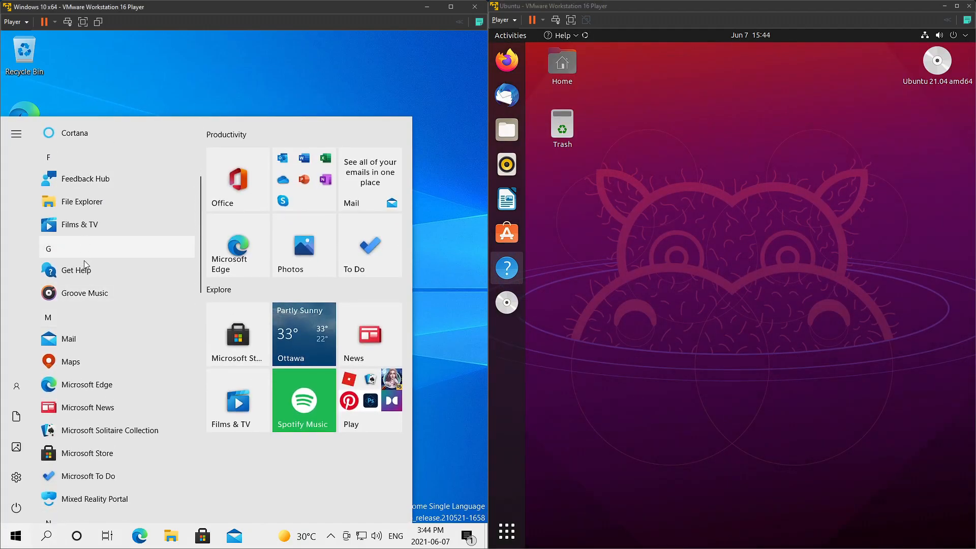
click(75, 270)
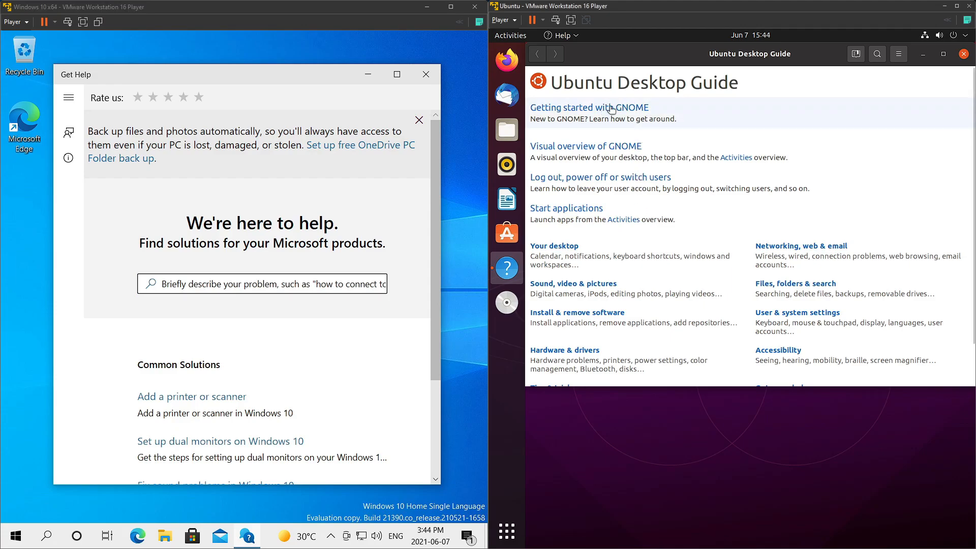
mouse_move(516, 40)
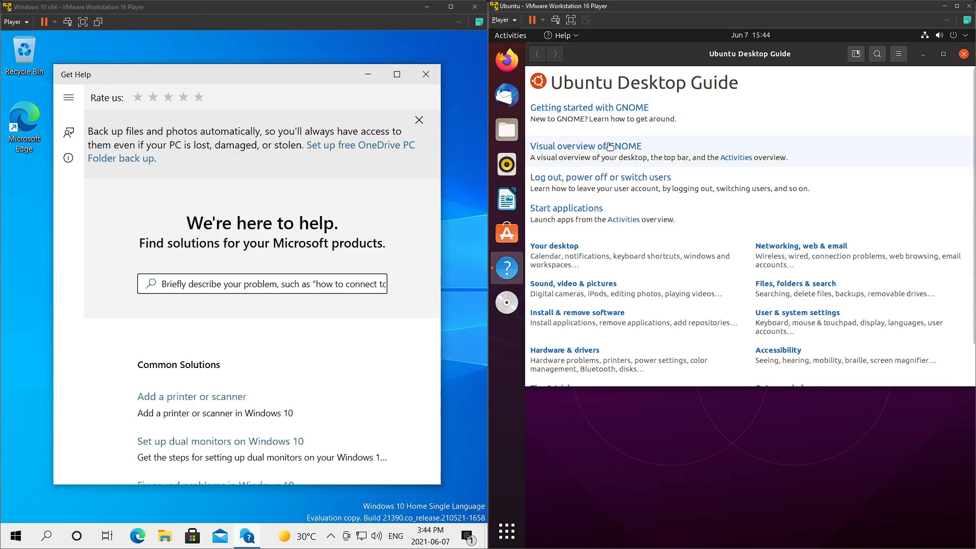
mouse_move(604, 246)
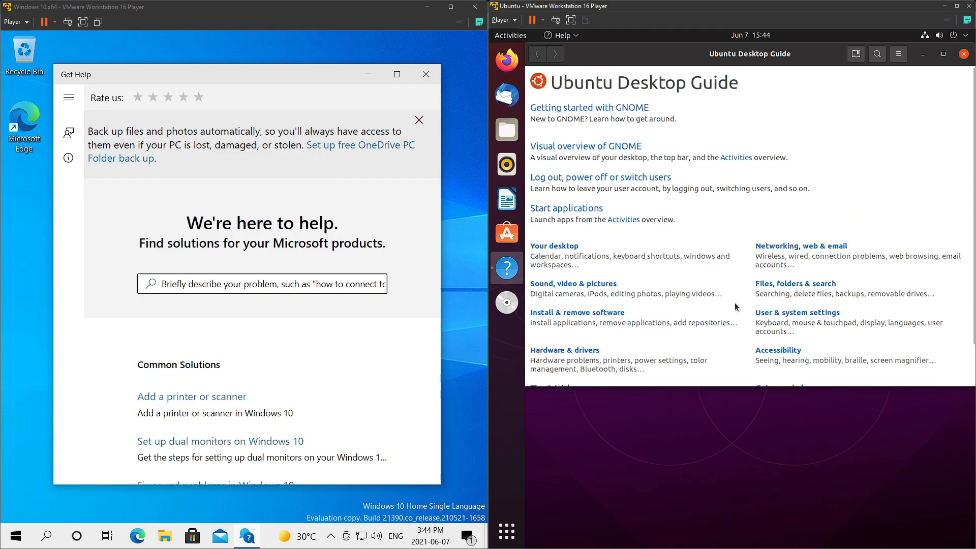
scroll(down, 3)
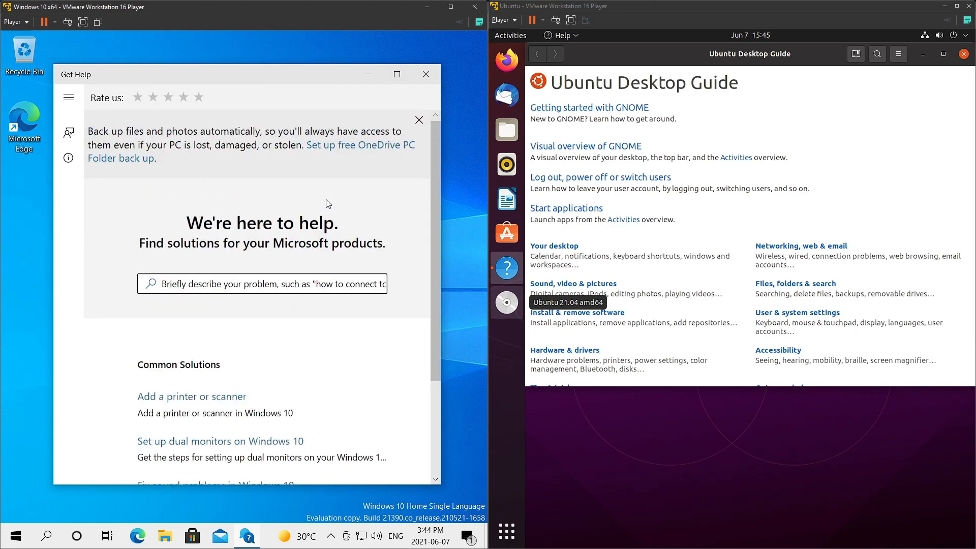
Step: Search Get Help for a settings problem to reach the add-a-printer-or-scanner article
click(261, 284)
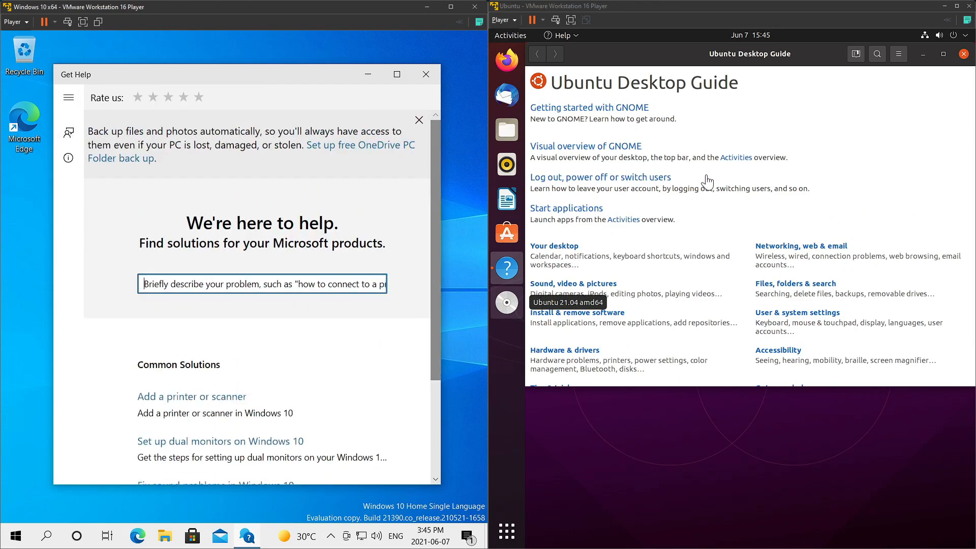
mouse_move(624, 168)
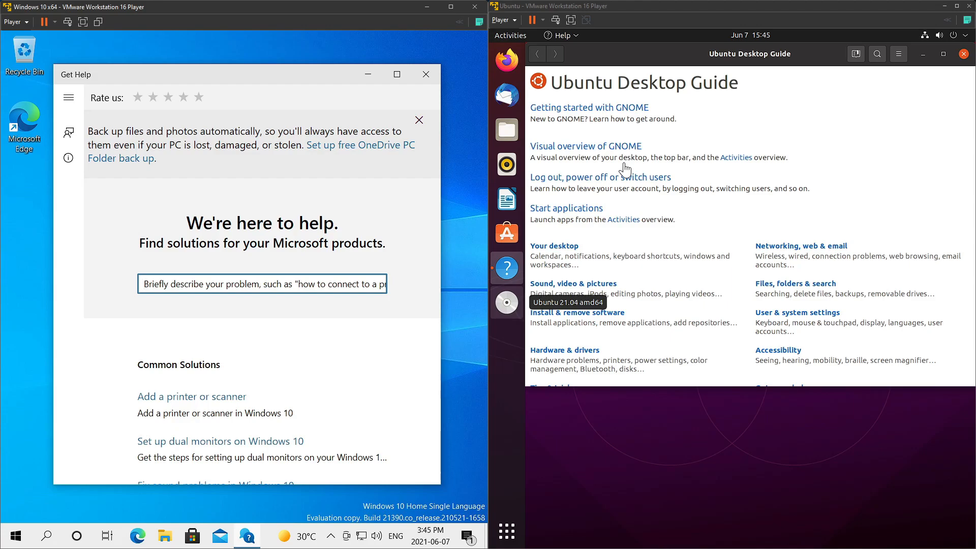
text(sett)
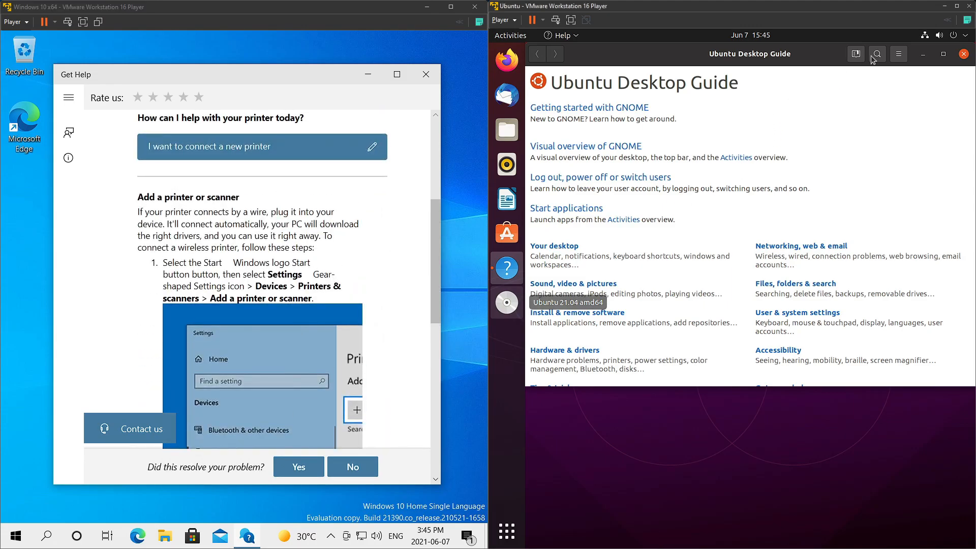
text(set)
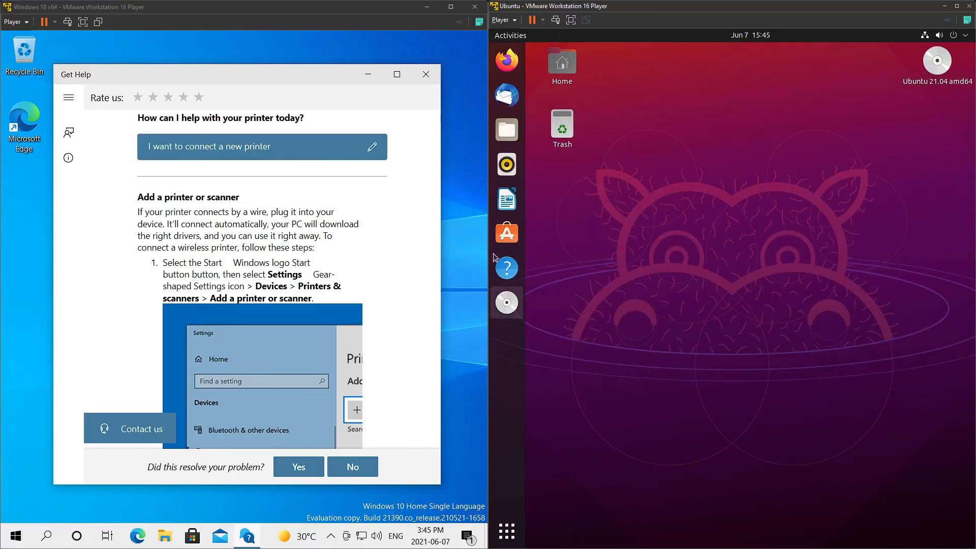
Step: Close Get Help, then peek at Ubuntu's system menu and Activities overview
click(426, 74)
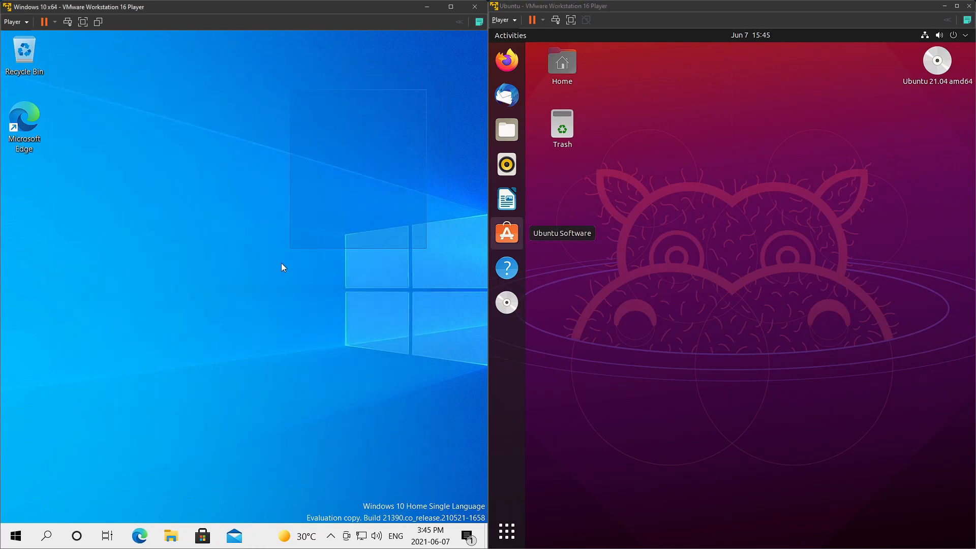
click(938, 35)
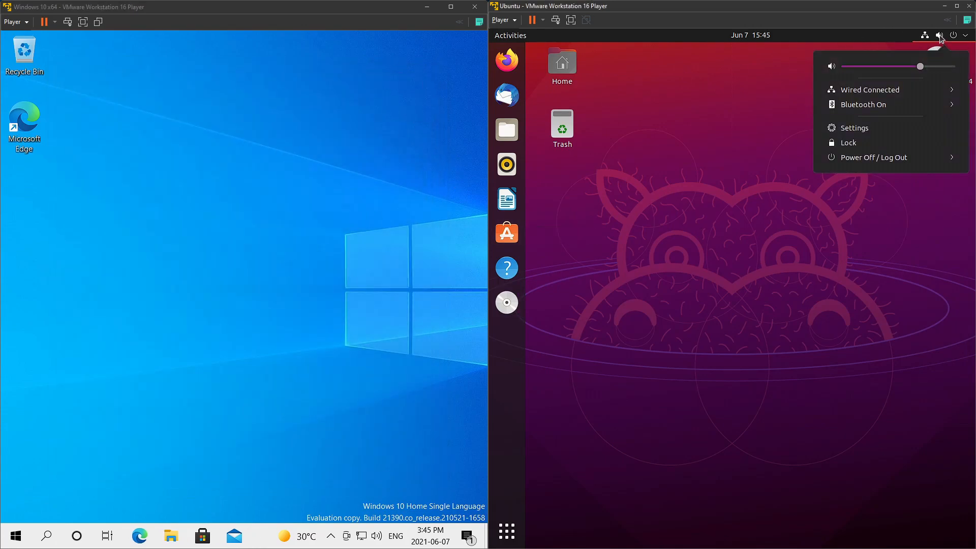
click(510, 36)
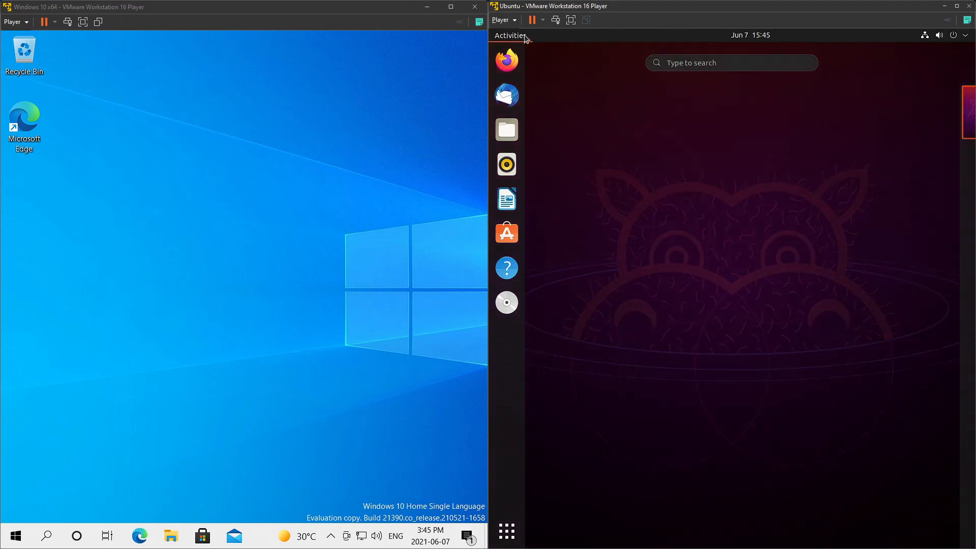
click(510, 35)
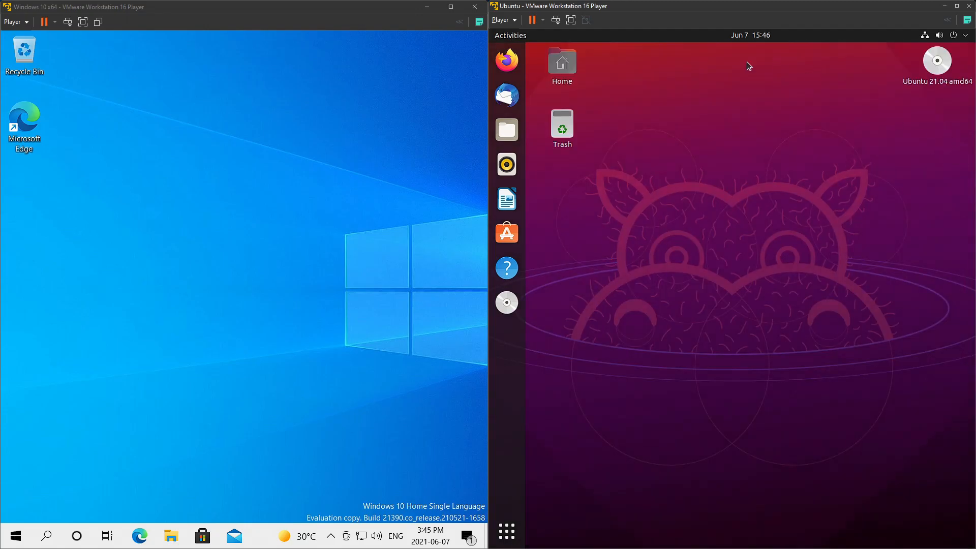
mouse_move(506, 199)
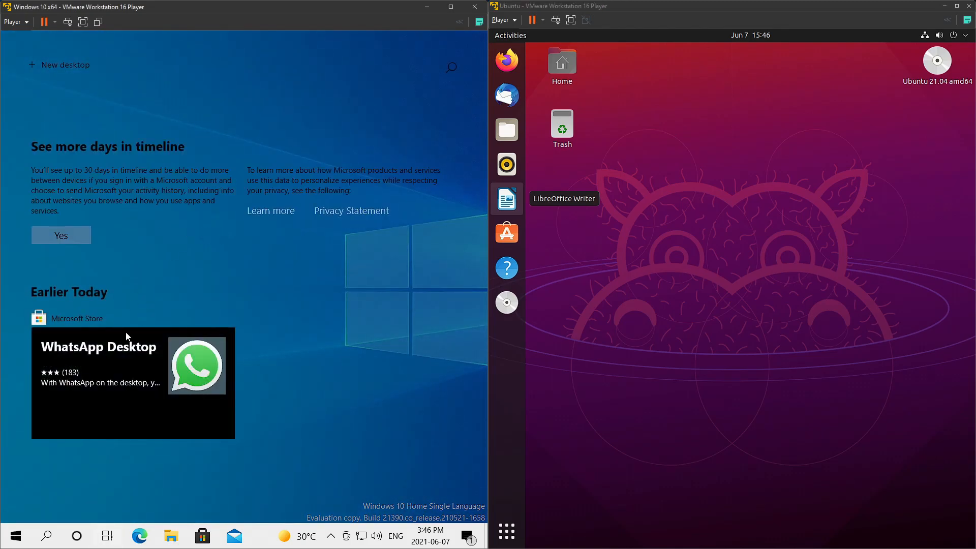
mouse_move(109, 277)
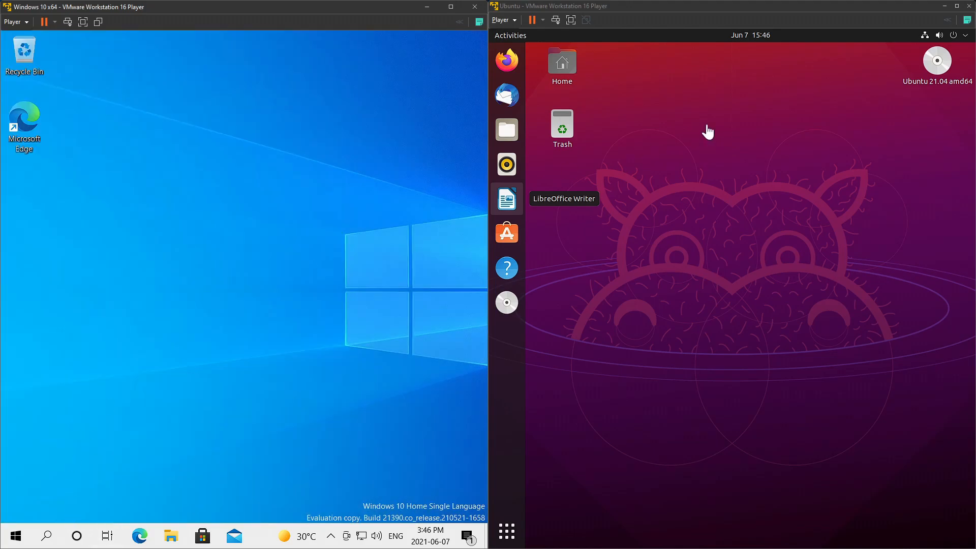
Step: View Windows Timeline and bring up the taskbar's options for reaching Task Manager
click(506, 531)
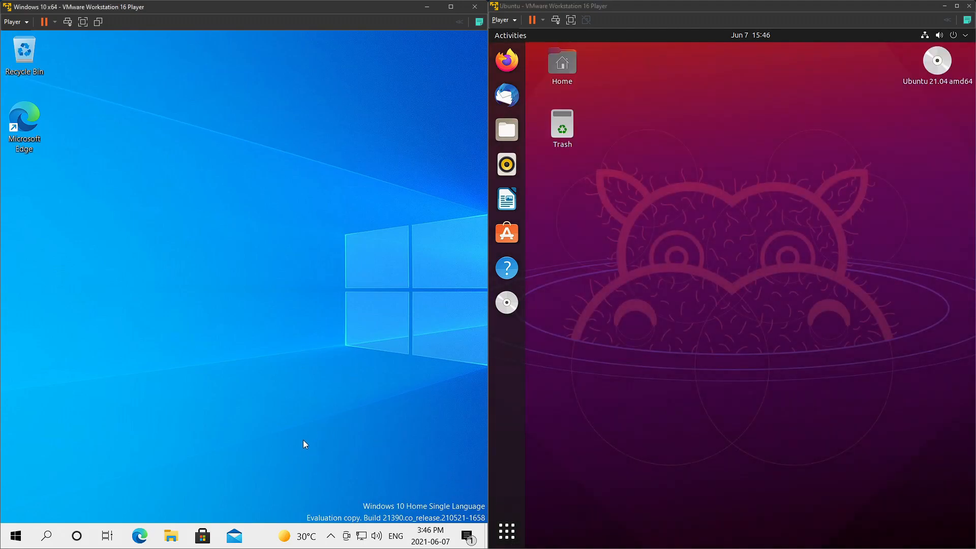
click(14, 535)
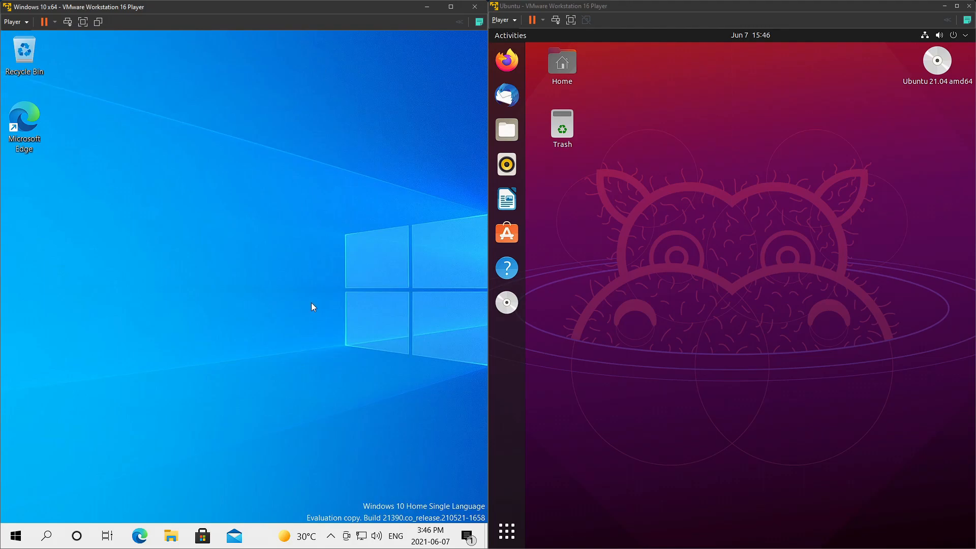
mouse_move(304, 272)
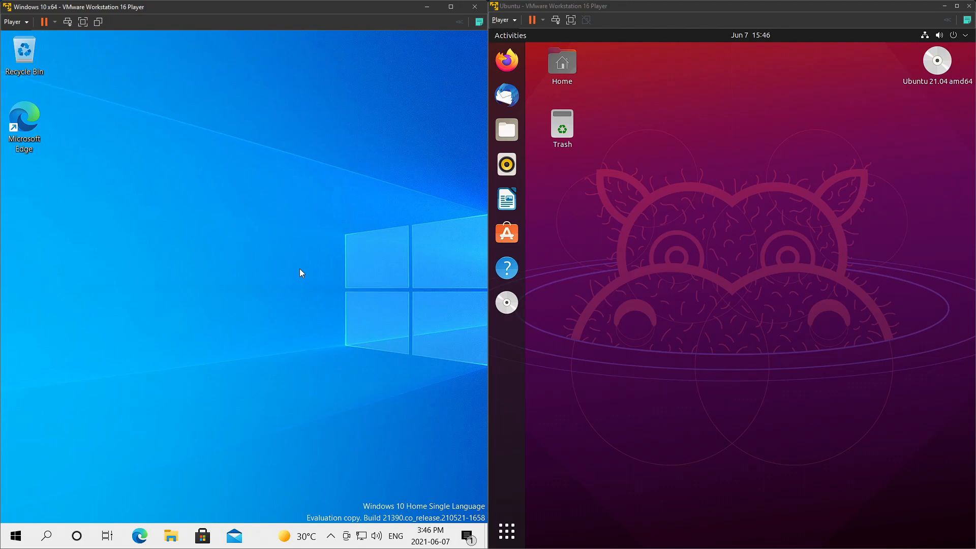
mouse_move(343, 224)
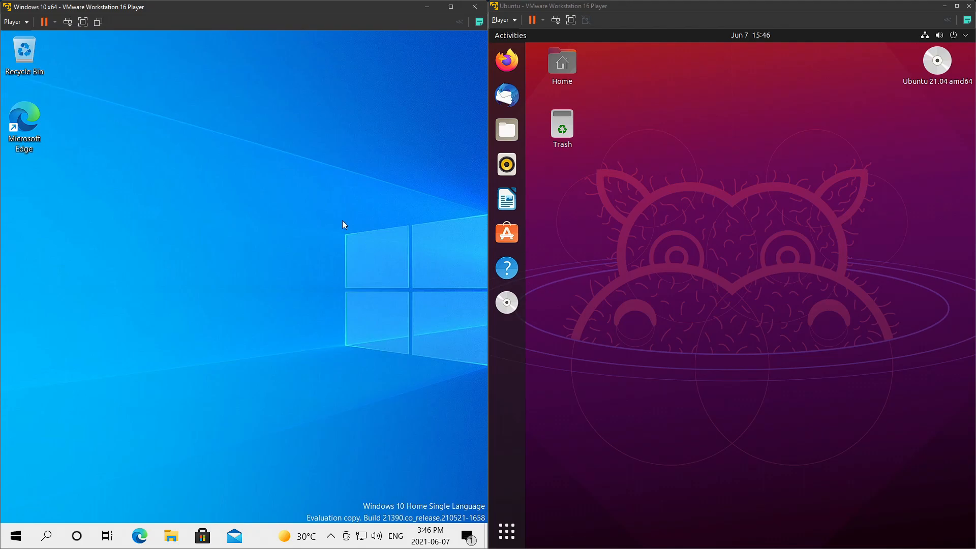
mouse_move(281, 194)
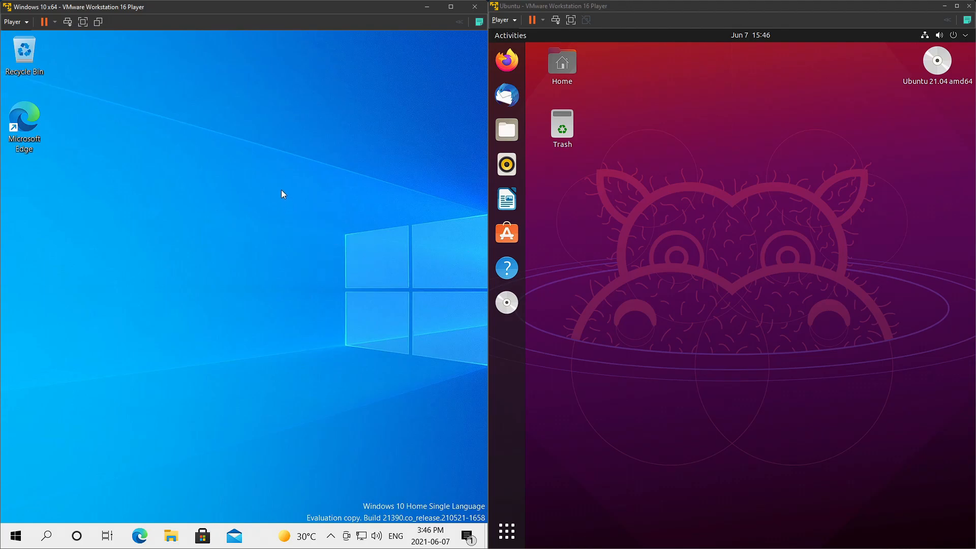
mouse_move(289, 495)
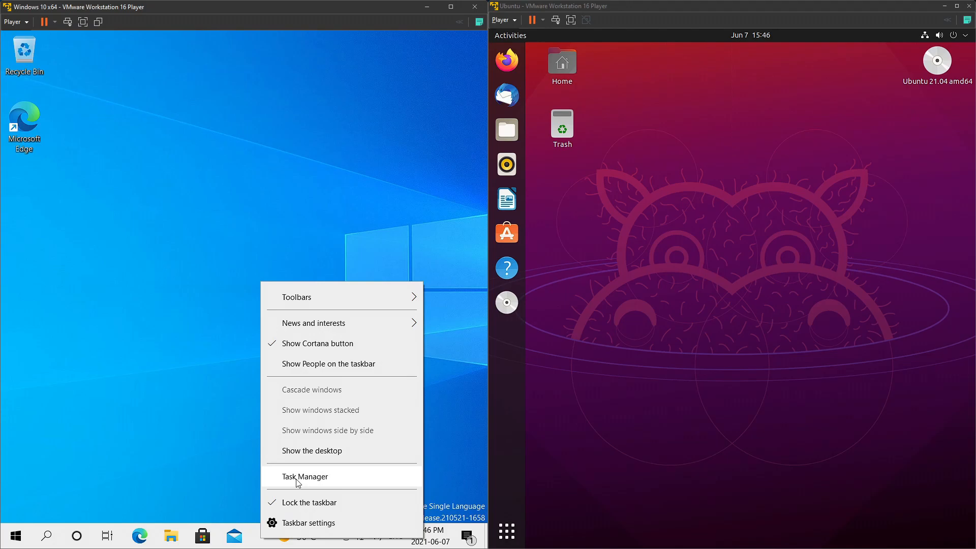
Step: Launch Windows Task Manager and switch to its Performance memory graphs
click(305, 476)
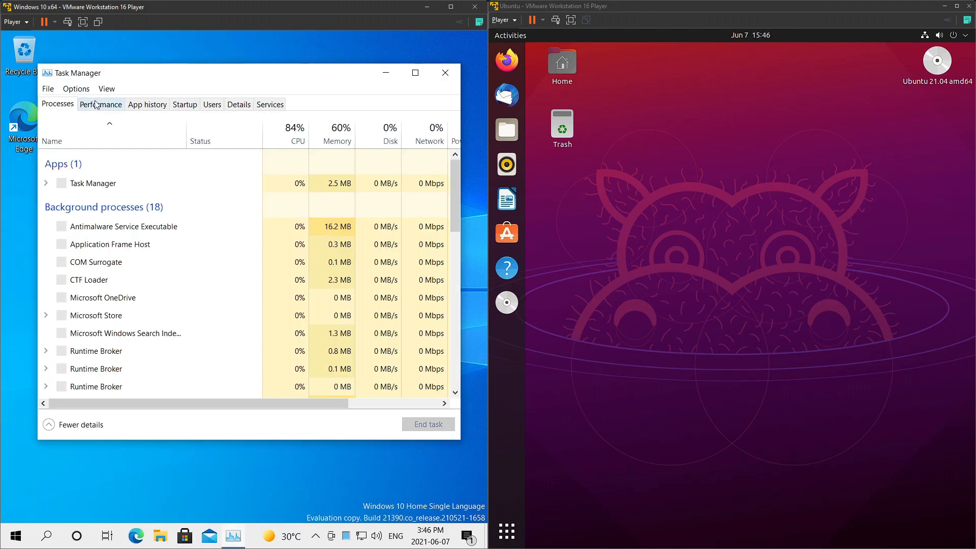
click(101, 104)
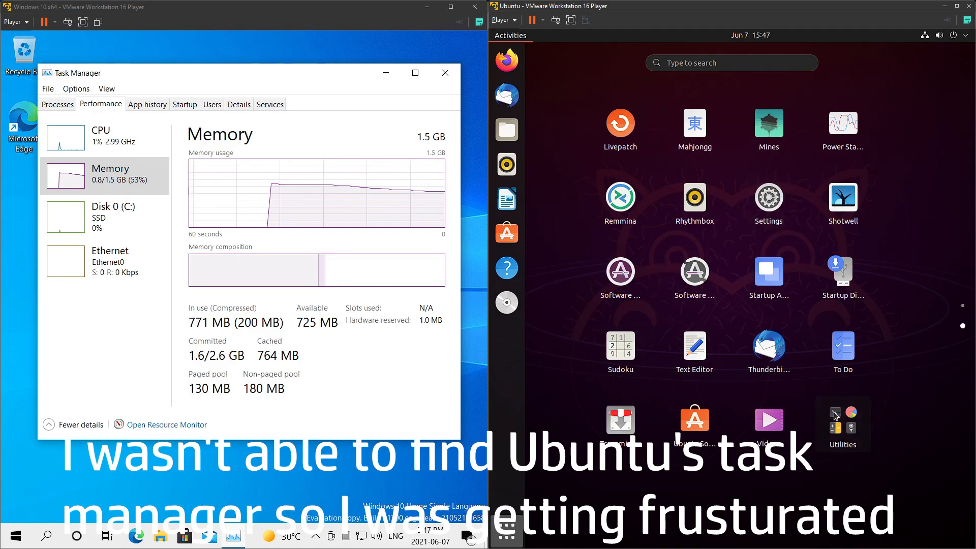
Step: Launch Ubuntu's System Monitor from Utilities, dismissing the Memory colour picker unchanged
click(842, 426)
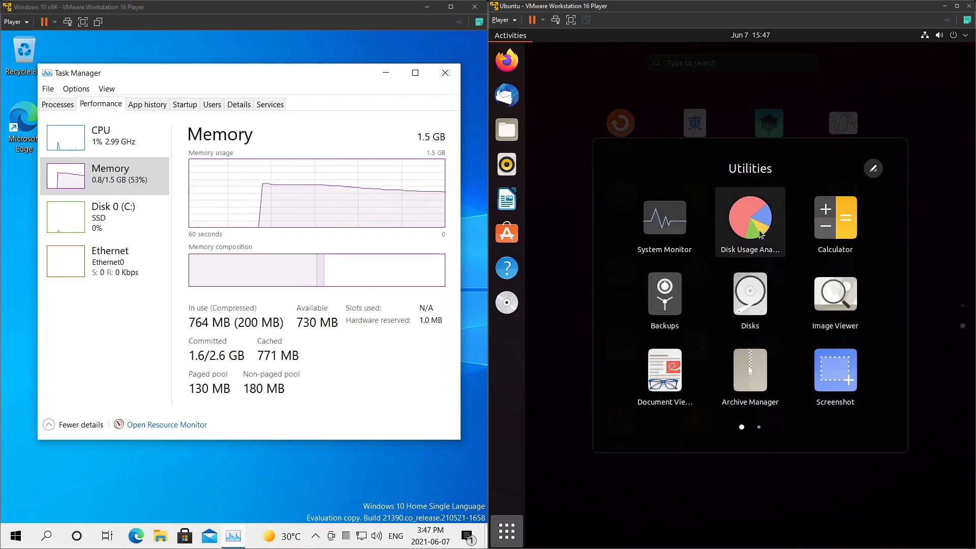
click(663, 218)
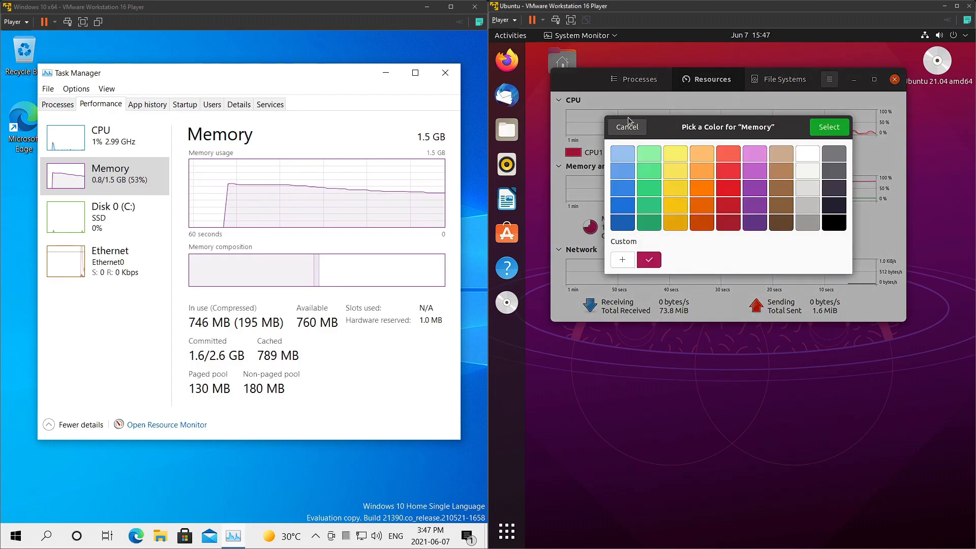
click(627, 126)
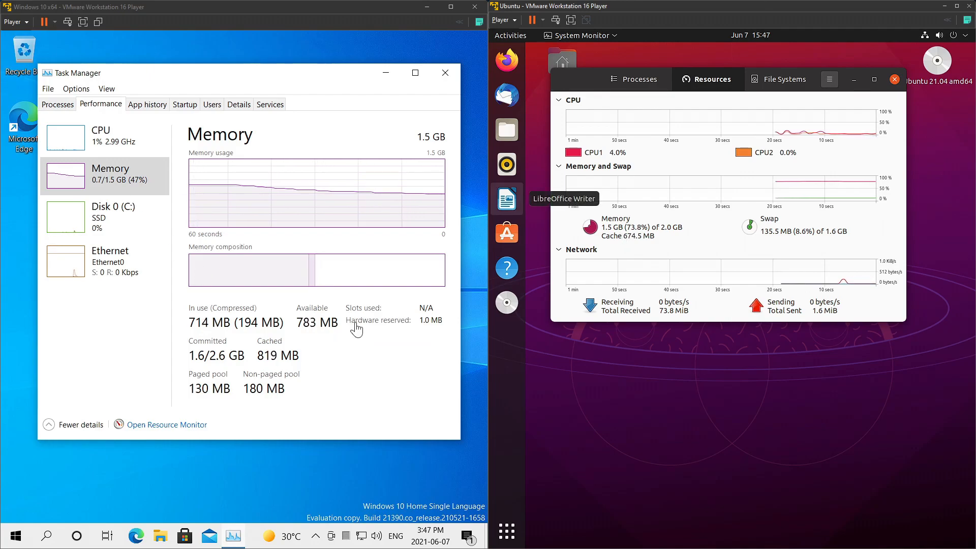
mouse_move(637, 156)
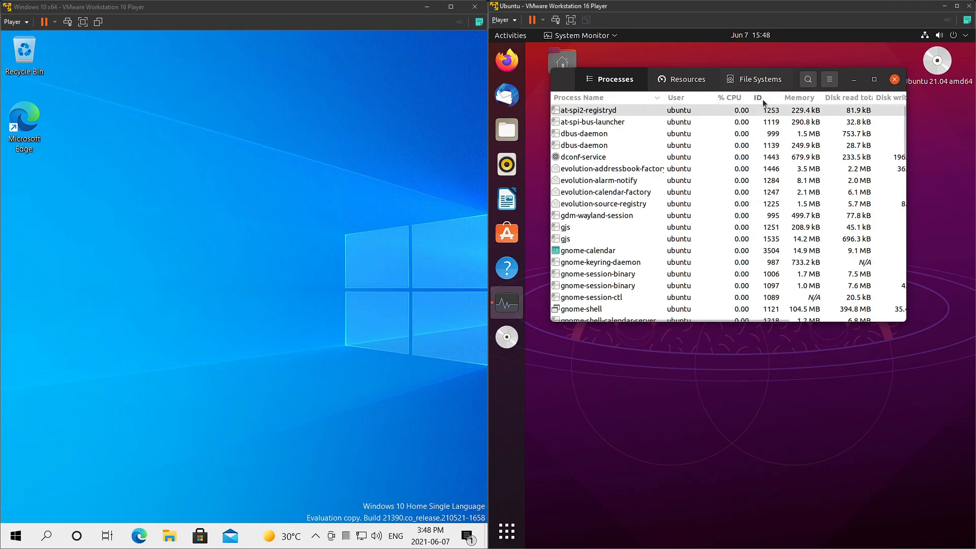
Step: Close Ubuntu's System Monitor, leaving both guest desktops clear
click(894, 79)
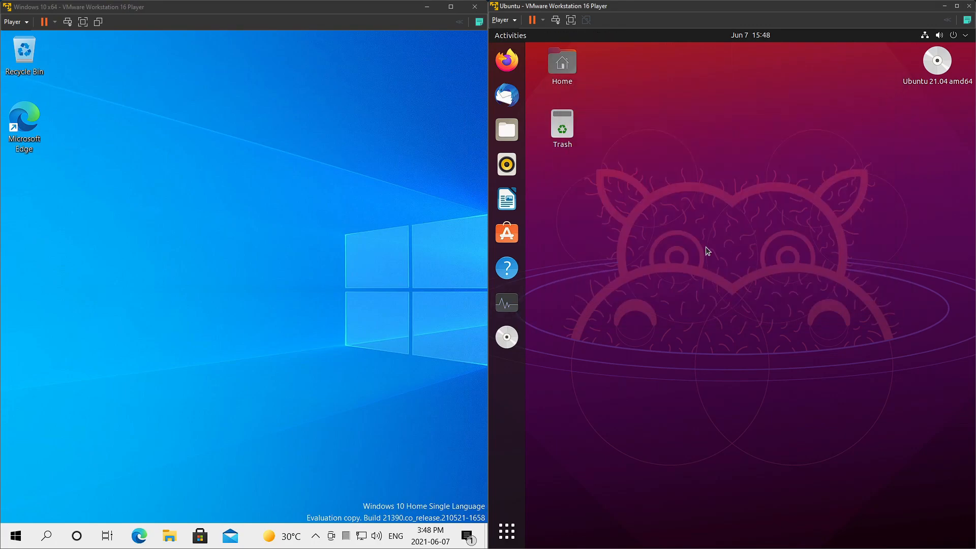
drag(590, 100, 707, 250)
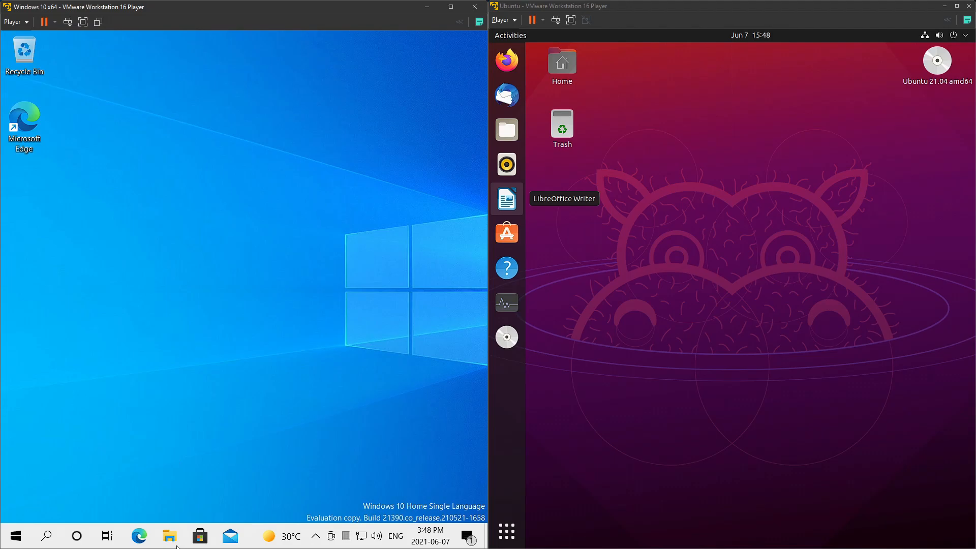
click(169, 535)
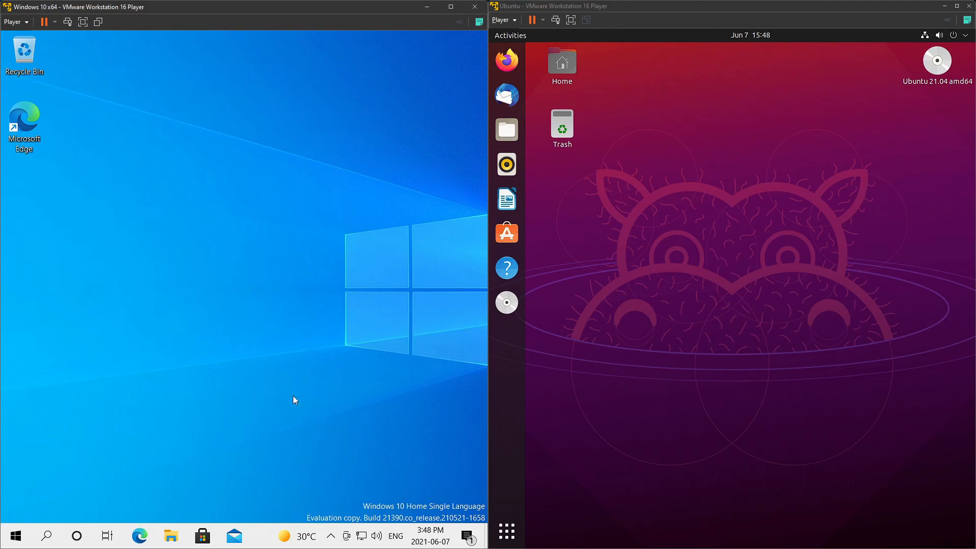
mouse_move(438, 500)
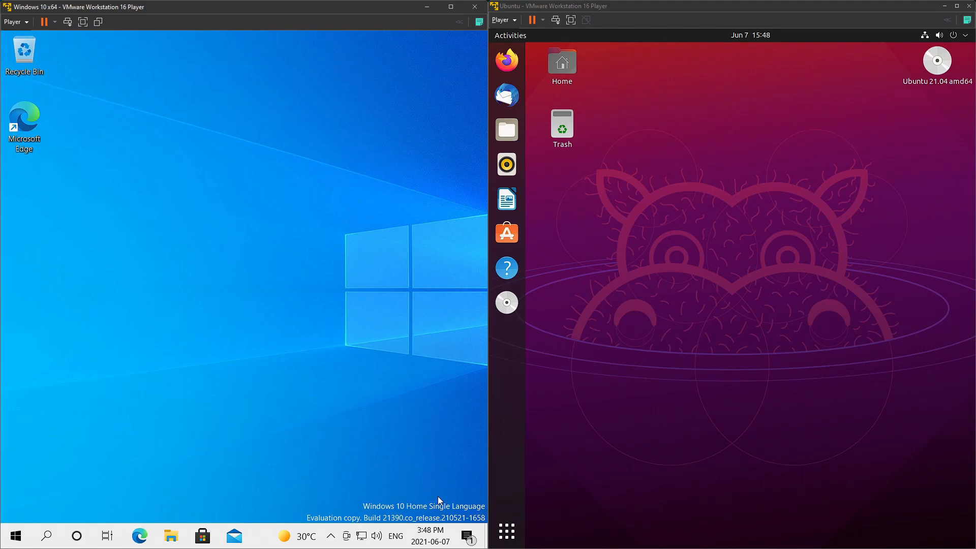
mouse_move(542, 413)
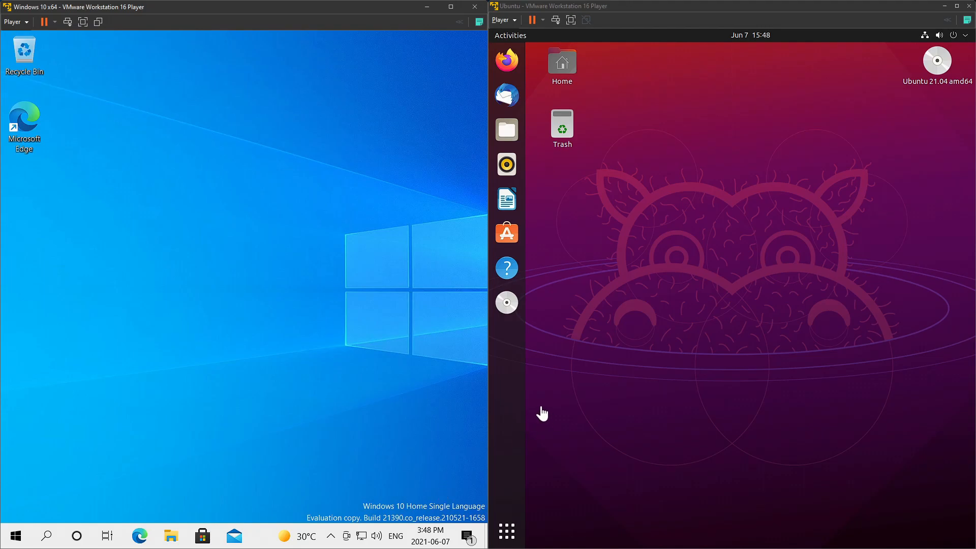